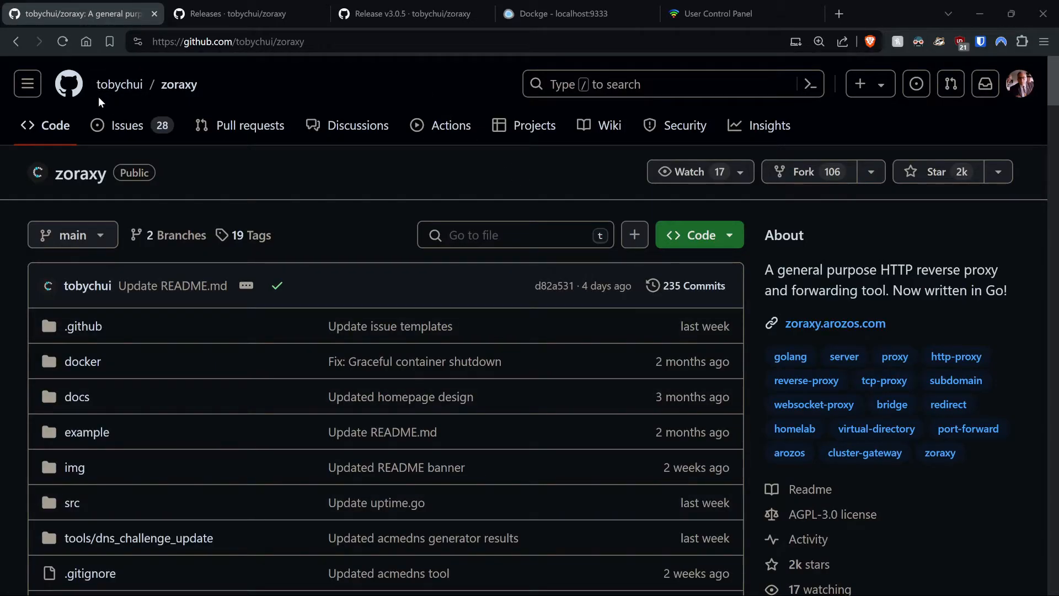
{"action": "mouse_move", "coordinate": [119, 85]}
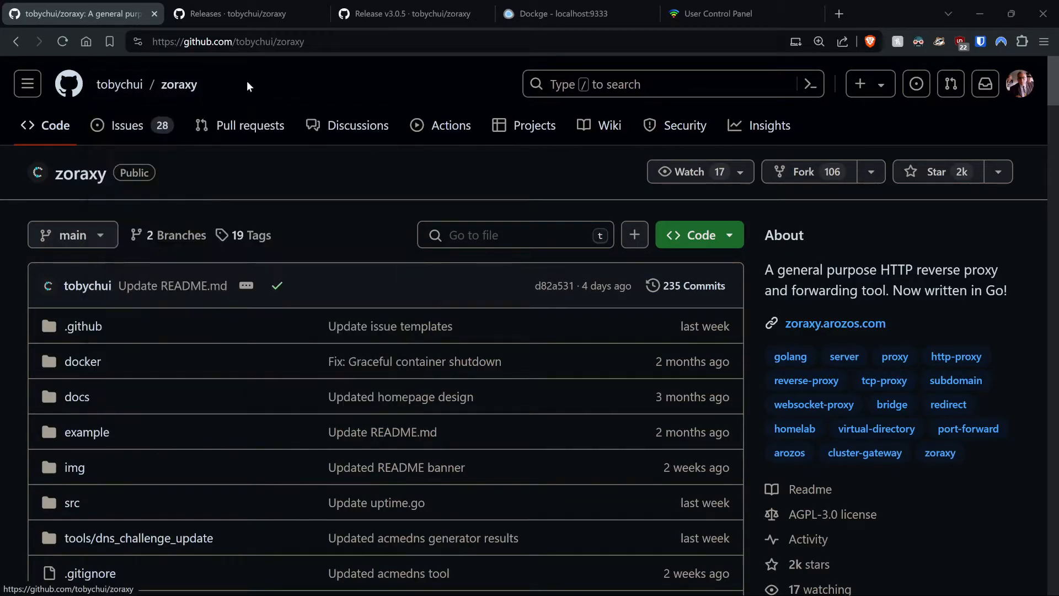
{"action": "mouse_move", "coordinate": [359, 210]}
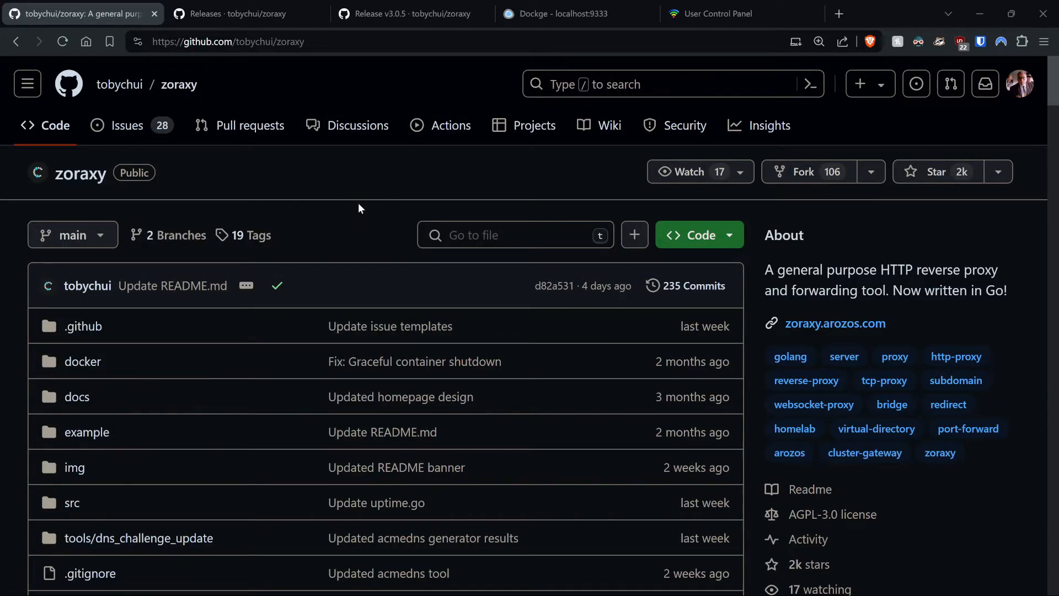
{"action": "mouse_move", "coordinate": [547, 229]}
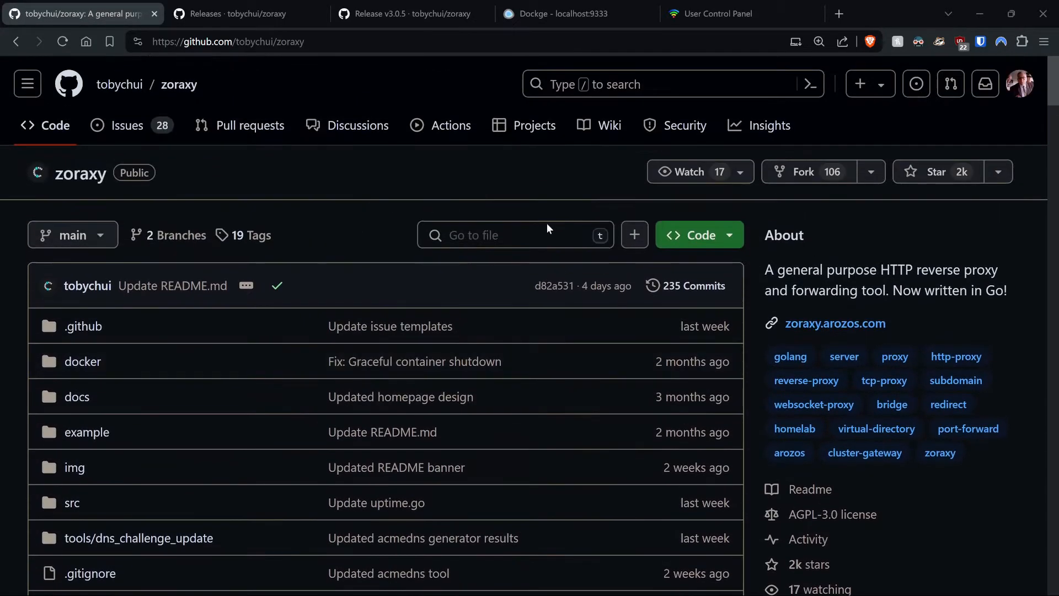
Star the zoraxy repository, leaving its Watch setting at participating and mentions
{"action": "left_click", "coordinate": [935, 171]}
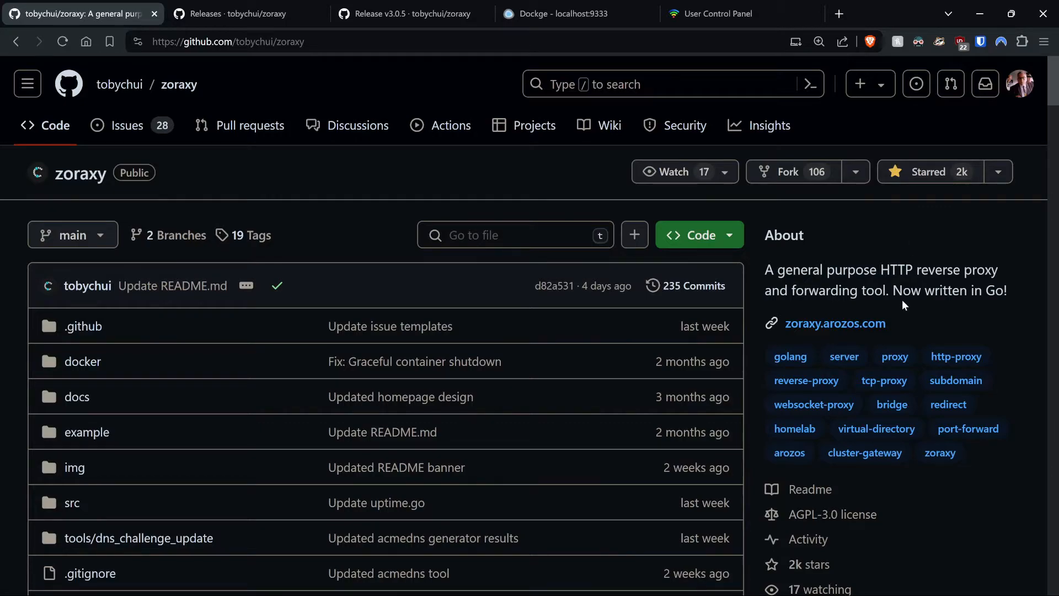
{"action": "left_click", "coordinate": [674, 171]}
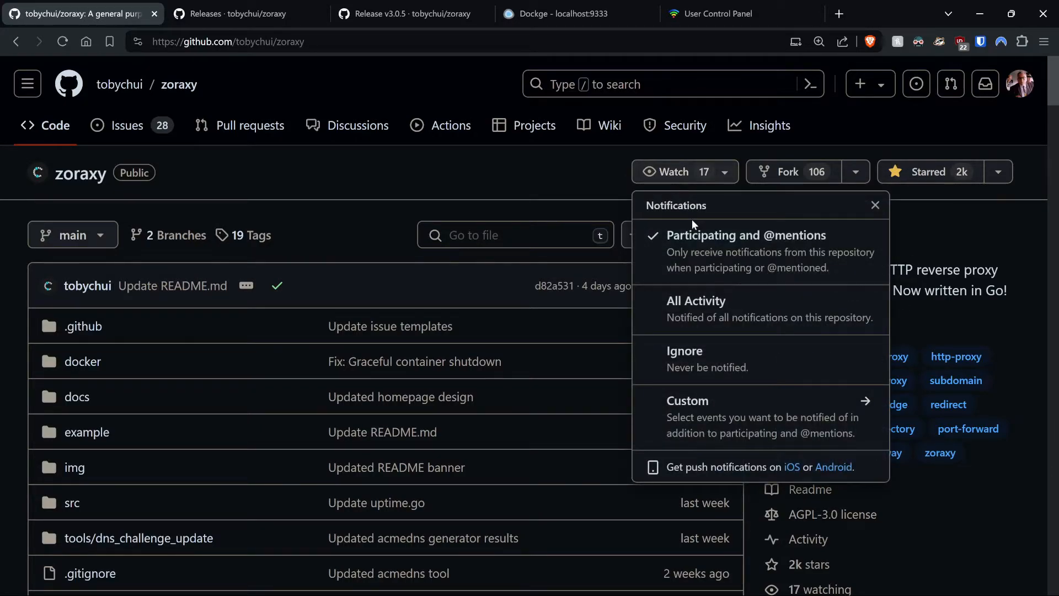
{"action": "mouse_move", "coordinate": [902, 237]}
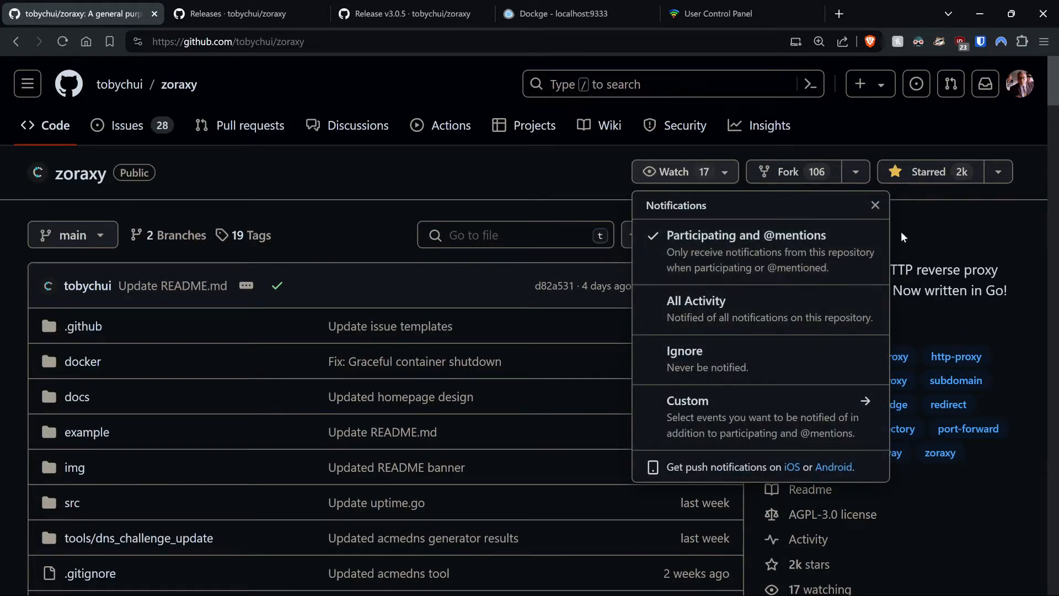
{"action": "left_click", "coordinate": [876, 205]}
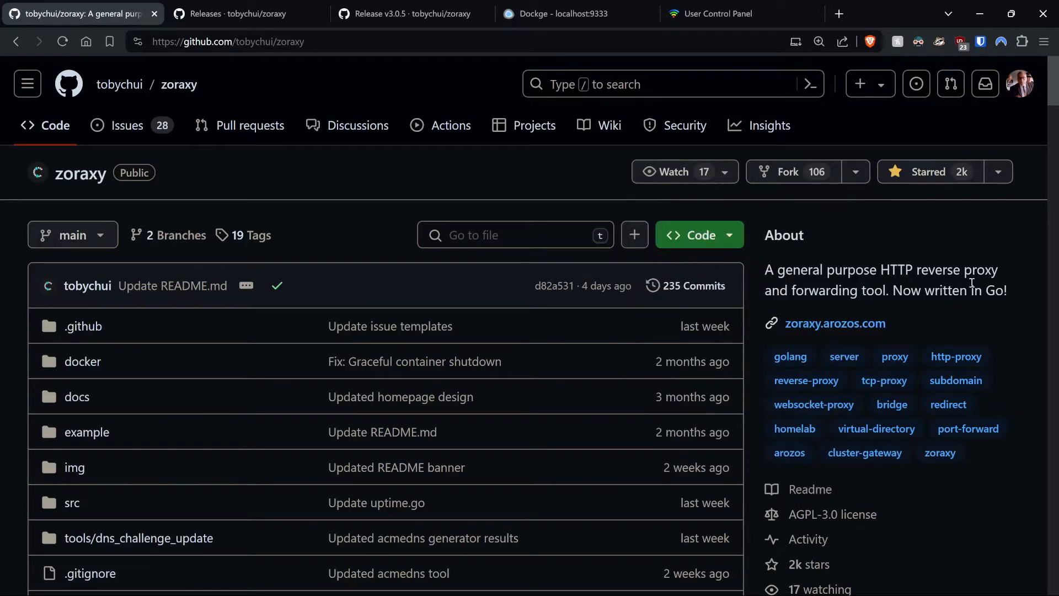
{"action": "scroll", "scroll_direction": "down", "scroll_amount": 3}
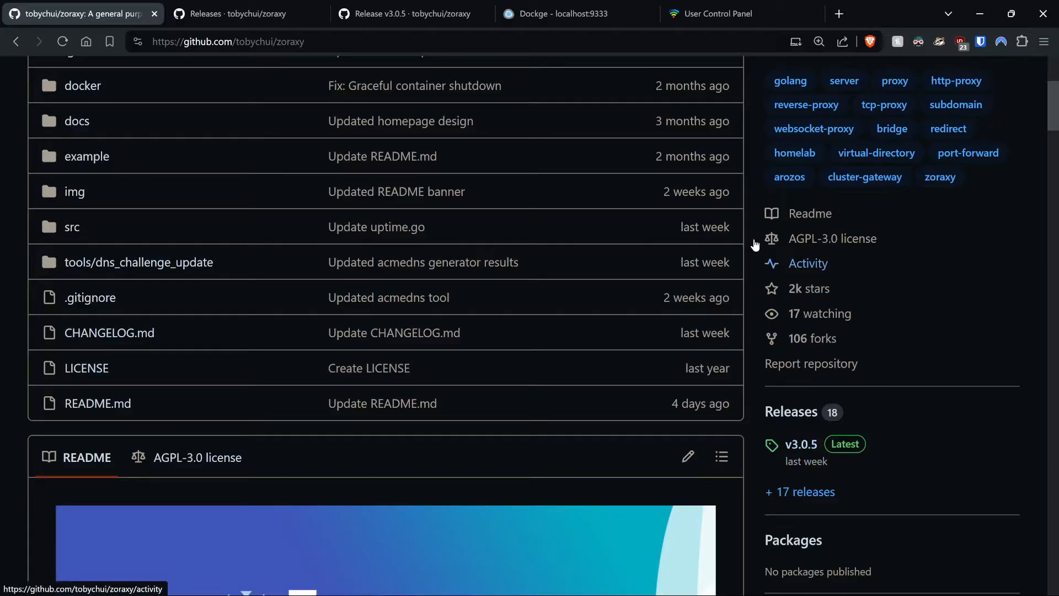
{"action": "mouse_move", "coordinate": [234, 14]}
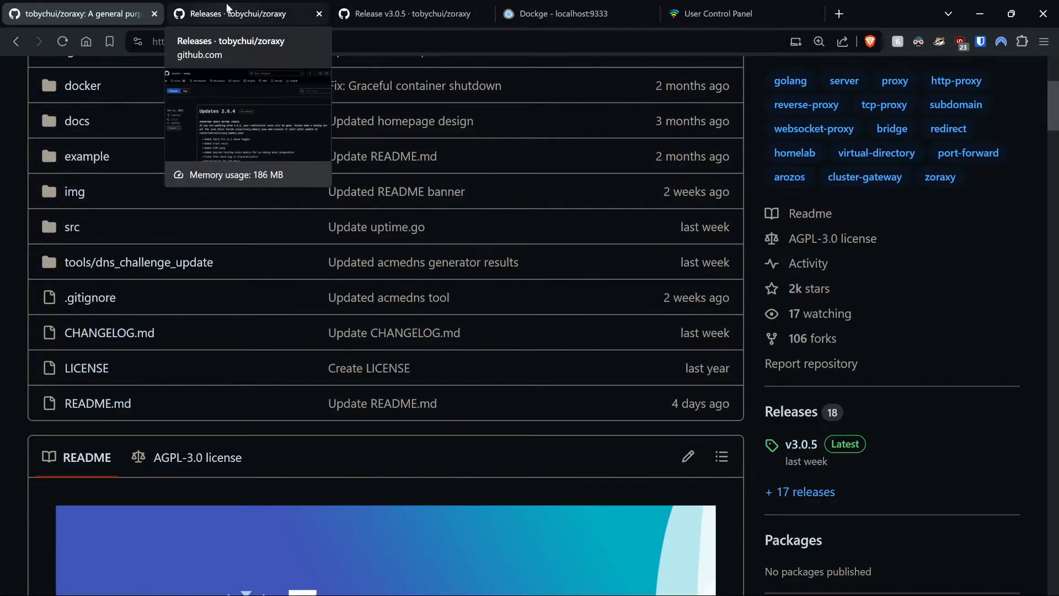
Browse the Releases list, then switch to the v3.0.5 release page
{"action": "left_click", "coordinate": [246, 14]}
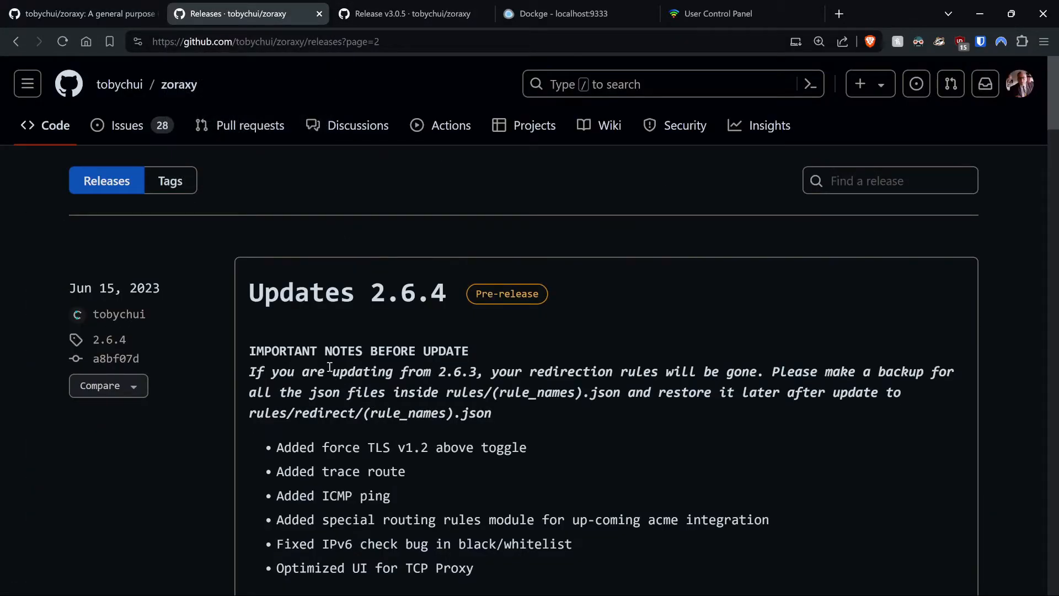
{"action": "scroll", "scroll_direction": "down", "scroll_amount": 3}
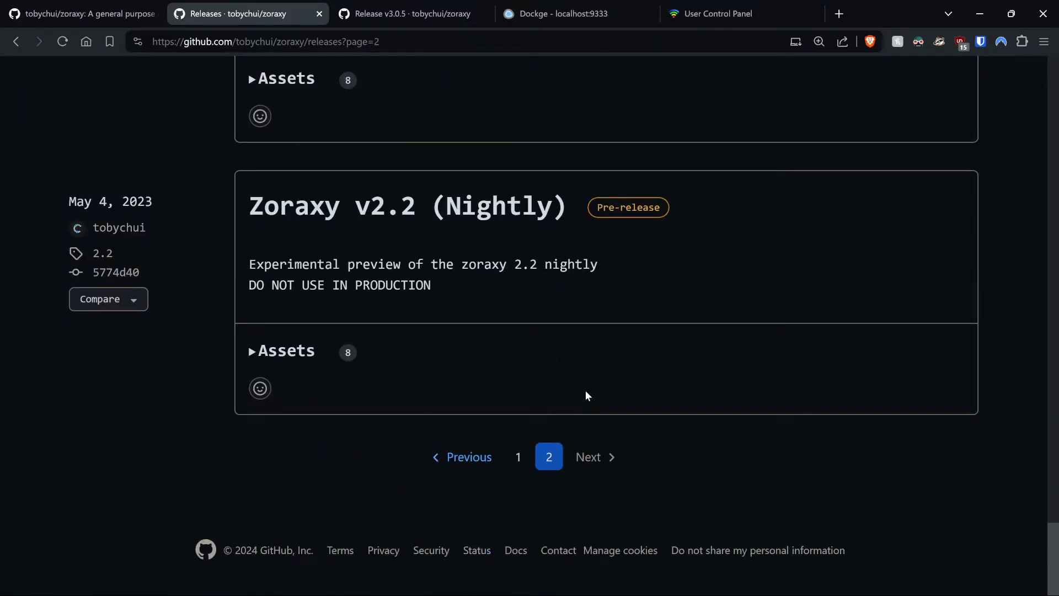
{"action": "mouse_move", "coordinate": [89, 201]}
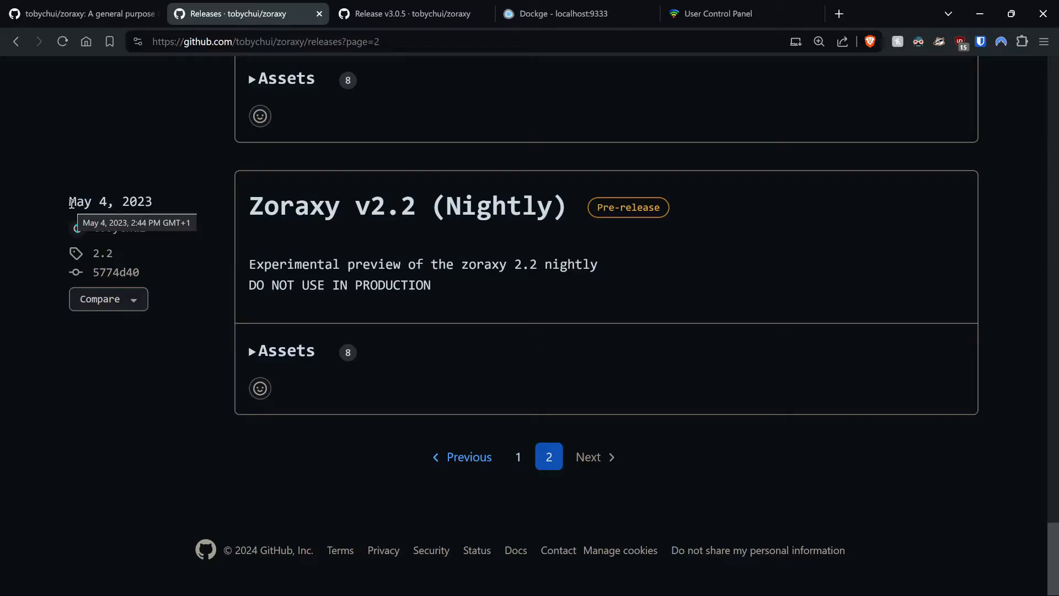
{"action": "left_click", "coordinate": [82, 14]}
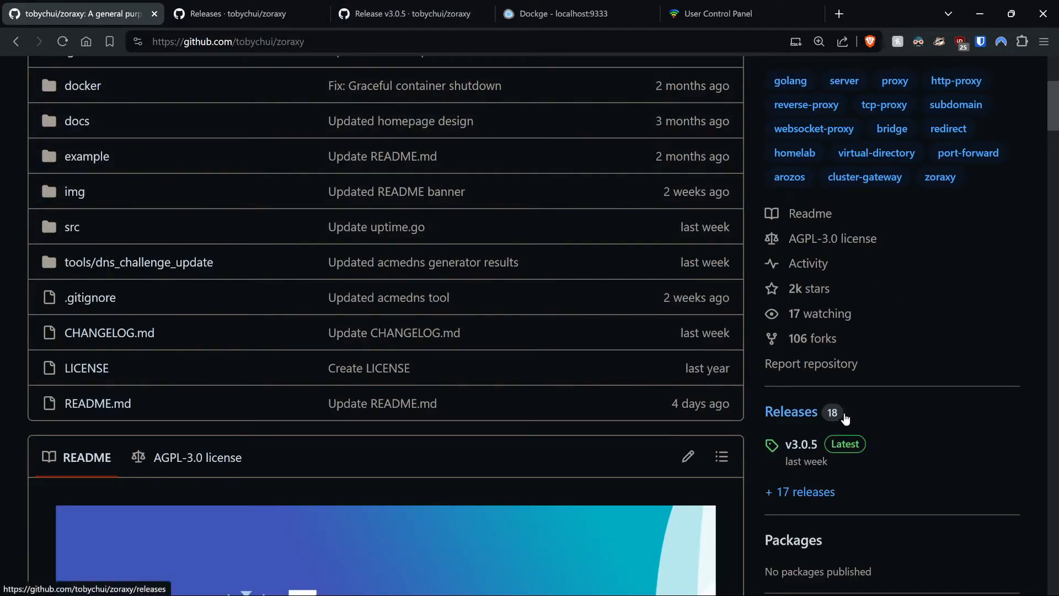
{"action": "left_click", "coordinate": [411, 14]}
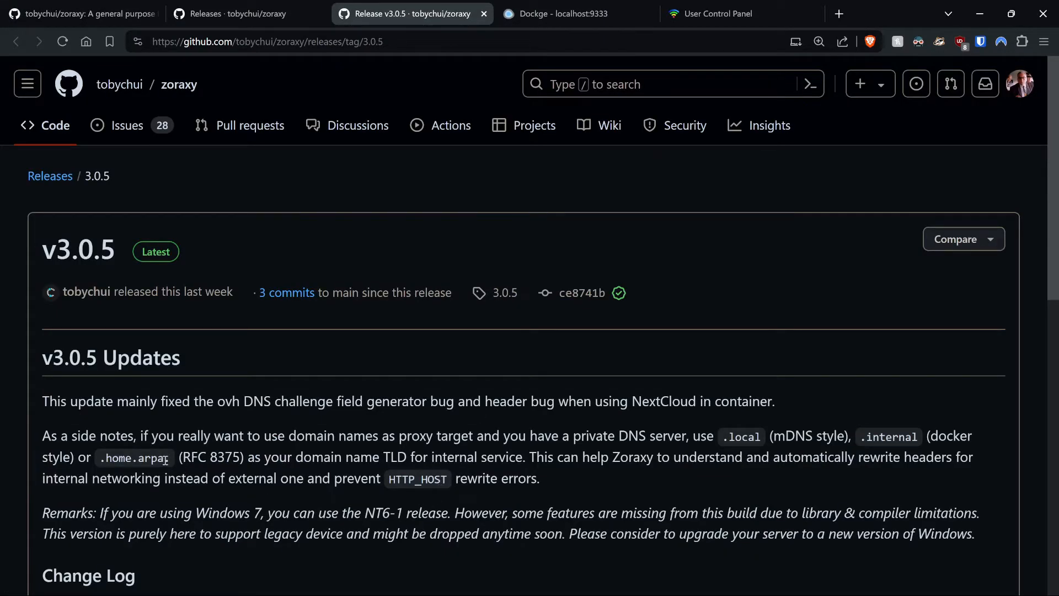
Scroll through the v3.0.5 change log down to its downloadable assets
{"action": "scroll", "scroll_direction": "down", "scroll_amount": 3}
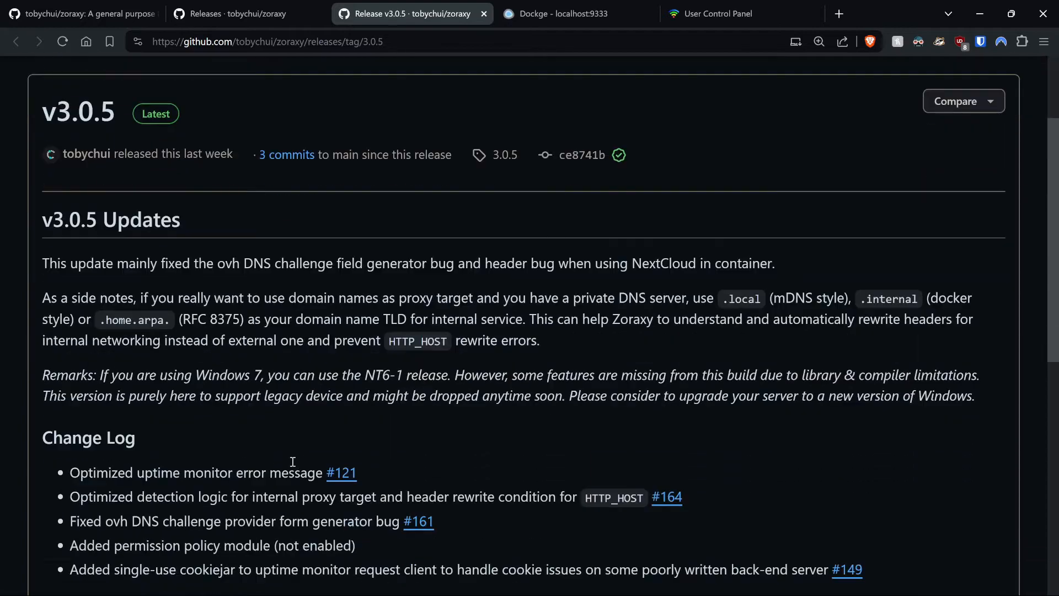
{"action": "scroll", "scroll_direction": "down", "scroll_amount": 3}
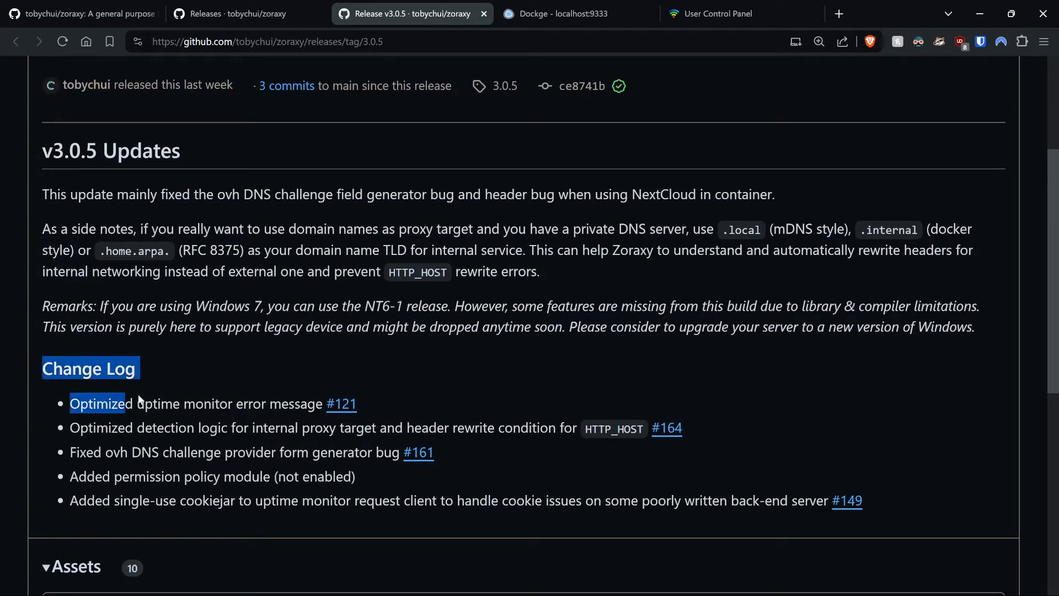
{"action": "scroll", "scroll_direction": "down", "scroll_amount": 3}
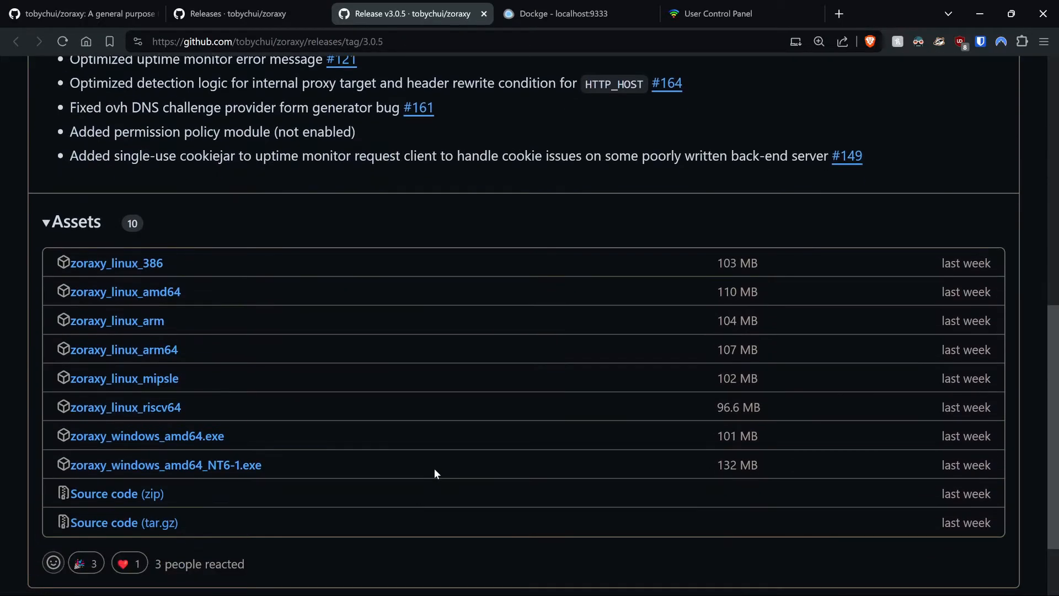
{"action": "scroll", "scroll_direction": "down", "scroll_amount": 3}
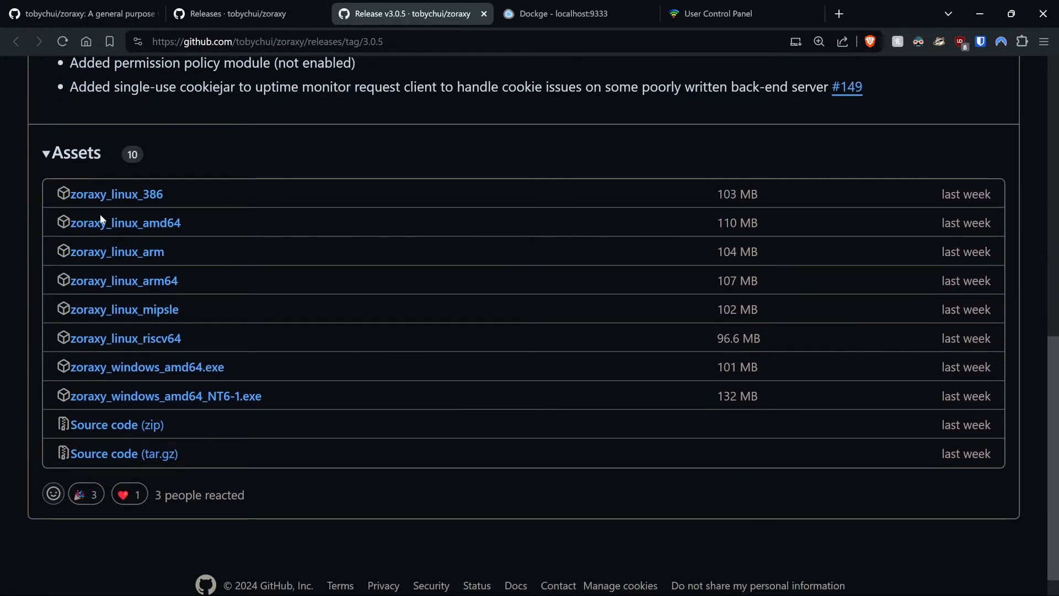
{"action": "mouse_move", "coordinate": [239, 296]}
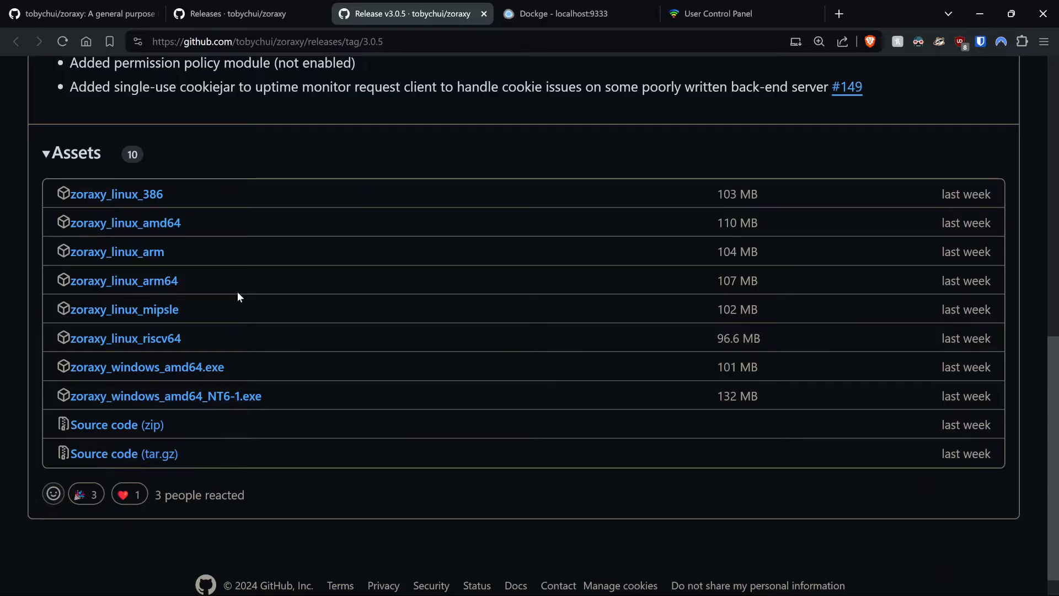
{"action": "mouse_move", "coordinate": [232, 505]}
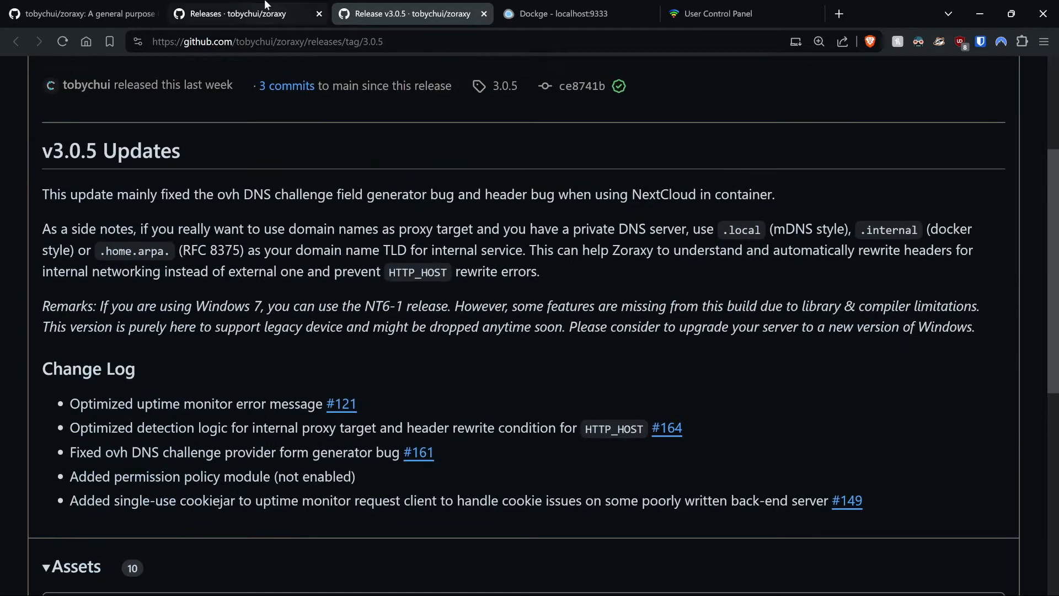
Return to the tobychui/zoraxy main page and bring its README into view
{"action": "left_click", "coordinate": [83, 15]}
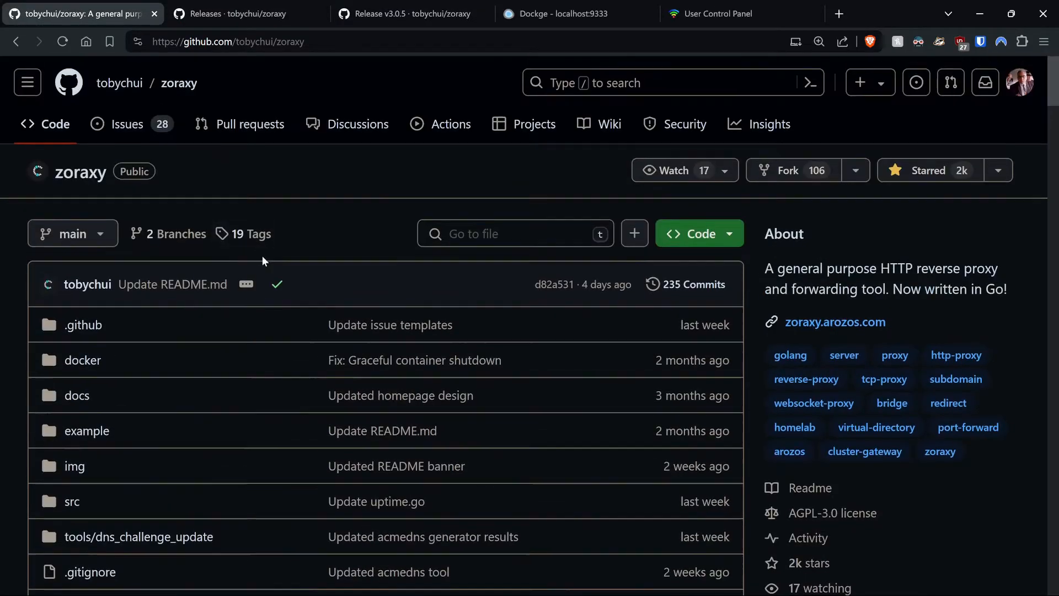
{"action": "scroll", "scroll_direction": "down", "scroll_amount": 3}
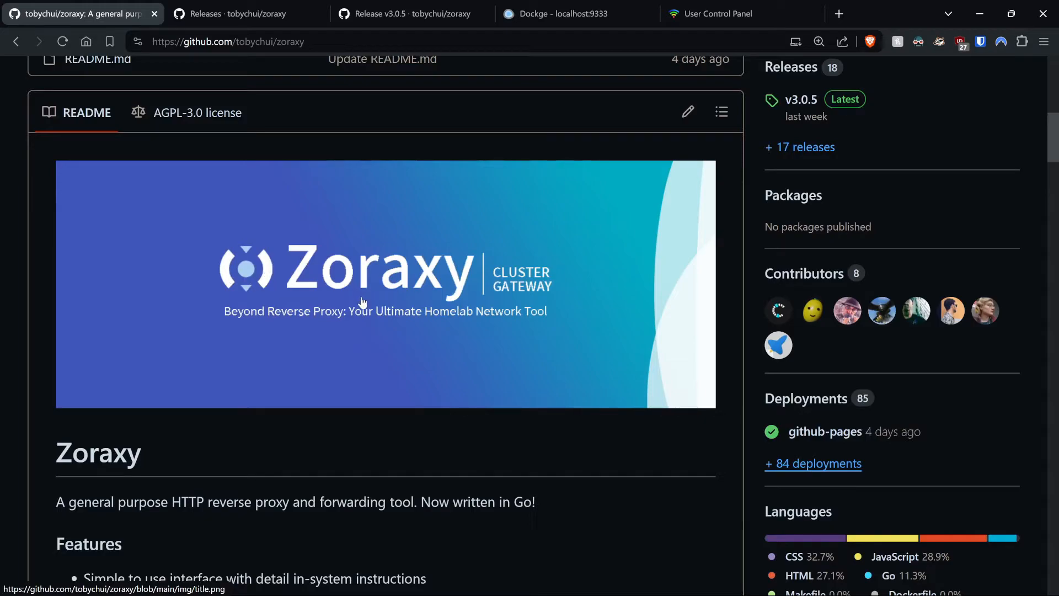
{"action": "scroll", "scroll_direction": "down", "scroll_amount": 3}
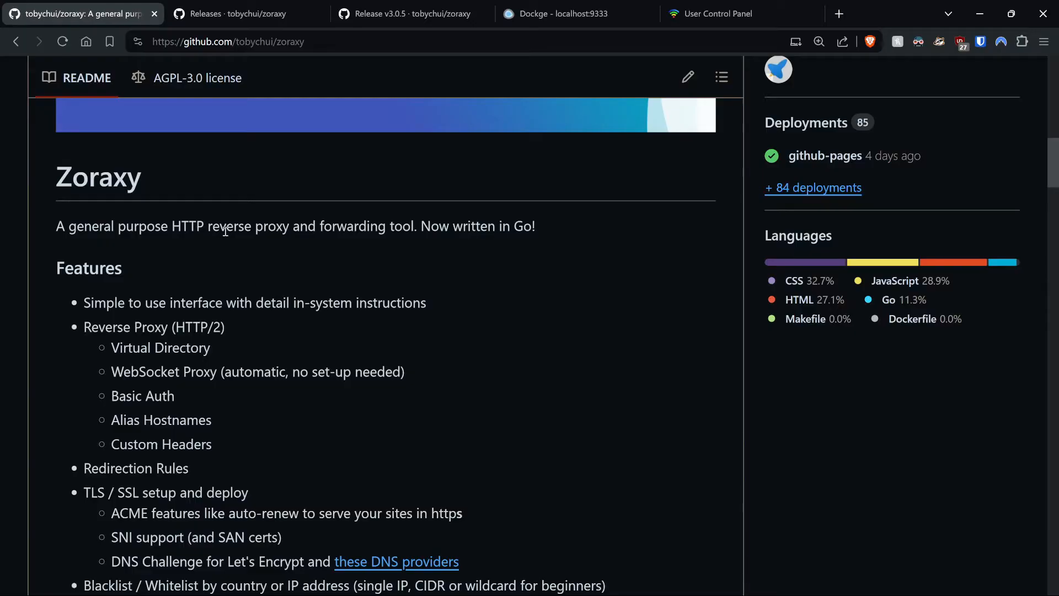
{"action": "mouse_move", "coordinate": [481, 234]}
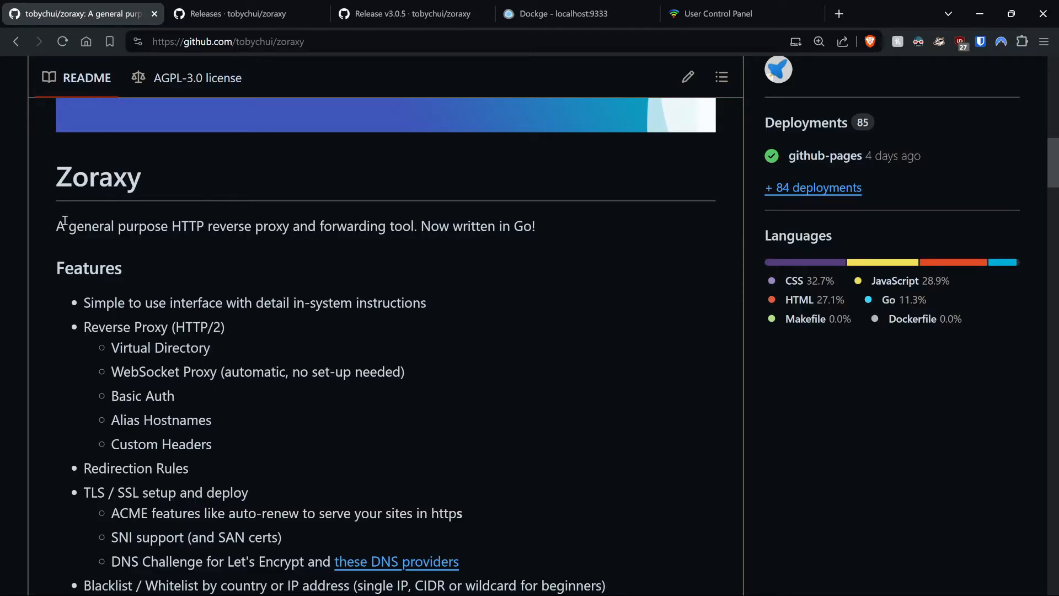
{"action": "mouse_move", "coordinate": [525, 227]}
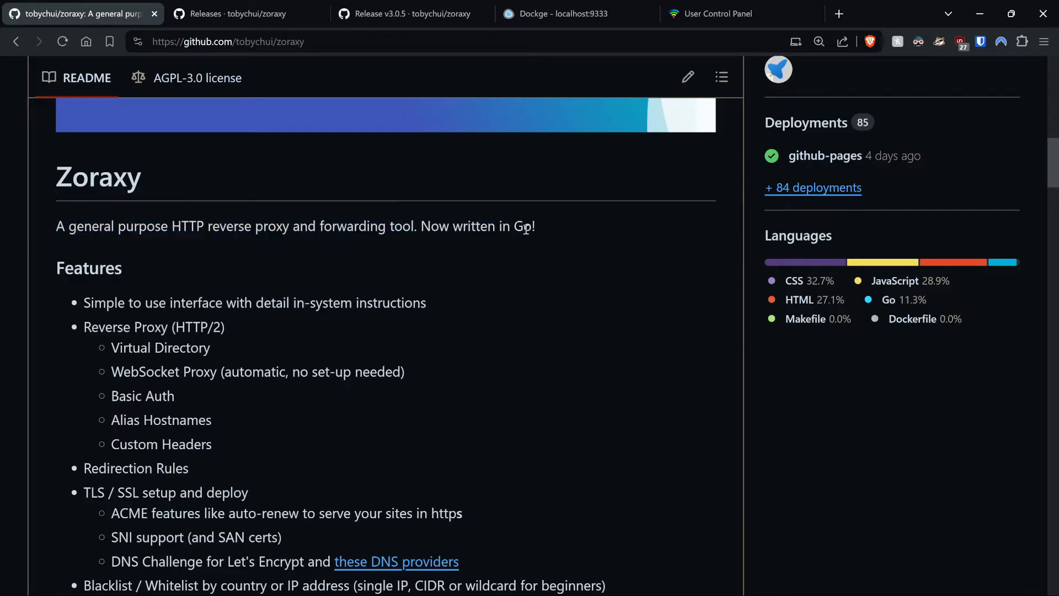
{"action": "scroll", "scroll_direction": "down", "scroll_amount": 3}
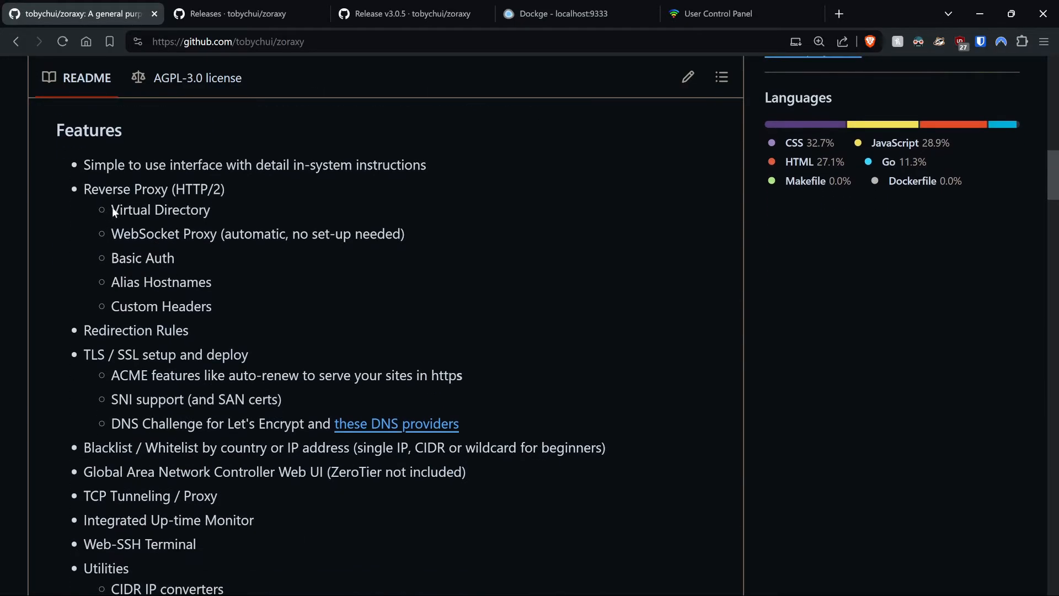
{"action": "left_click_drag", "start_coordinate": [82, 164], "coordinate": [166, 164]}
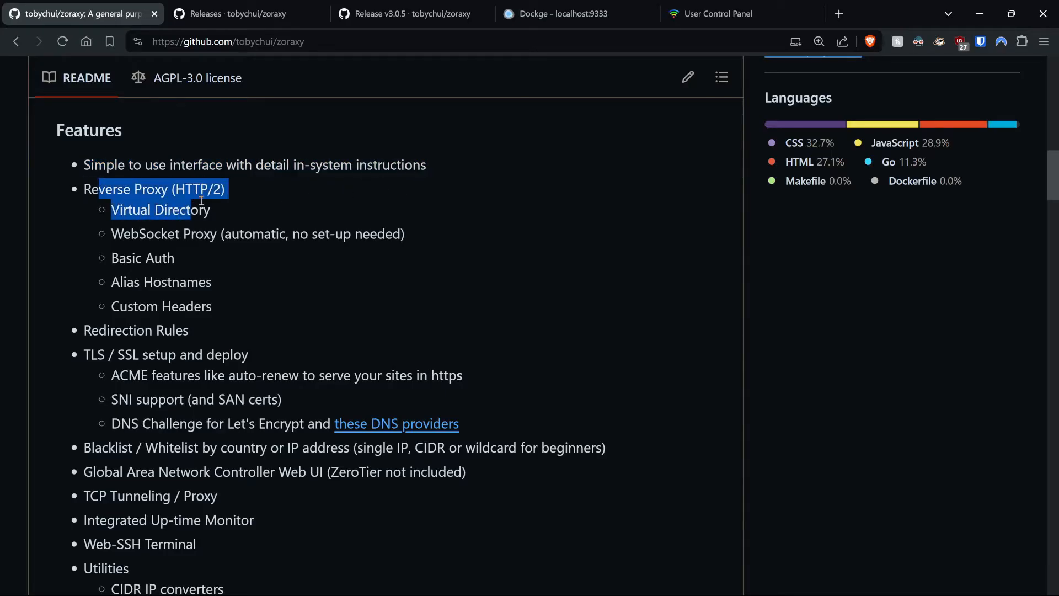
{"action": "left_click", "coordinate": [123, 225]}
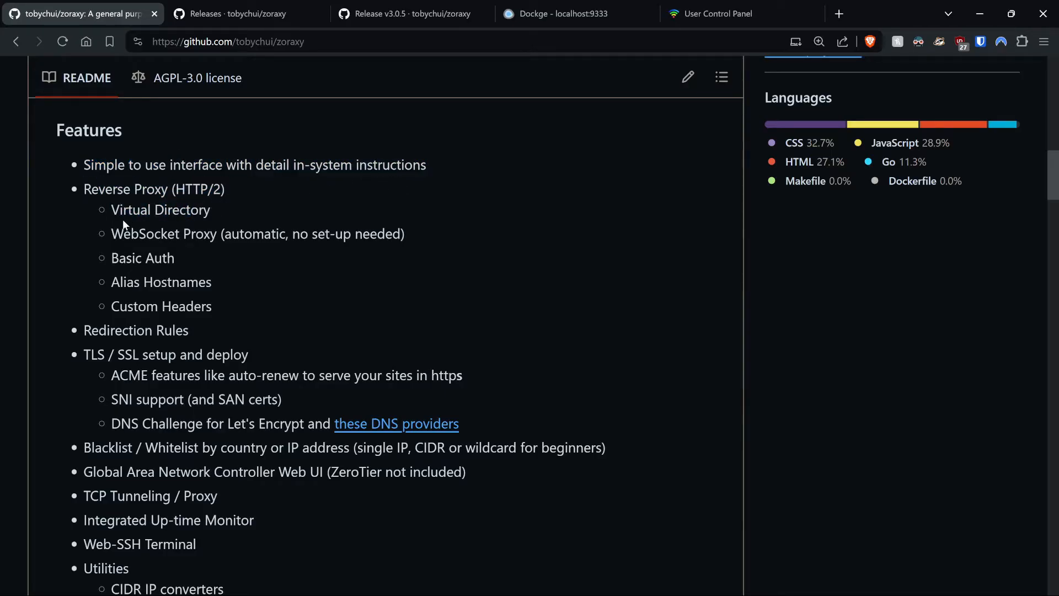
{"action": "mouse_move", "coordinate": [126, 278]}
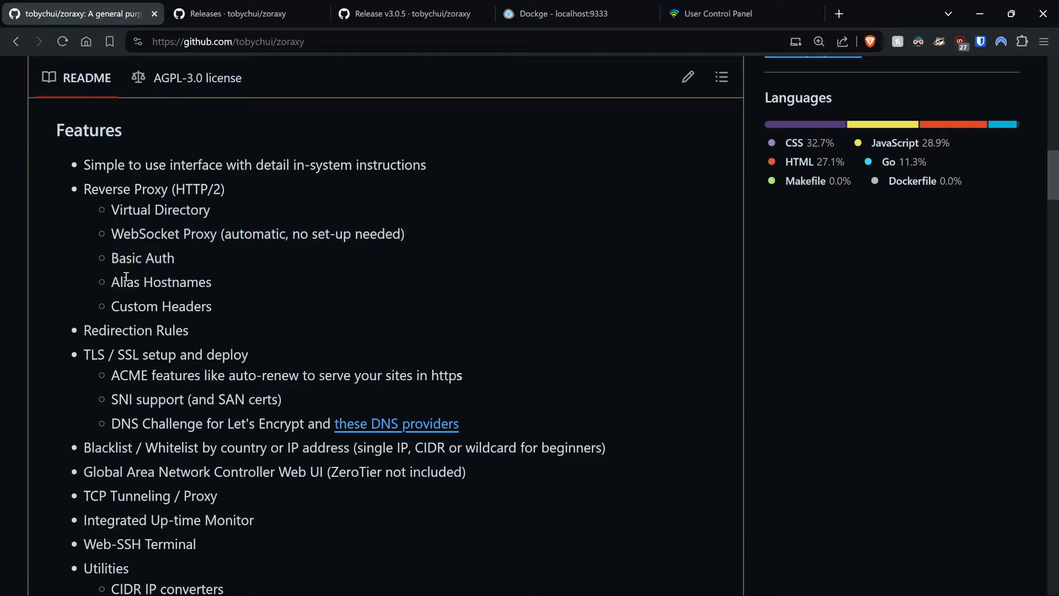
{"action": "scroll", "scroll_direction": "down", "scroll_amount": 3}
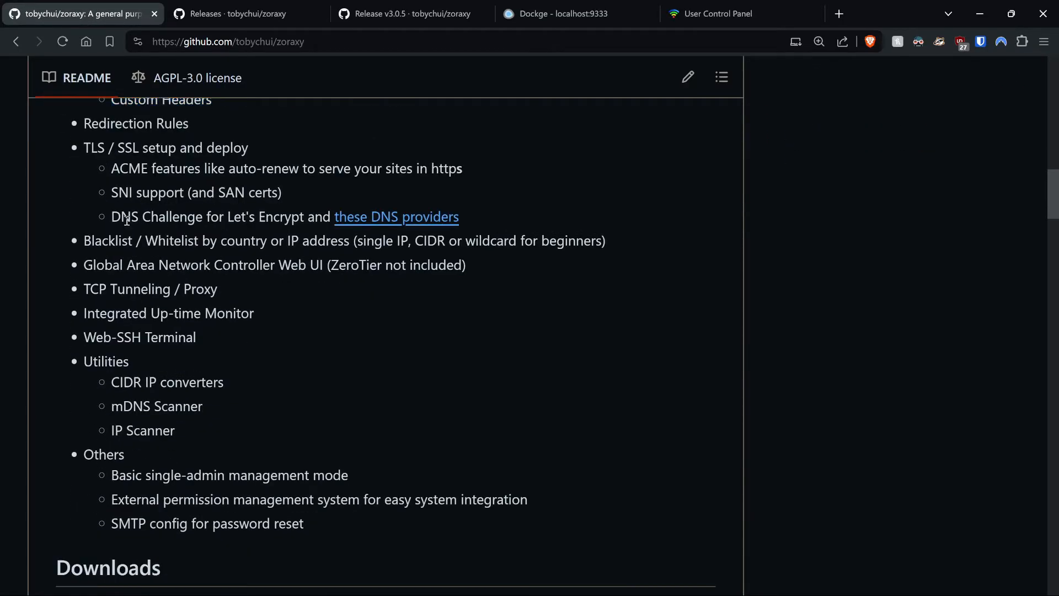
{"action": "mouse_move", "coordinate": [145, 188]}
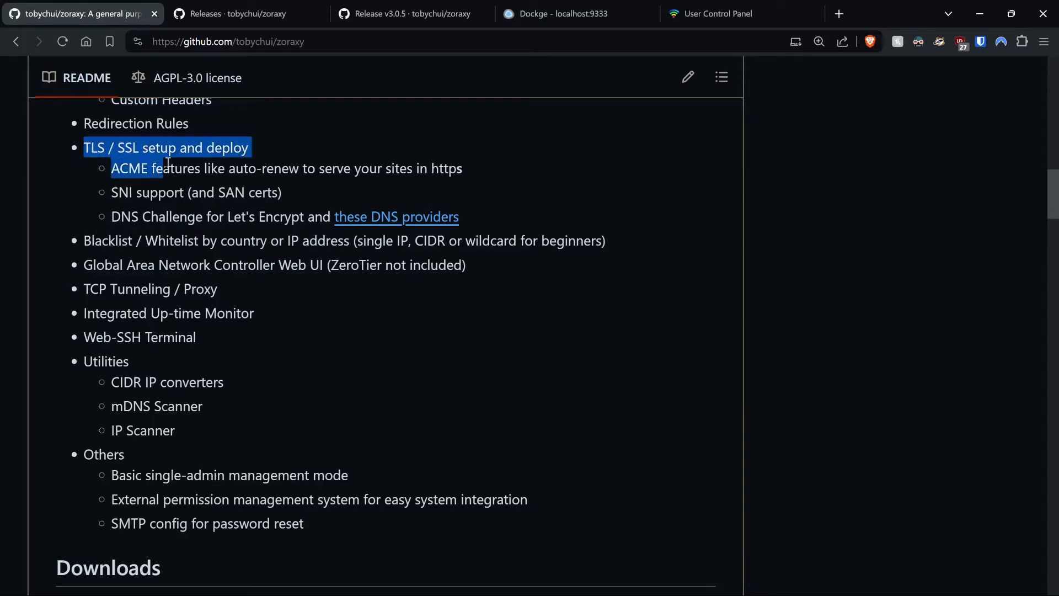
{"action": "left_click", "coordinate": [331, 190]}
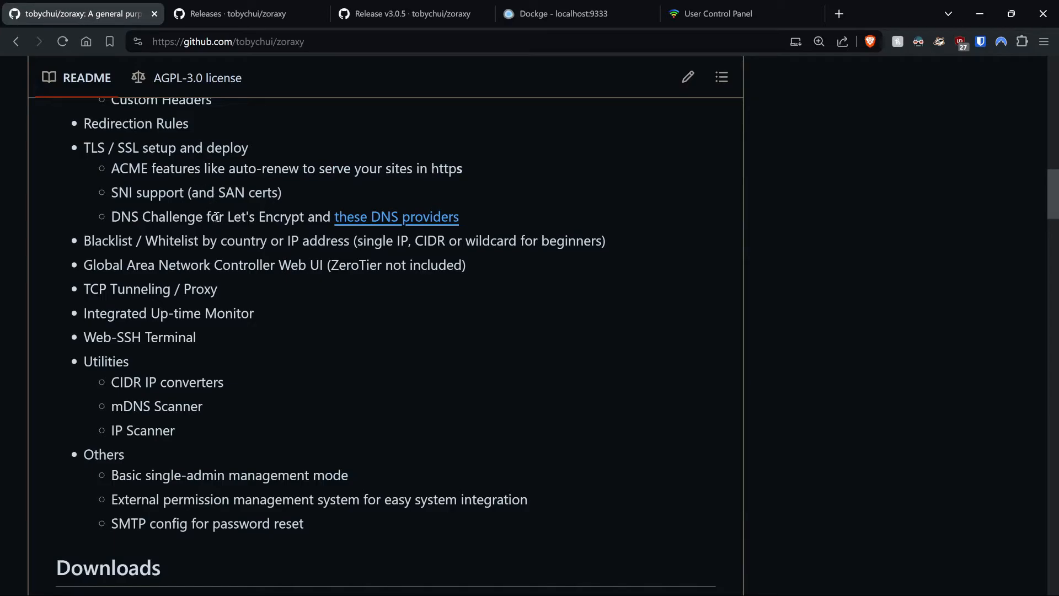
{"action": "mouse_move", "coordinate": [112, 172]}
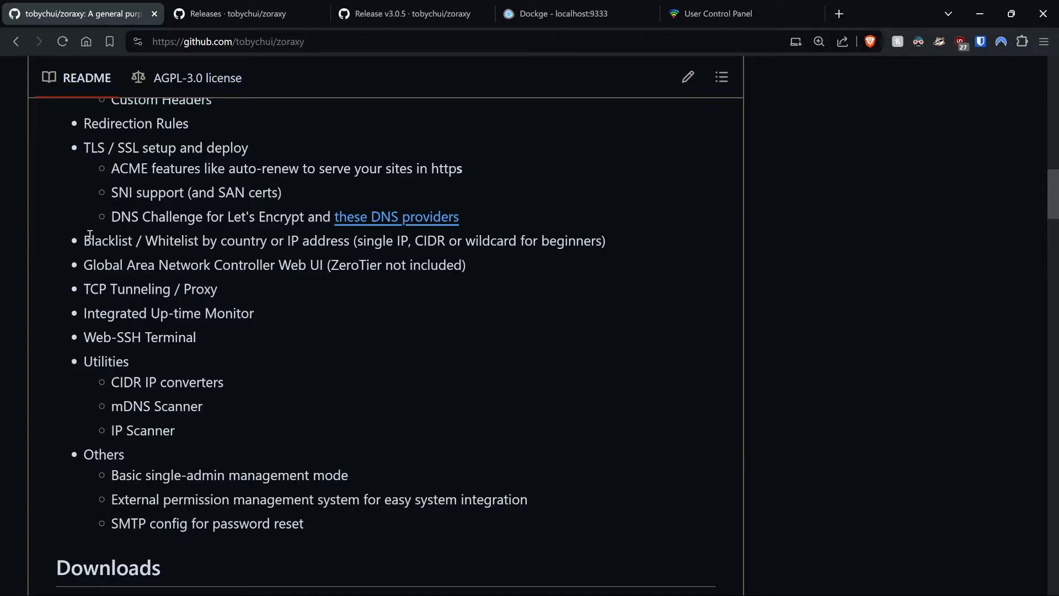
{"action": "left_click_drag", "start_coordinate": [84, 241], "coordinate": [260, 240]}
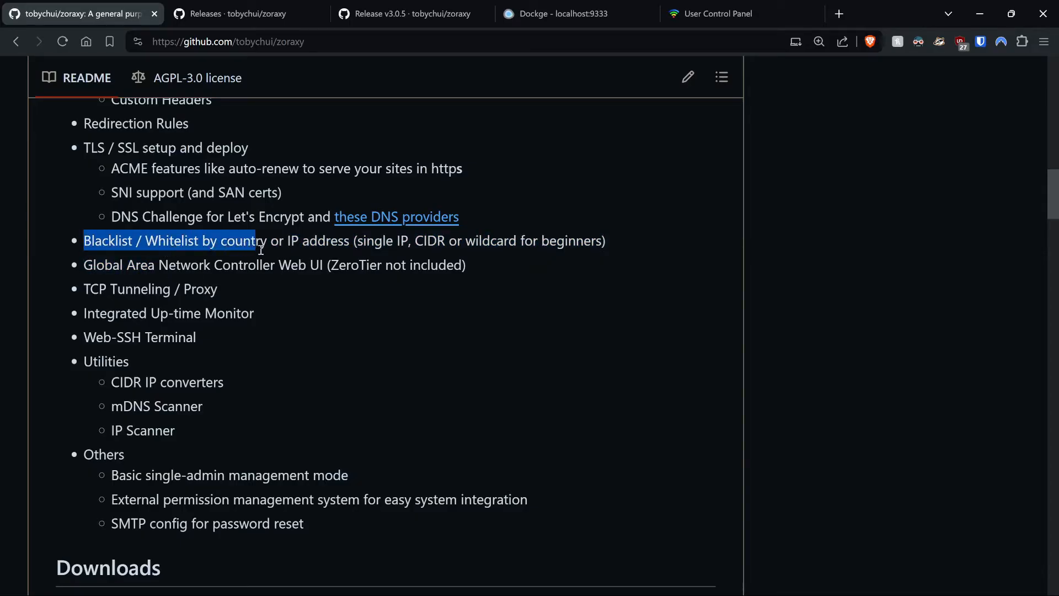
{"action": "left_click", "coordinate": [398, 272]}
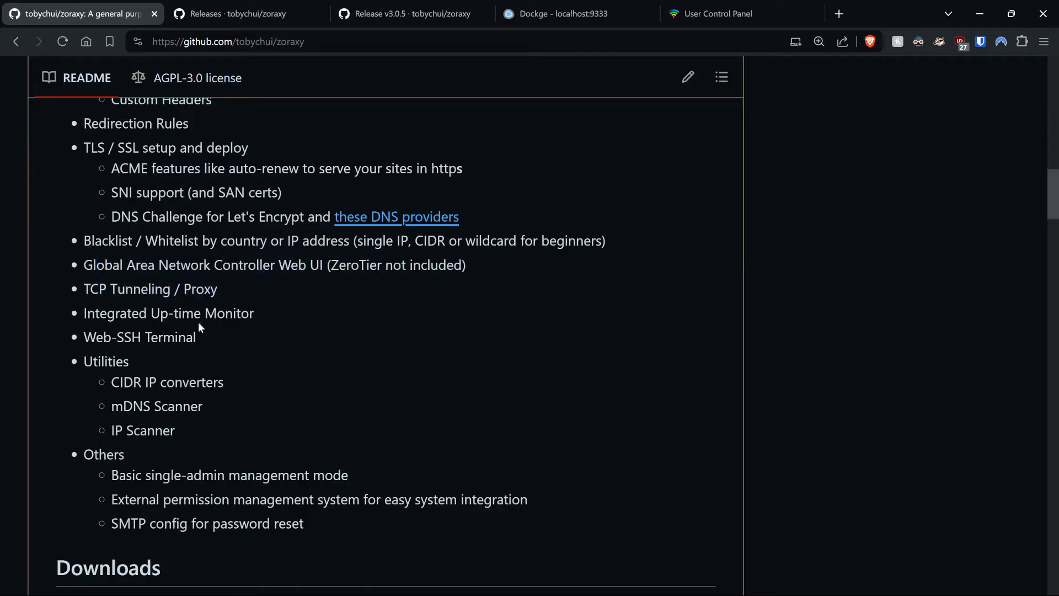
{"action": "scroll", "scroll_direction": "down", "scroll_amount": 3}
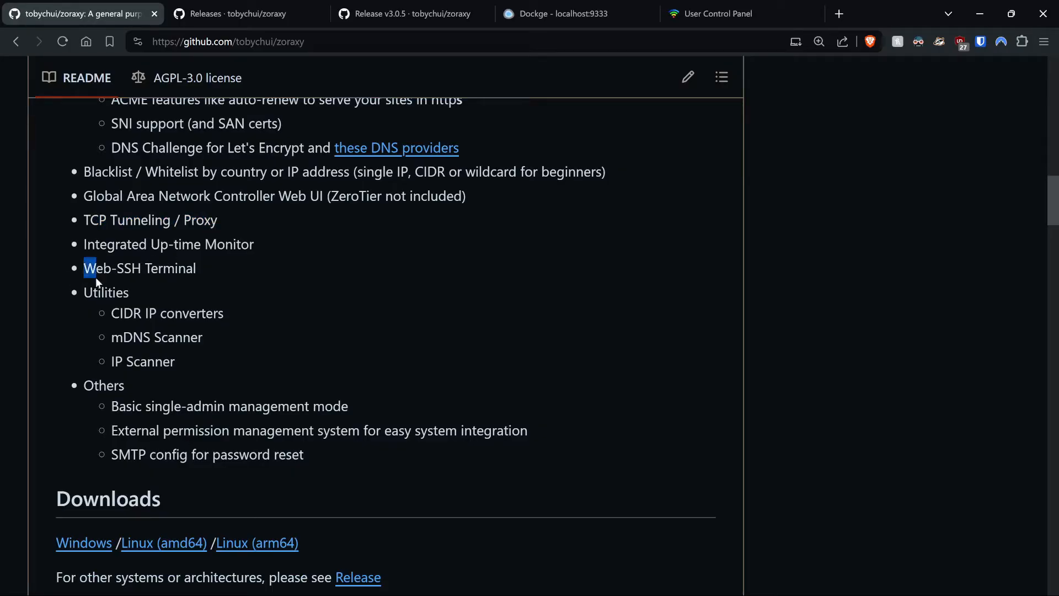
{"action": "scroll", "scroll_direction": "down", "scroll_amount": 3}
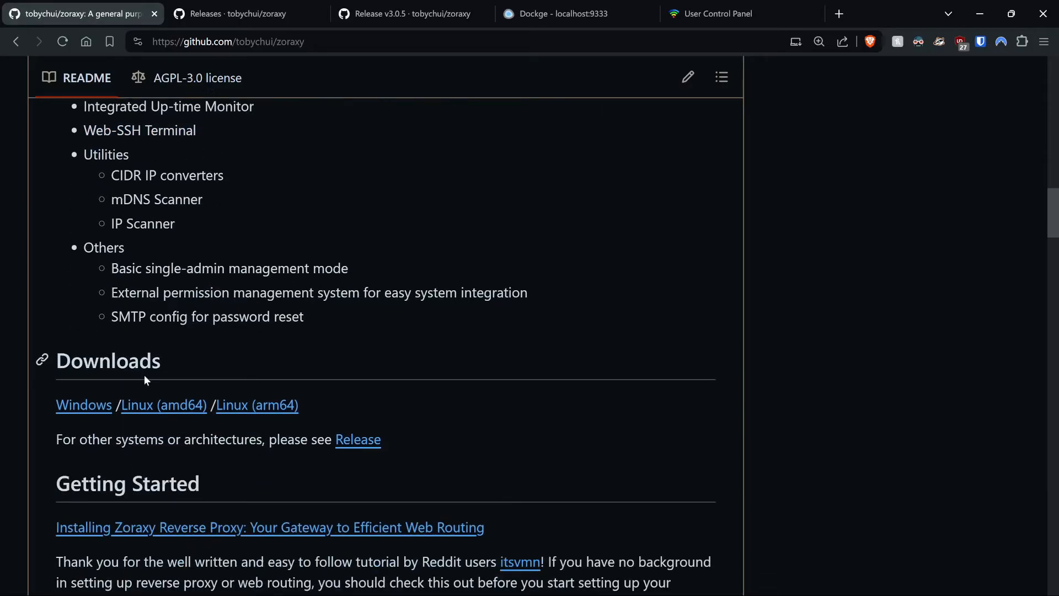
{"action": "scroll", "scroll_direction": "down", "scroll_amount": 3}
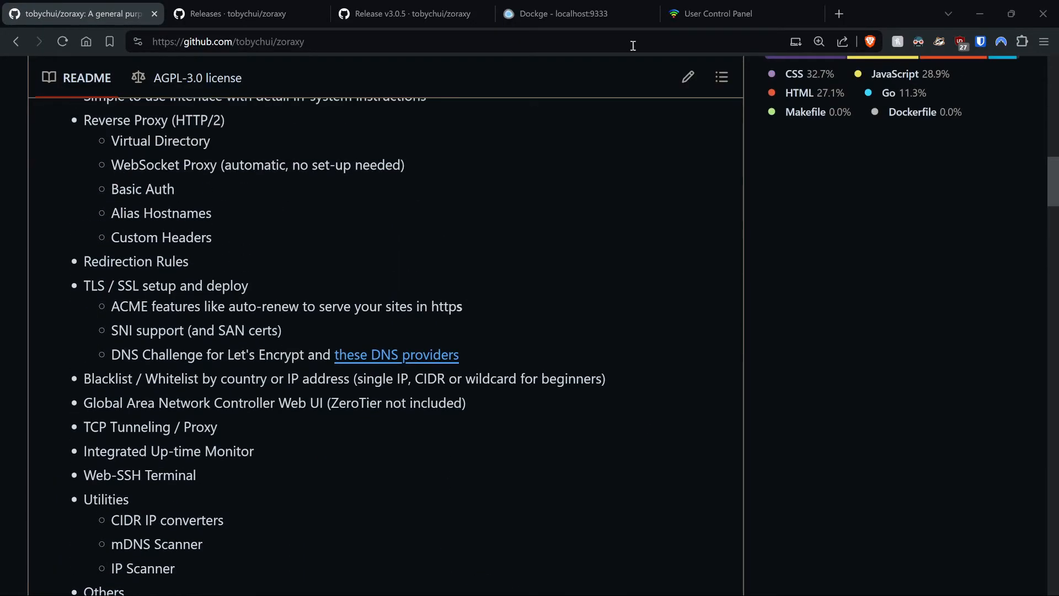
{"action": "mouse_move", "coordinate": [331, 344]}
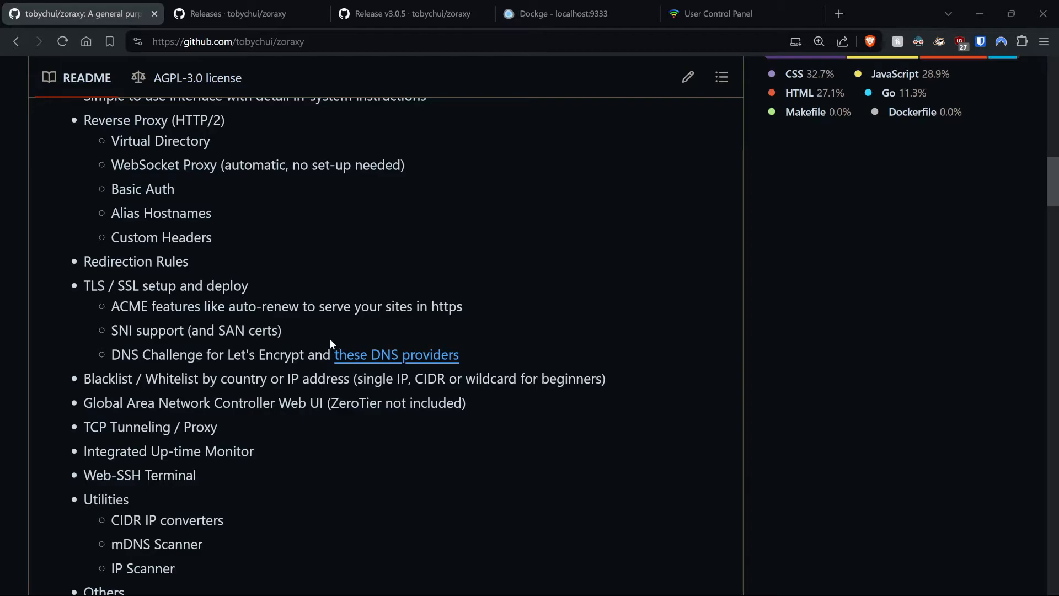
{"action": "mouse_move", "coordinate": [506, 262]}
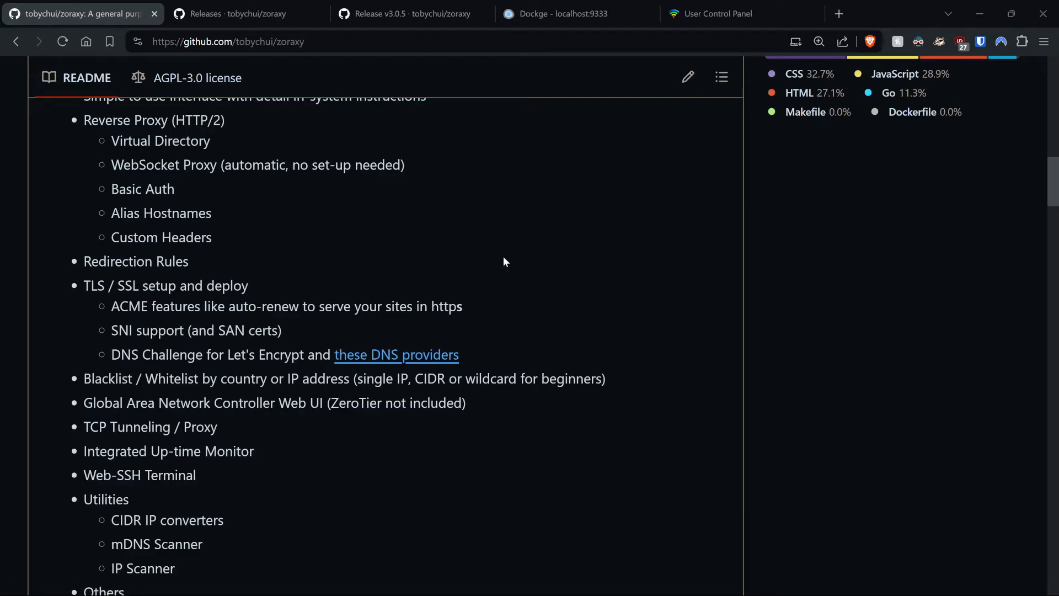
{"action": "mouse_move", "coordinate": [494, 286]}
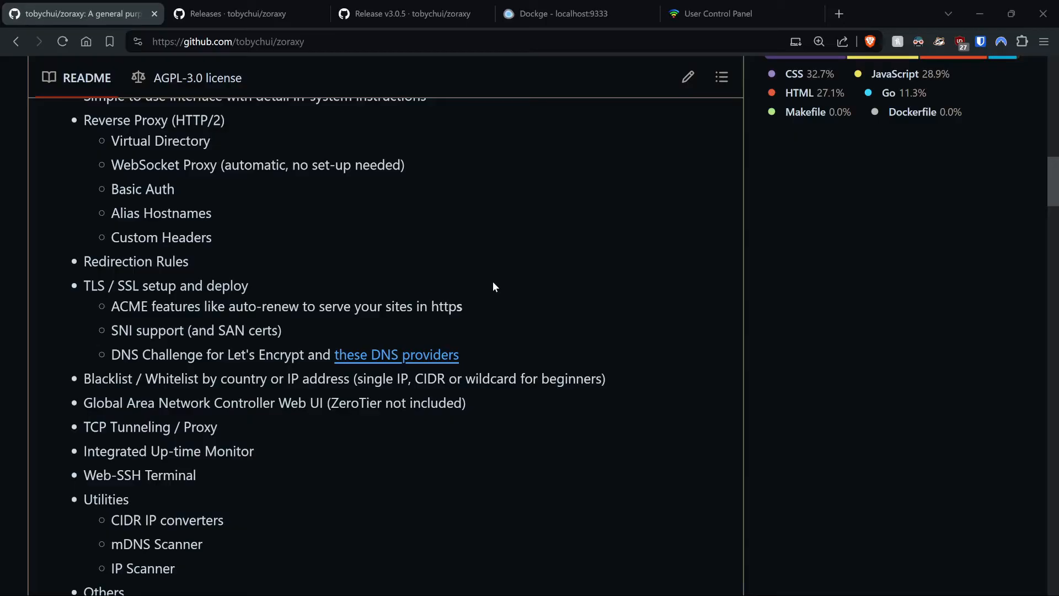
{"action": "scroll", "scroll_direction": "down", "scroll_amount": 3}
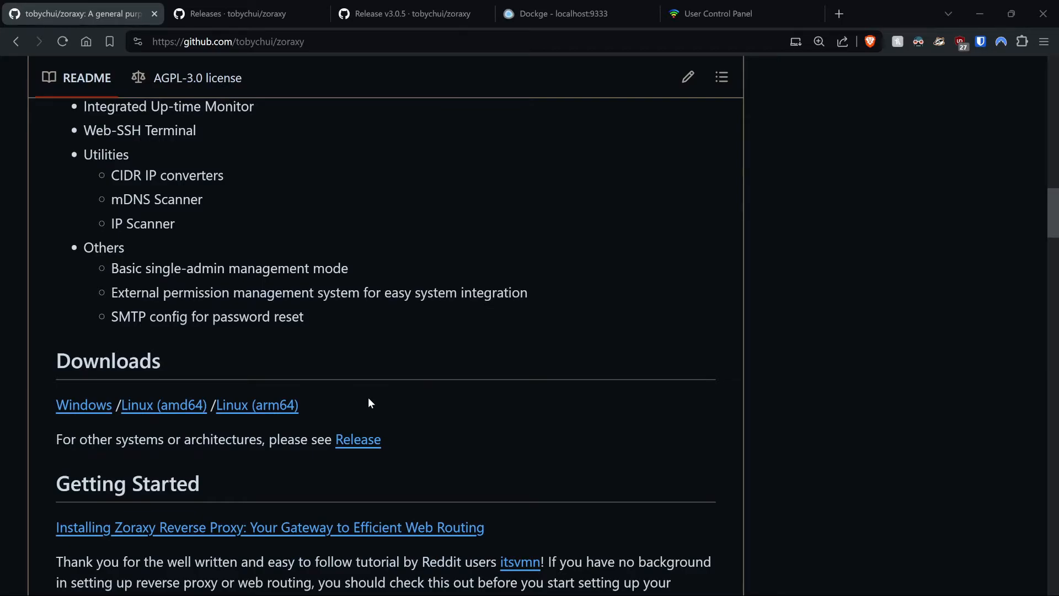
{"action": "mouse_move", "coordinate": [84, 405]}
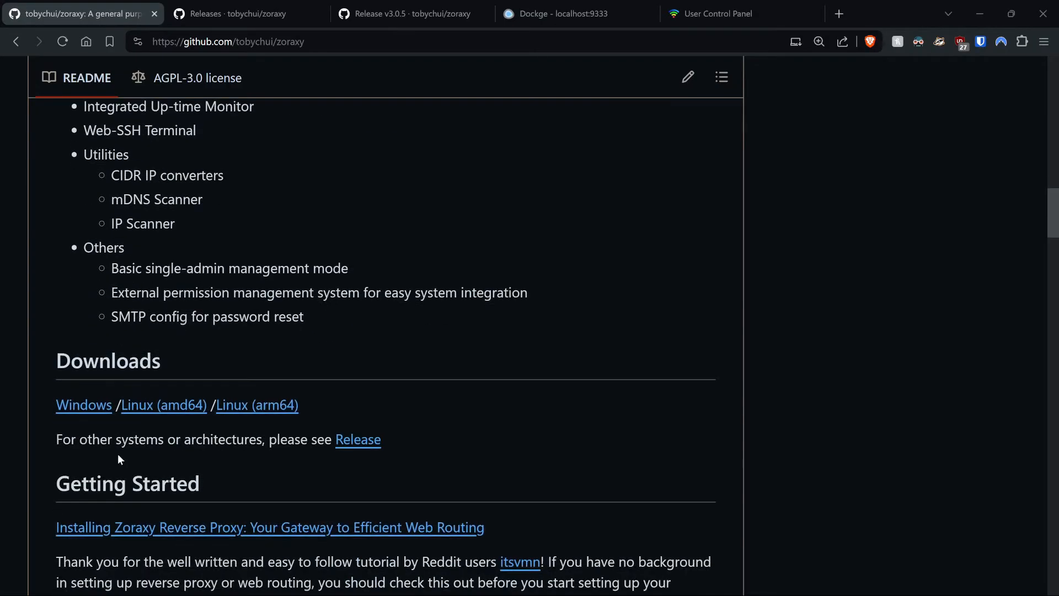
Switch to the v3.0.5 release page and bring its Assets list into view
{"action": "left_click", "coordinate": [402, 15]}
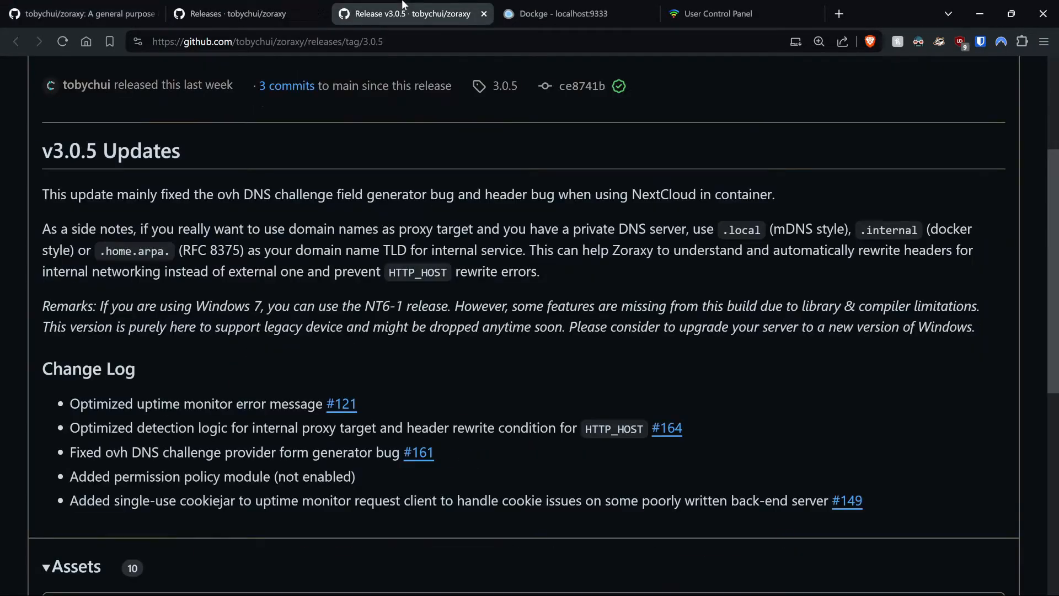
{"action": "scroll", "scroll_direction": "down", "scroll_amount": 3}
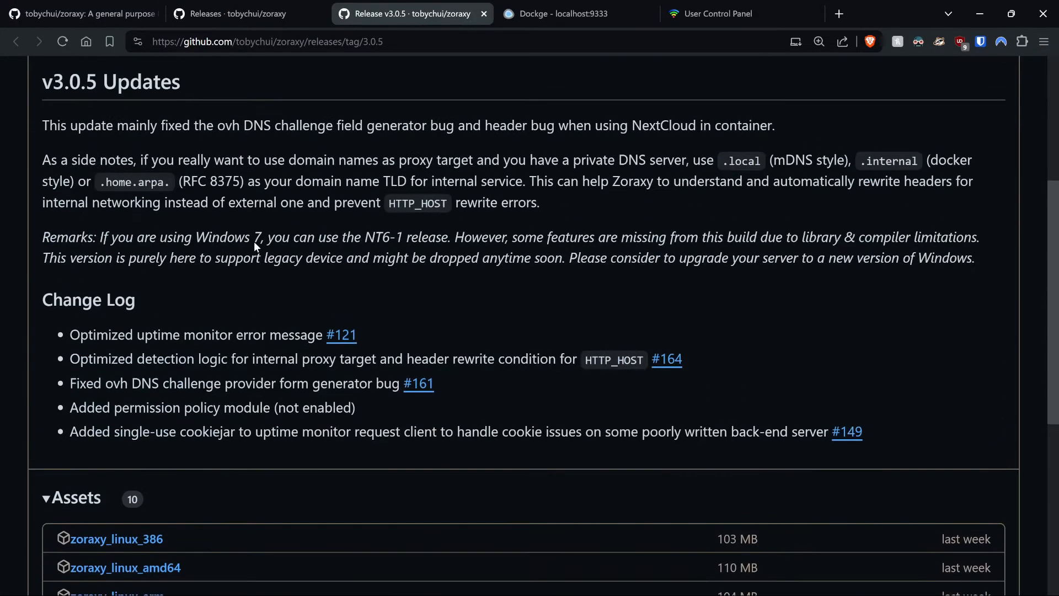
{"action": "left_click", "coordinate": [83, 15]}
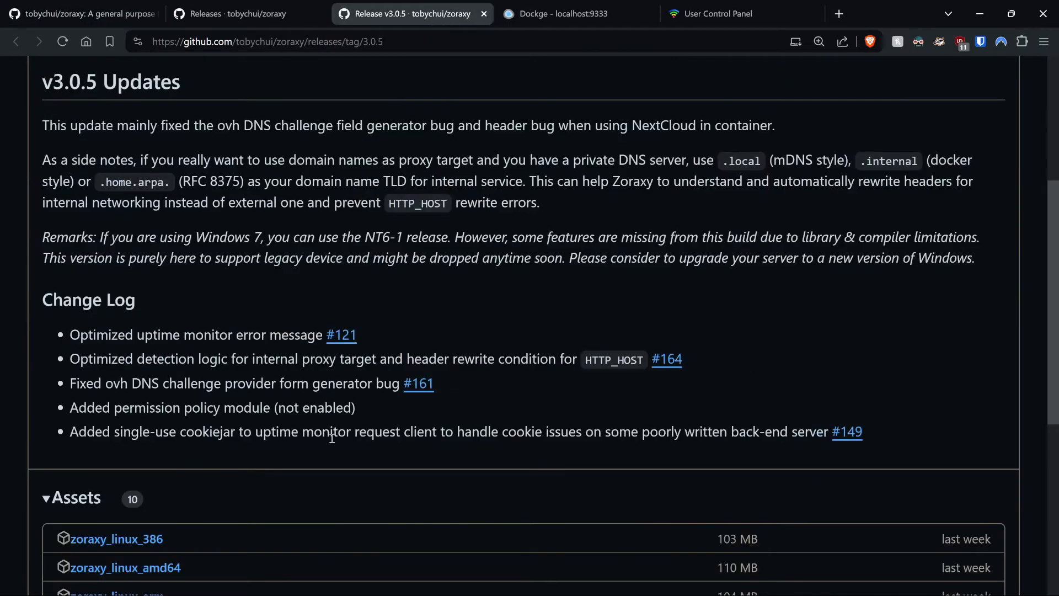
{"action": "scroll", "scroll_direction": "down", "scroll_amount": 3}
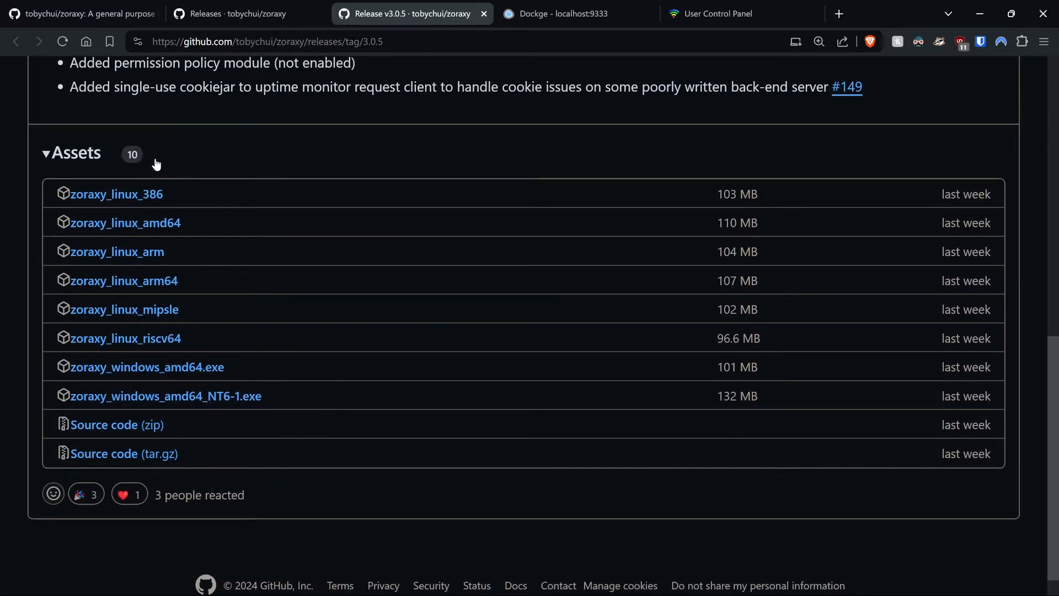
{"action": "mouse_move", "coordinate": [158, 382]}
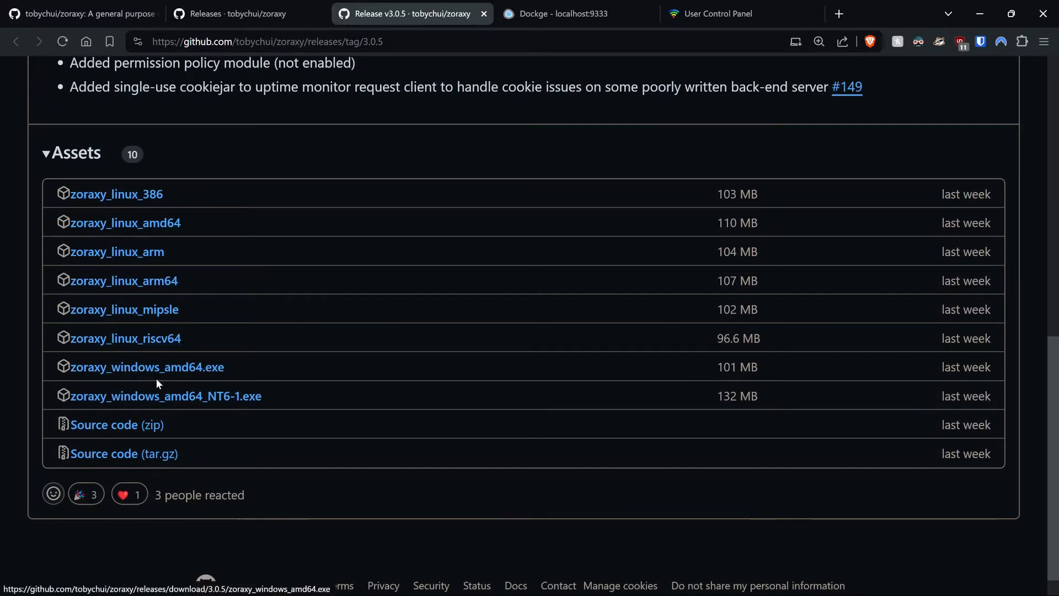
{"action": "mouse_move", "coordinate": [263, 383]}
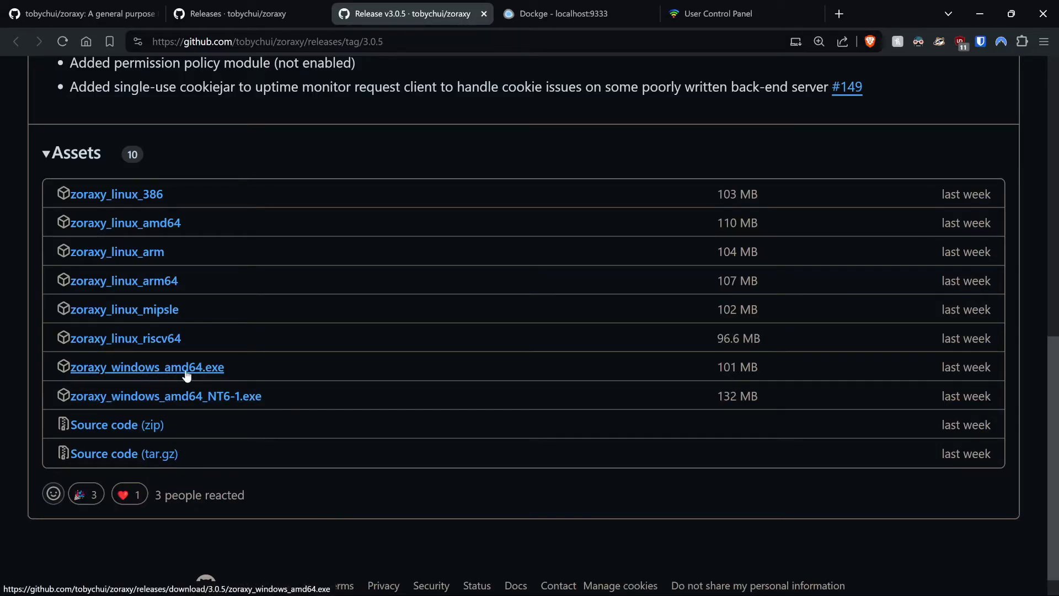
Download zoraxy_windows_amd64.exe into a new 'Zoraxy' folder in Downloads and run it
{"action": "left_click", "coordinate": [146, 368]}
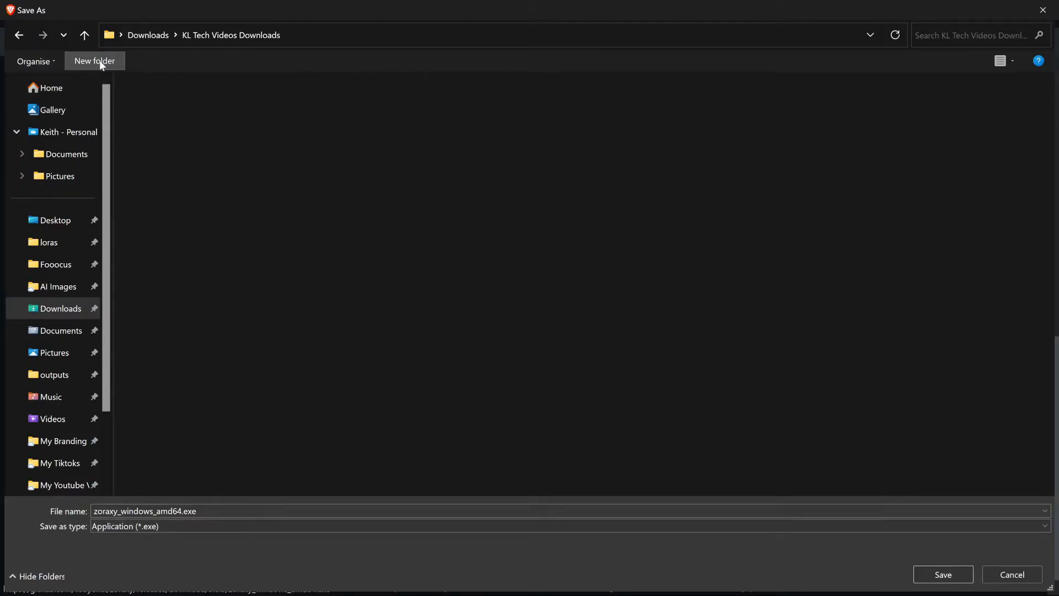
{"action": "left_click", "coordinate": [94, 60]}
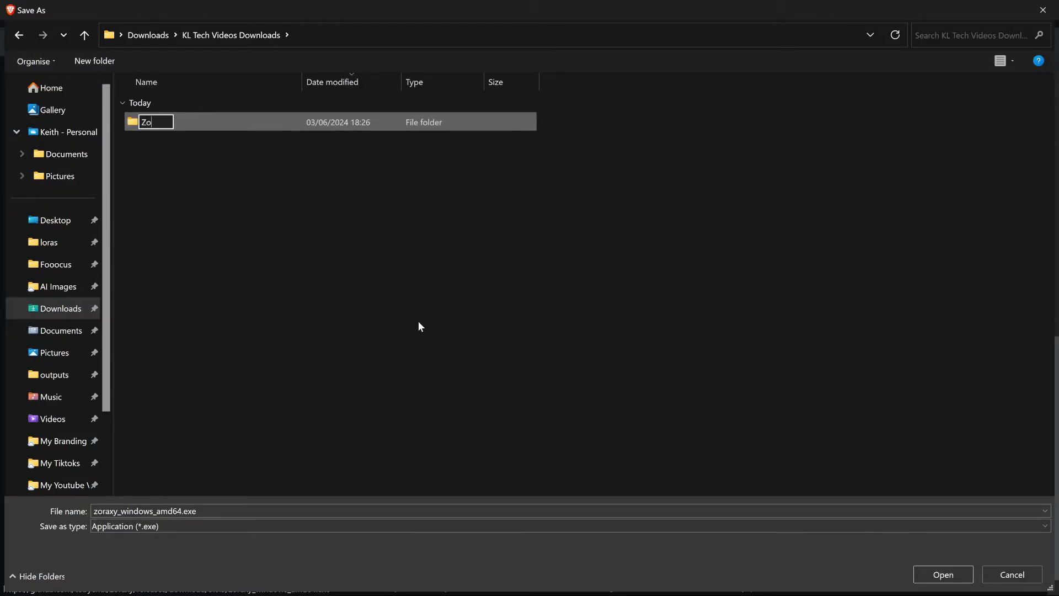
{"action": "type", "text": "raxy"}
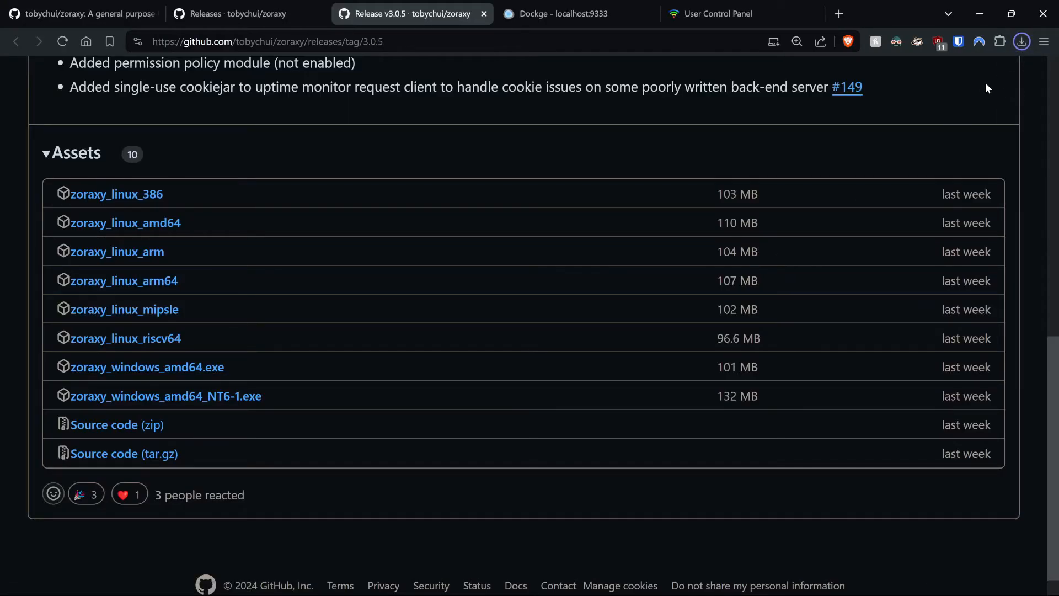
{"action": "left_click", "coordinate": [1022, 41]}
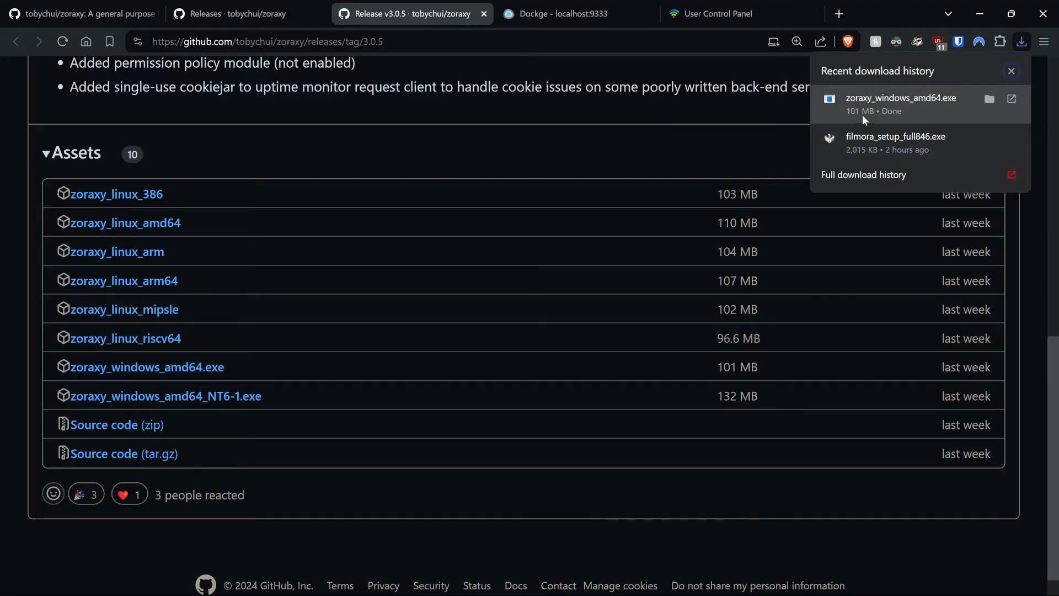
{"action": "left_click", "coordinate": [1010, 71]}
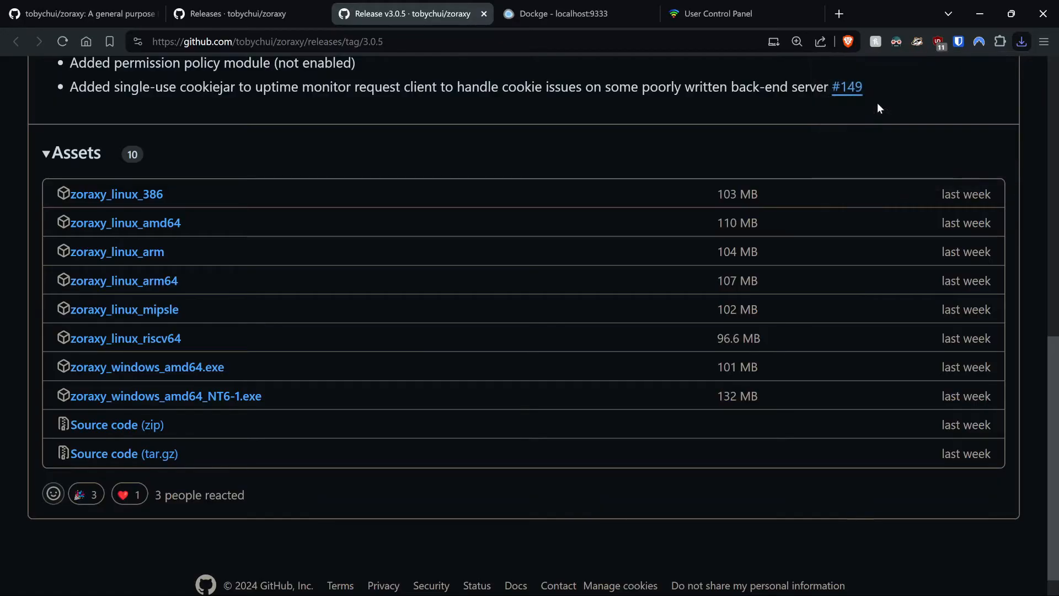
Let the unrecognised Zoraxy app run past SmartScreen and allow it through the firewall
{"action": "left_click", "coordinate": [145, 367]}
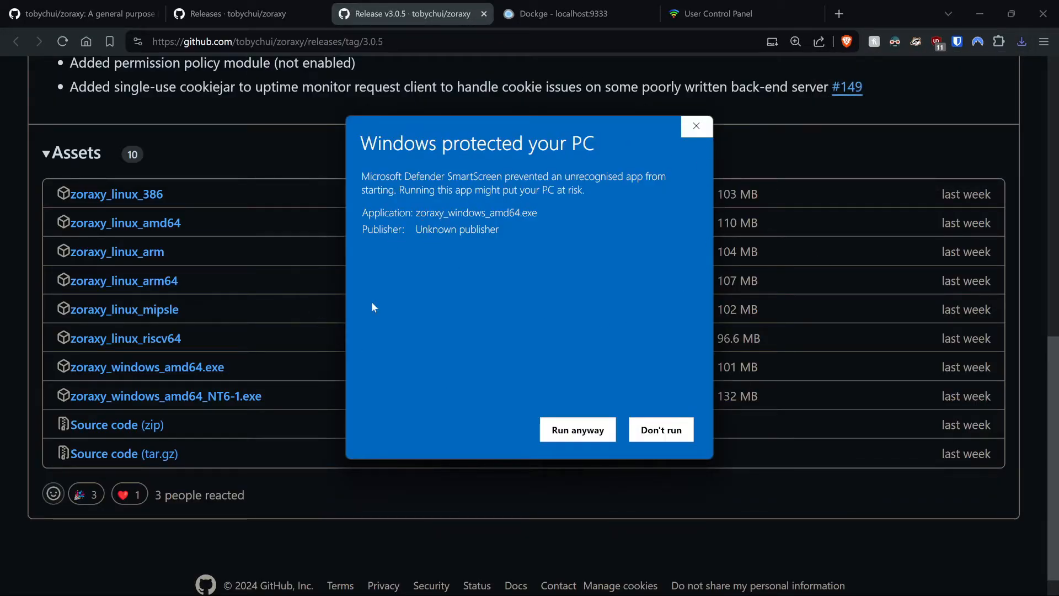
{"action": "mouse_move", "coordinate": [599, 337]}
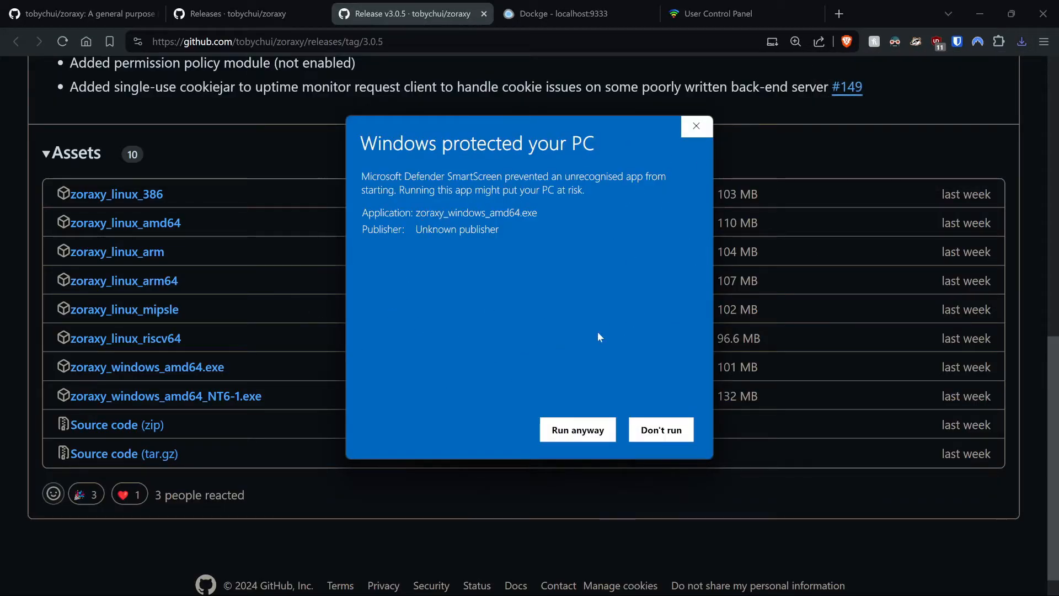
{"action": "mouse_move", "coordinate": [589, 420]}
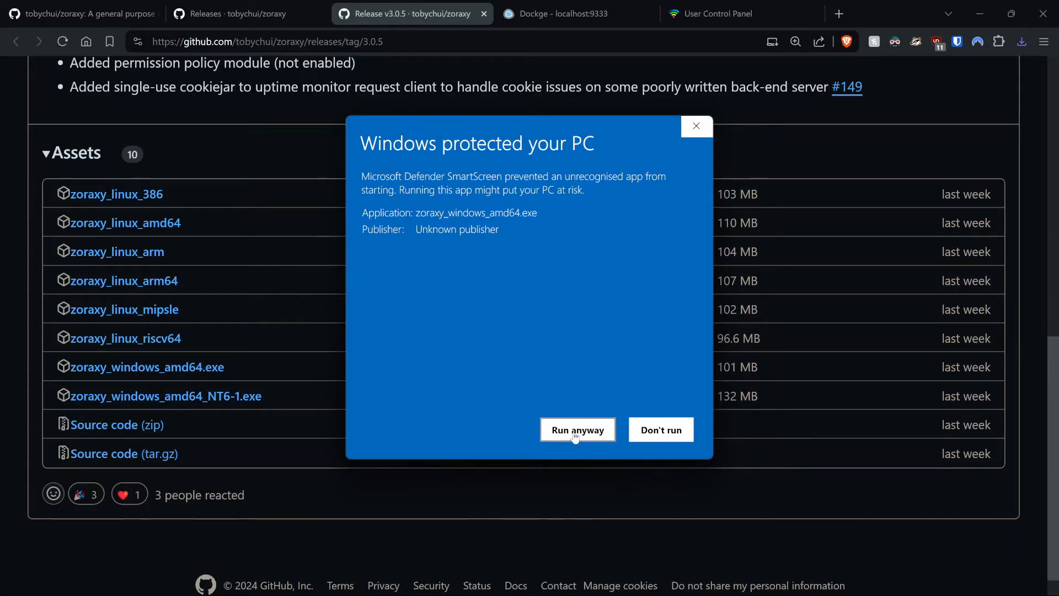
{"action": "left_click", "coordinate": [696, 126]}
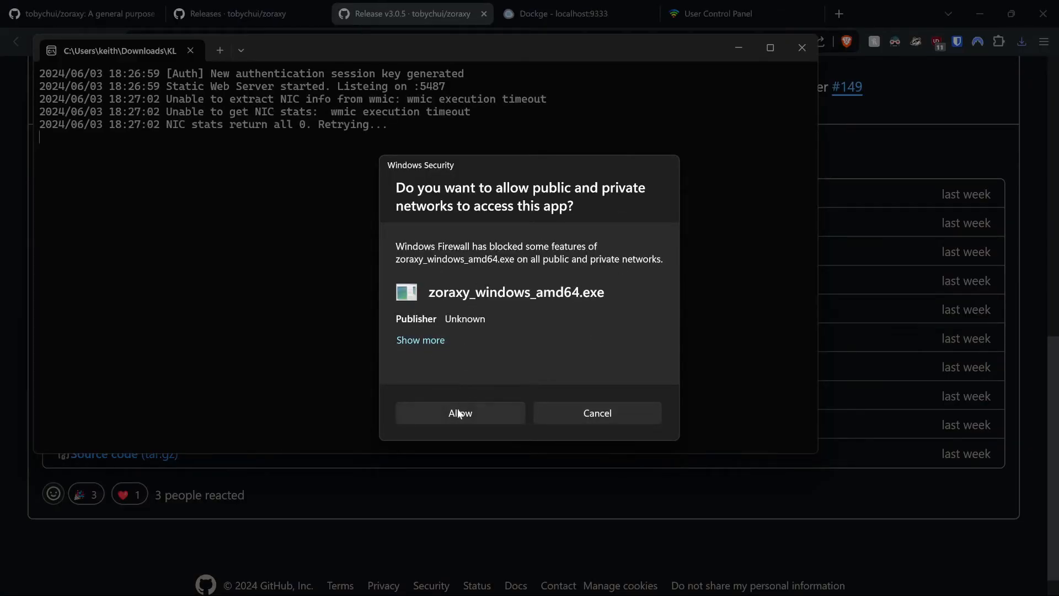
{"action": "left_click", "coordinate": [460, 412]}
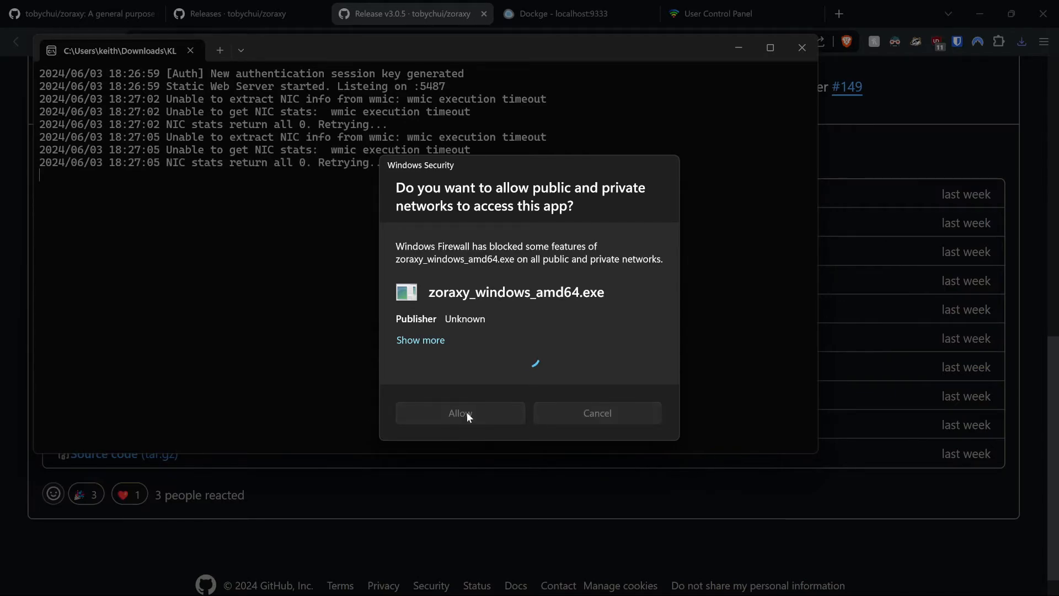
{"action": "left_click", "coordinate": [461, 413]}
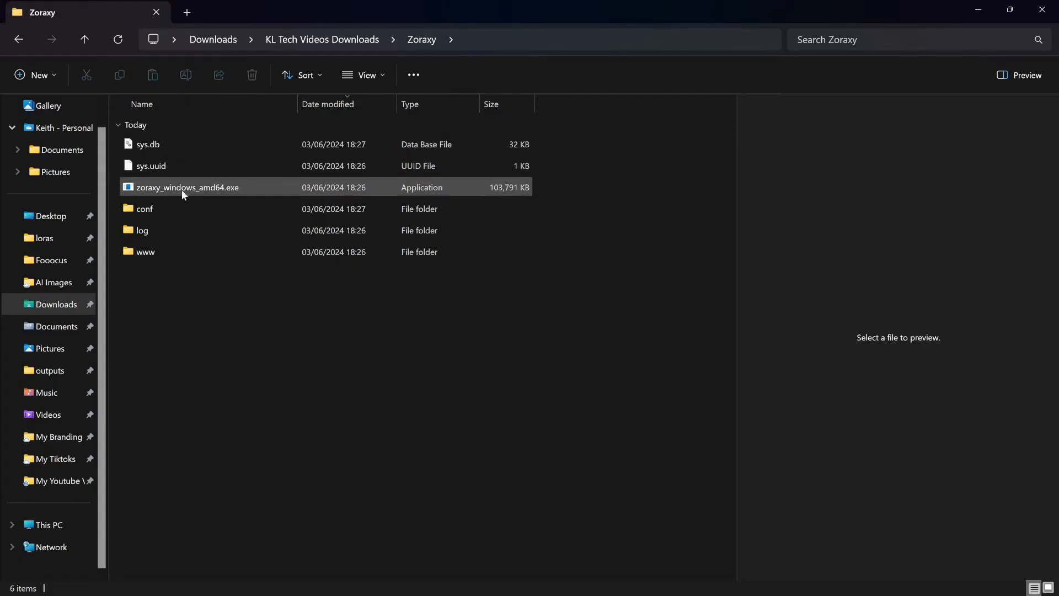
Relaunch zoraxy_windows_amd64.exe from its folder so the console reports localhost:8000
{"action": "left_click", "coordinate": [548, 241]}
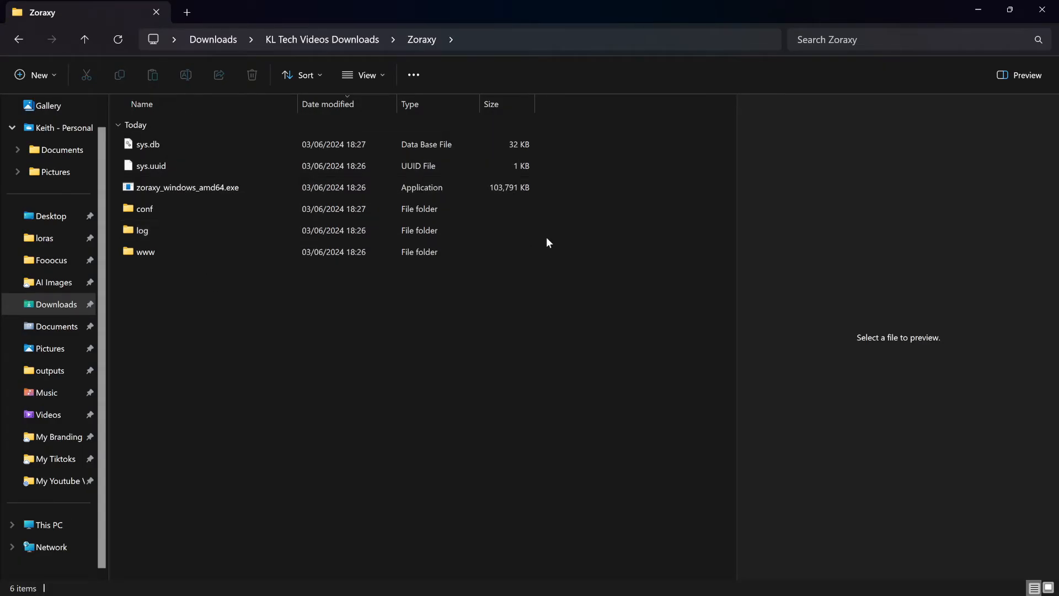
{"action": "mouse_move", "coordinate": [225, 246]}
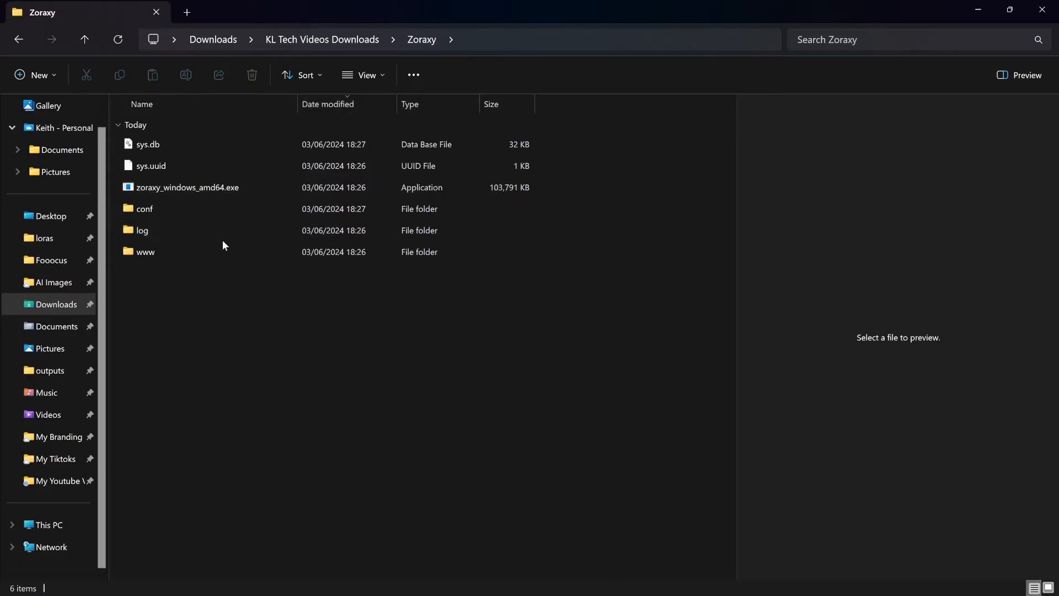
{"action": "mouse_move", "coordinate": [216, 289]}
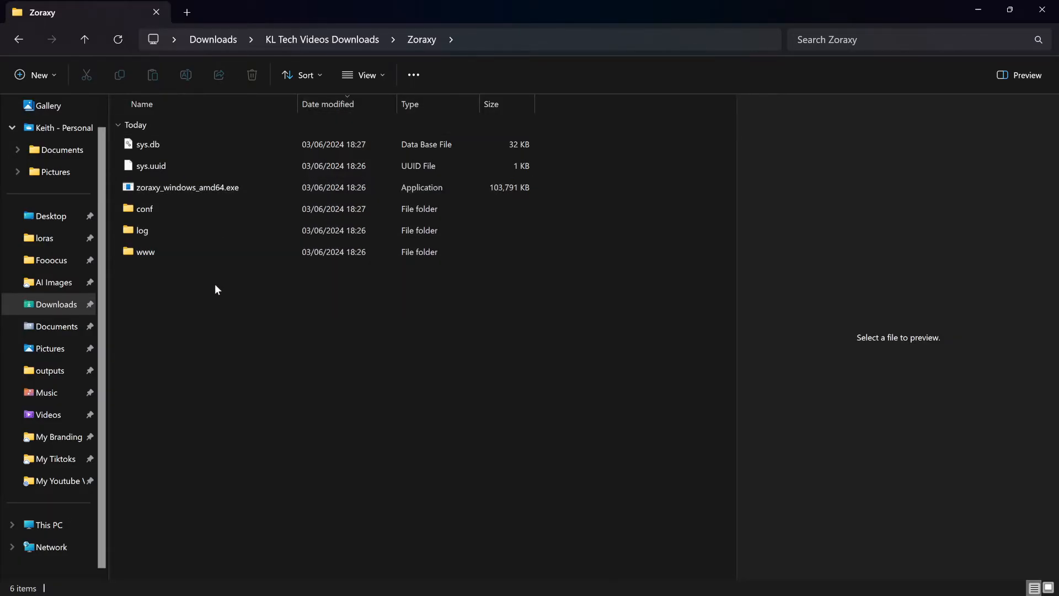
{"action": "mouse_move", "coordinate": [297, 265]}
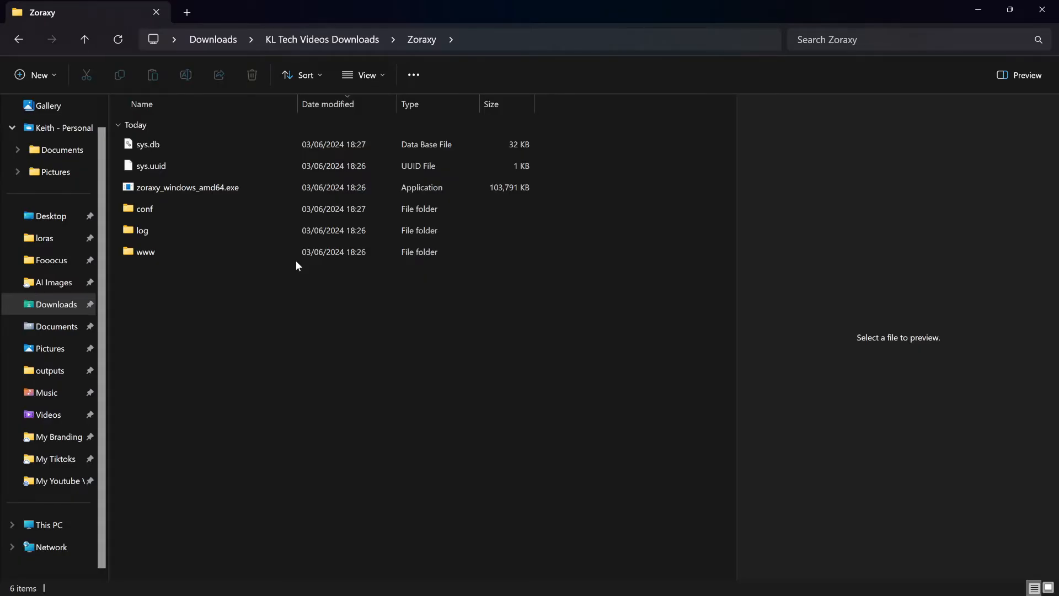
{"action": "left_click", "coordinate": [151, 165]}
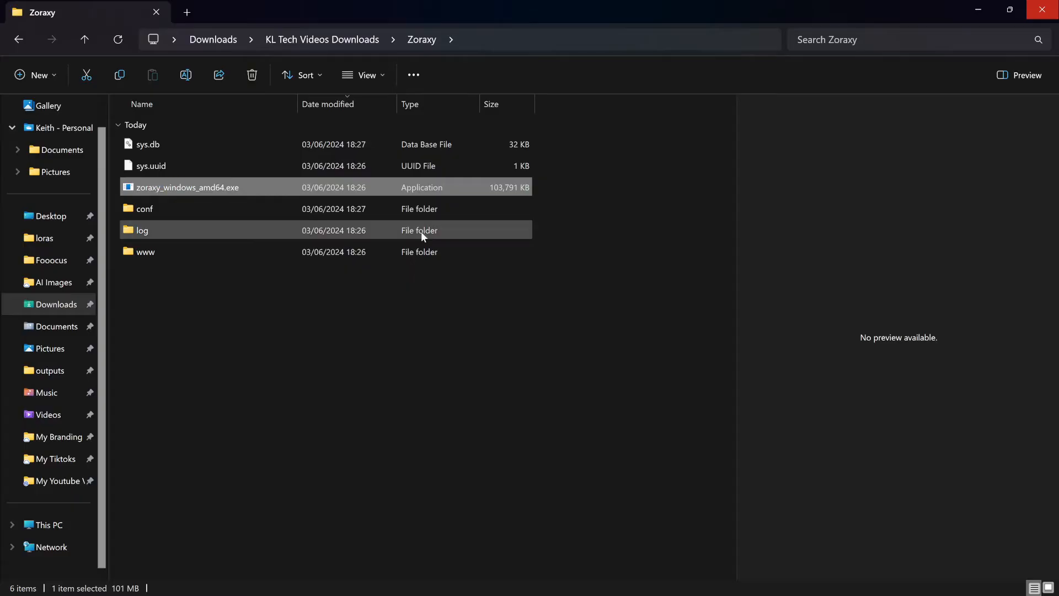
{"action": "double_click", "coordinate": [185, 186]}
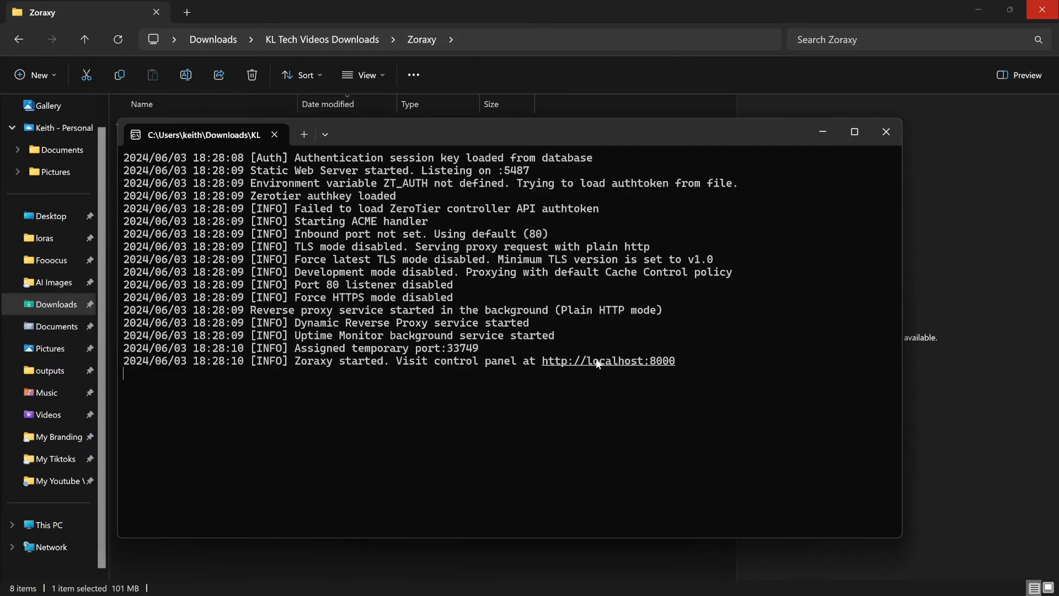
{"action": "mouse_move", "coordinate": [576, 507]}
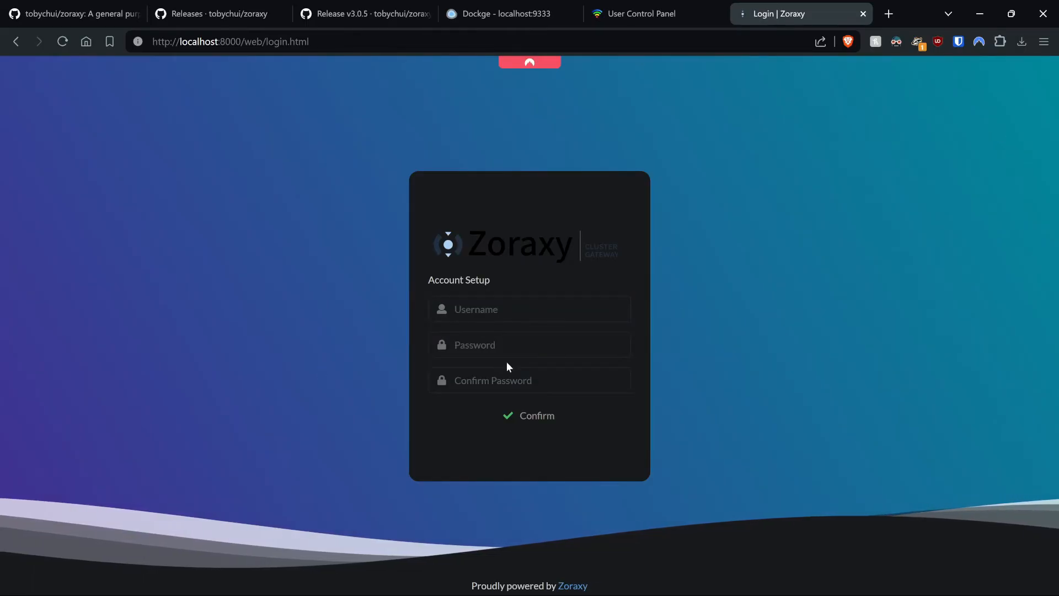
Fill in the username and password on Zoraxy's Account Setup form at localhost:8000
{"action": "left_click", "coordinate": [530, 379]}
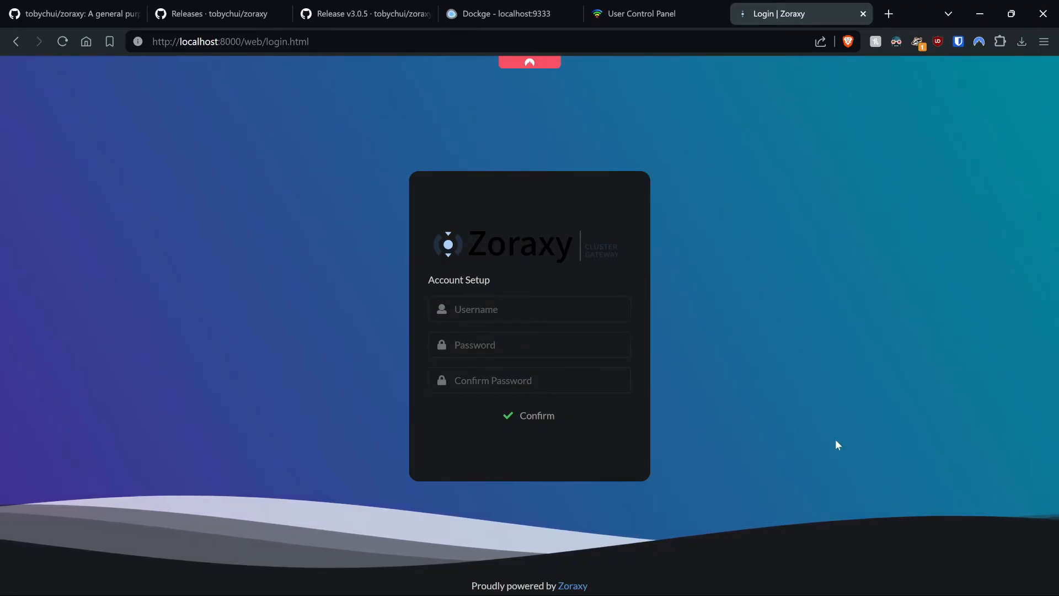
{"action": "left_click", "coordinate": [529, 309]}
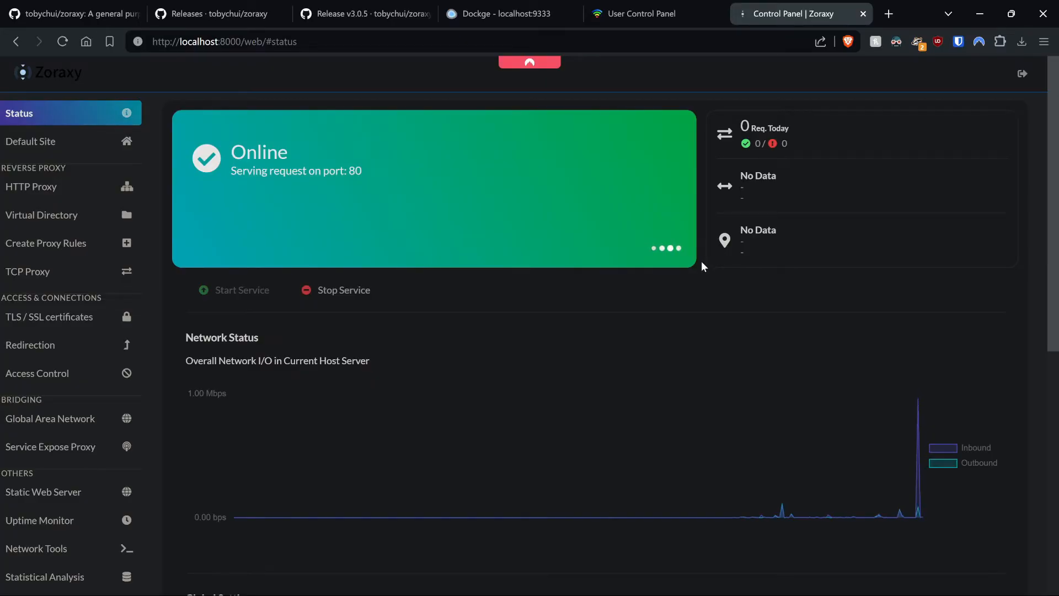
{"action": "mouse_move", "coordinate": [423, 428]}
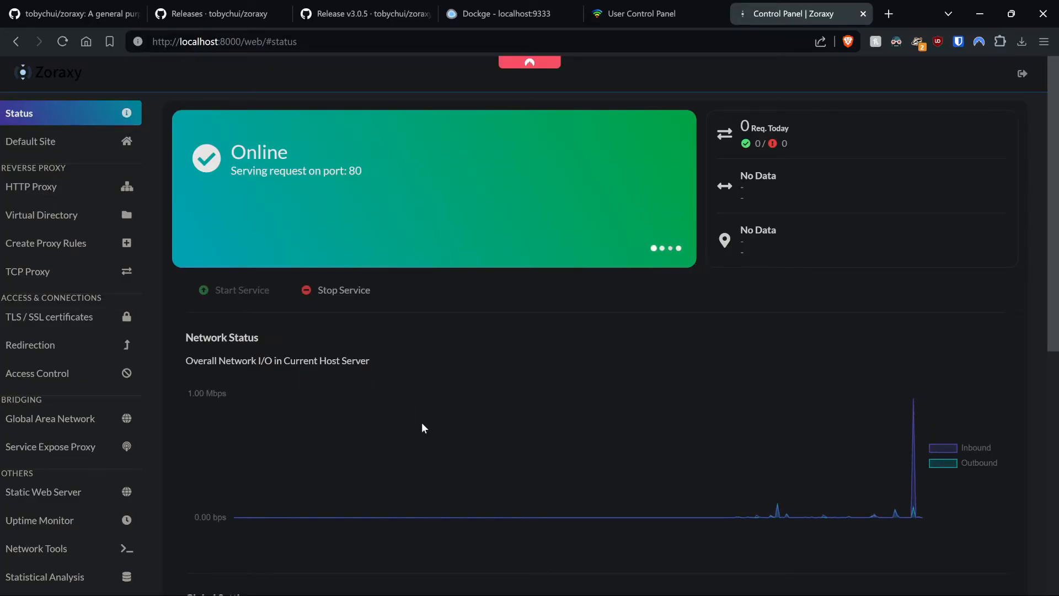
{"action": "scroll", "scroll_direction": "down", "scroll_amount": 3}
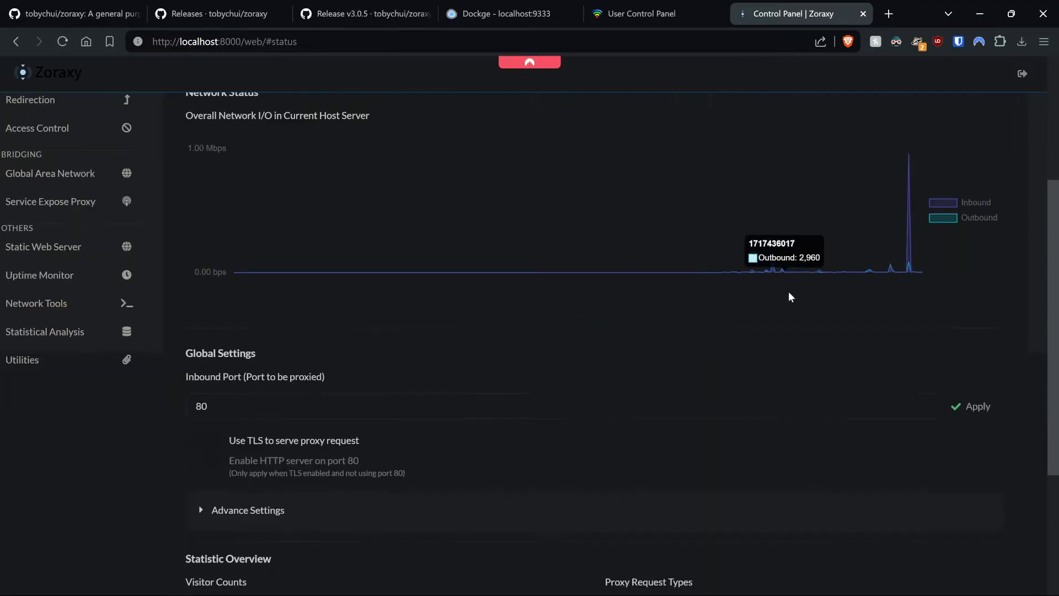
{"action": "scroll", "scroll_direction": "down", "scroll_amount": 3}
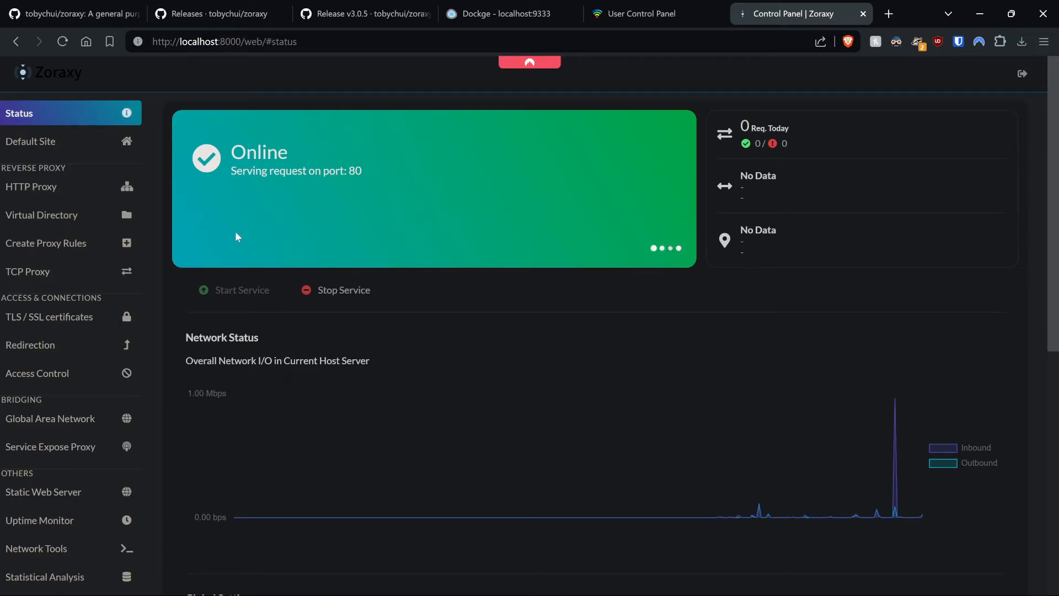
{"action": "mouse_move", "coordinate": [464, 489]}
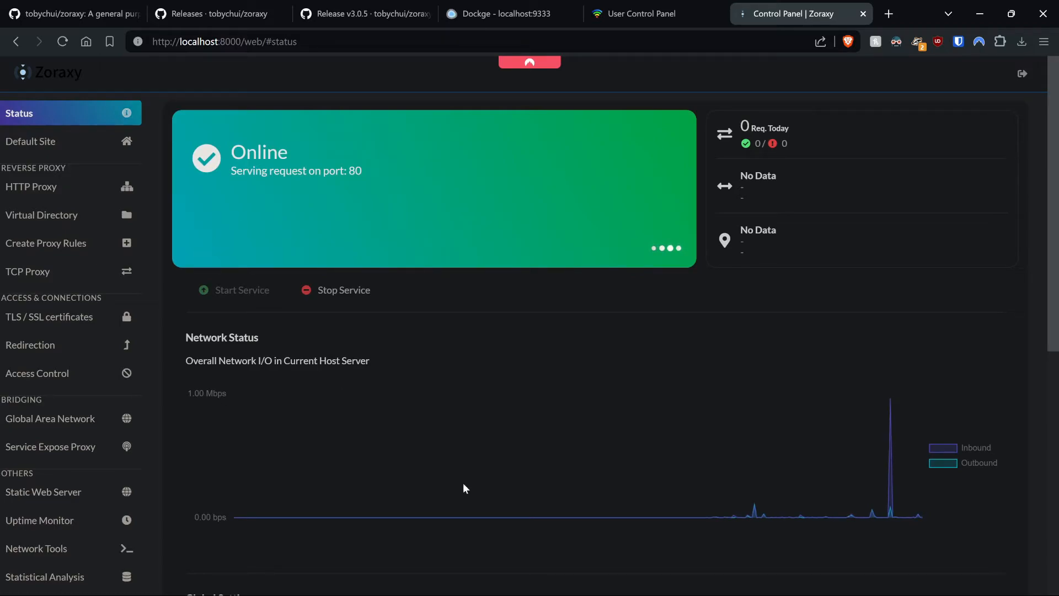
{"action": "mouse_move", "coordinate": [255, 210]}
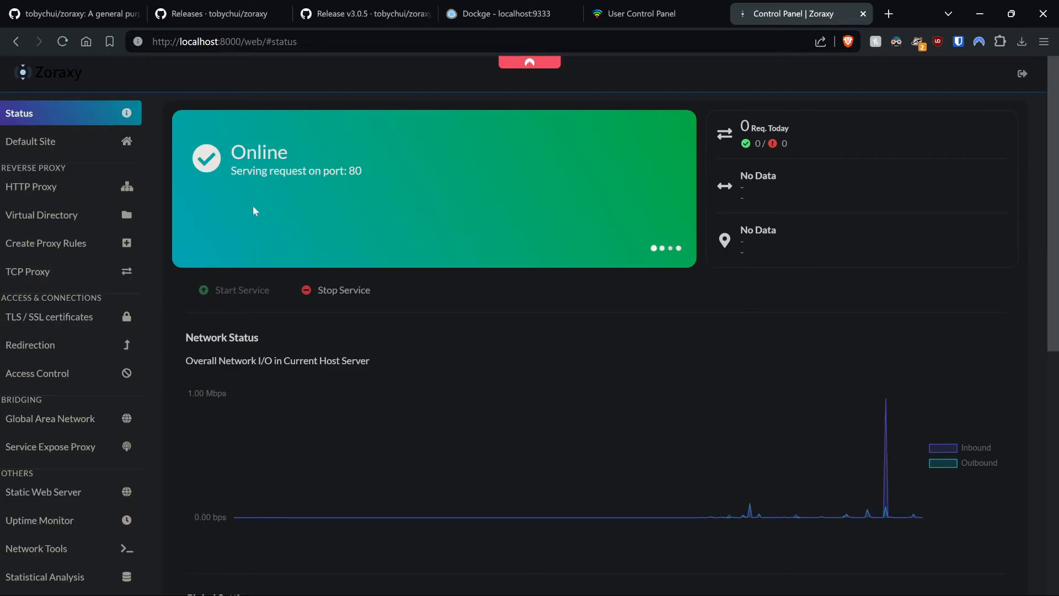
Set inbound port 443, enable Use TLS and Force TLS v1.2 or above in Global Settings
{"action": "scroll", "scroll_direction": "down", "scroll_amount": 3}
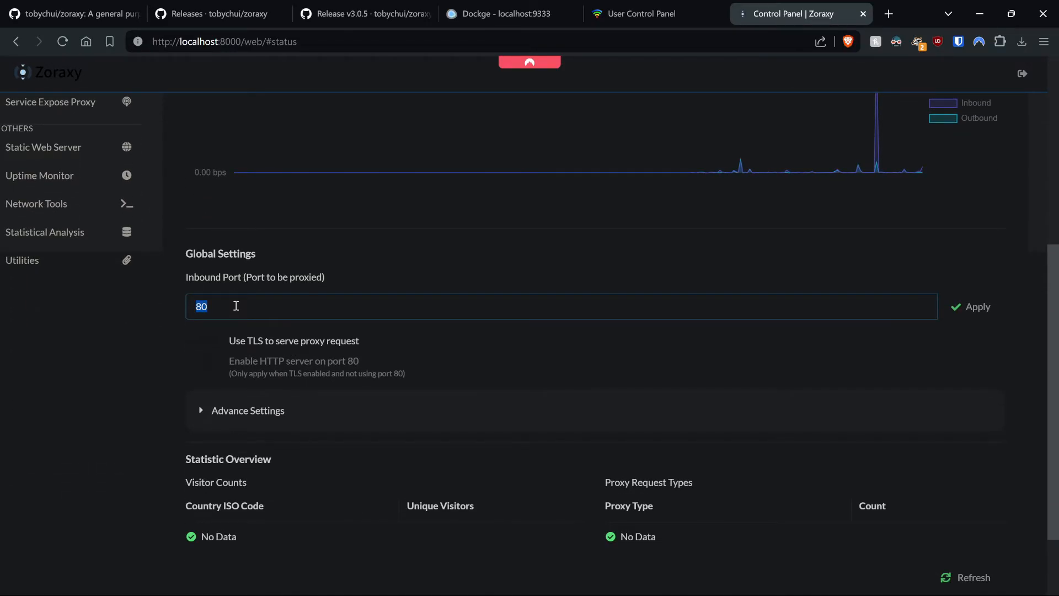
{"action": "type", "text": "443"}
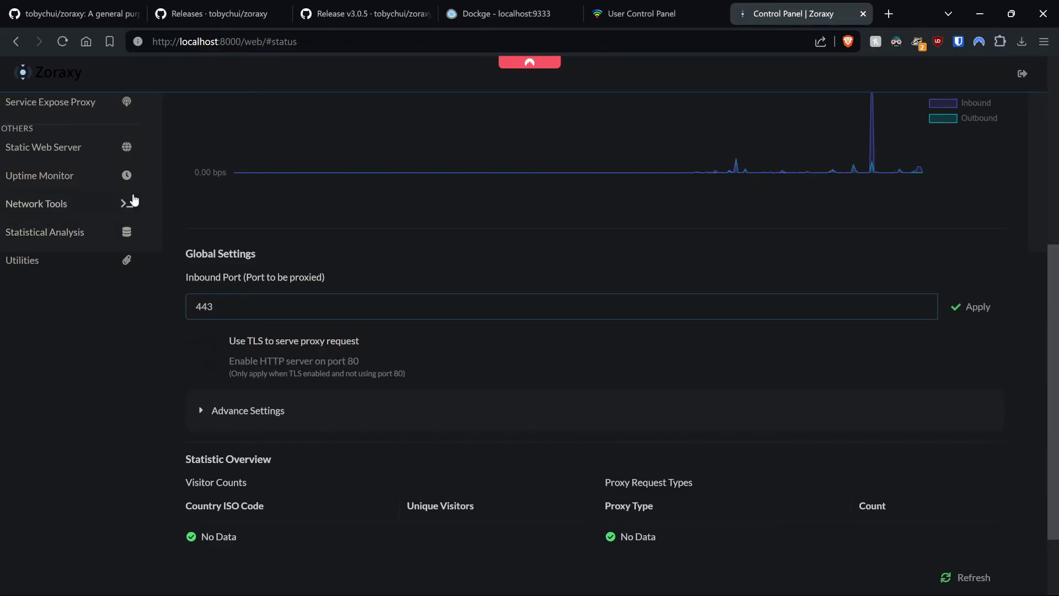
{"action": "left_click", "coordinate": [971, 307]}
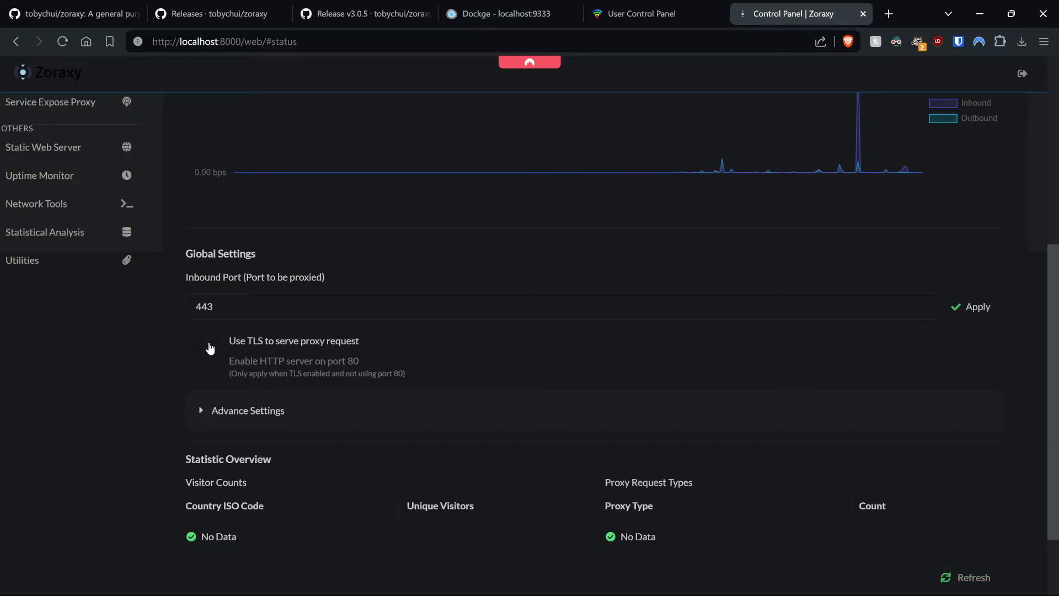
{"action": "left_click", "coordinate": [201, 341]}
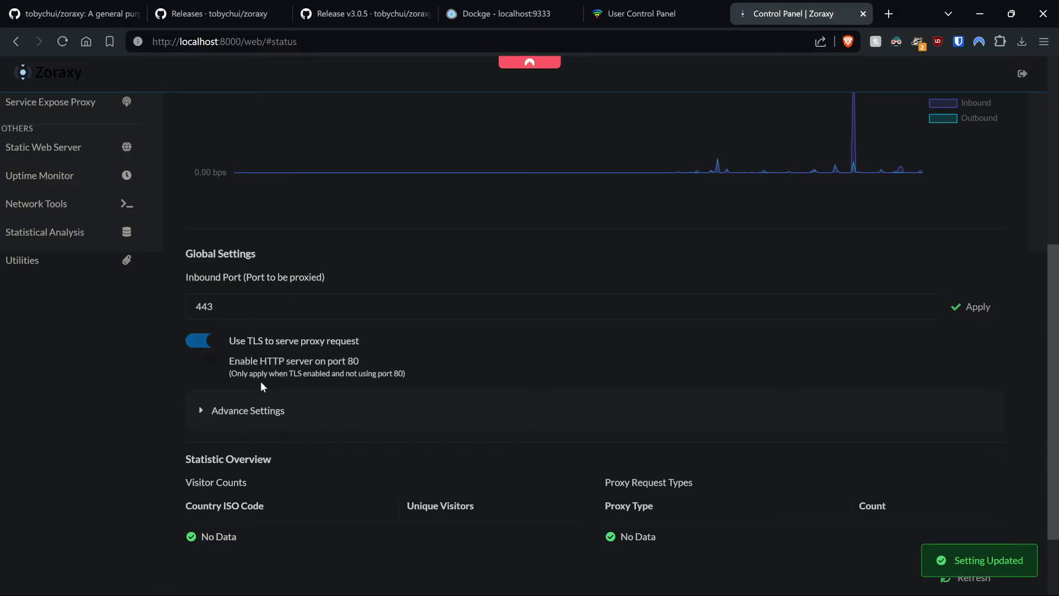
{"action": "left_click", "coordinate": [247, 411]}
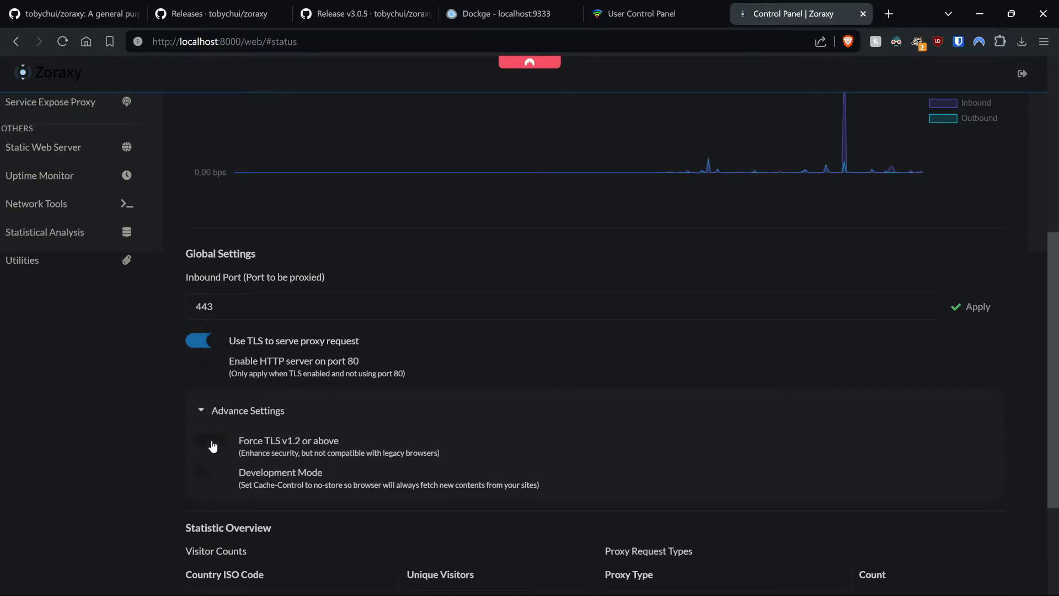
{"action": "left_click", "coordinate": [212, 440]}
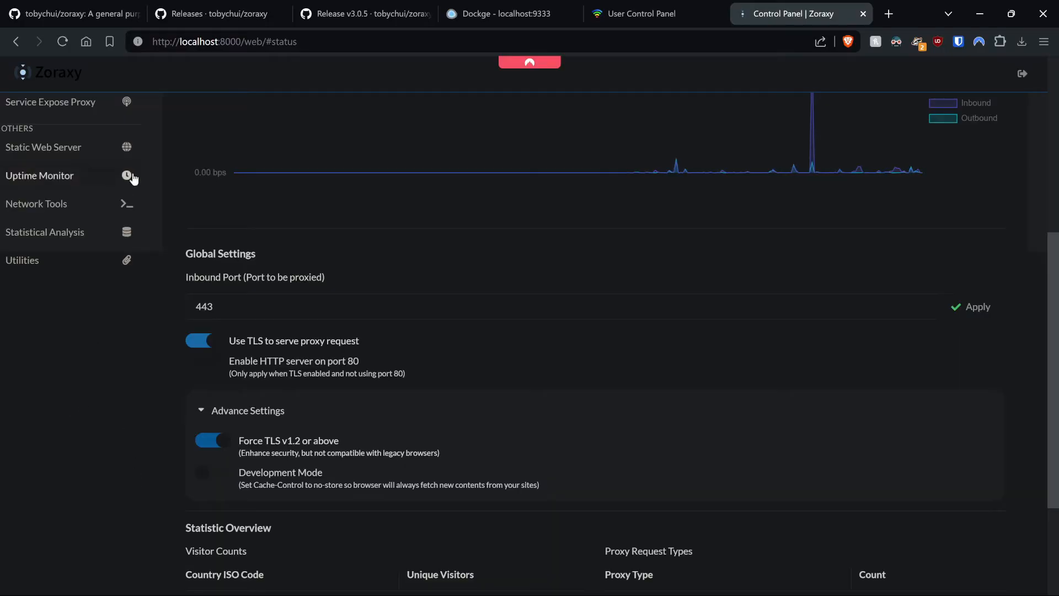
{"action": "mouse_move", "coordinate": [47, 453]}
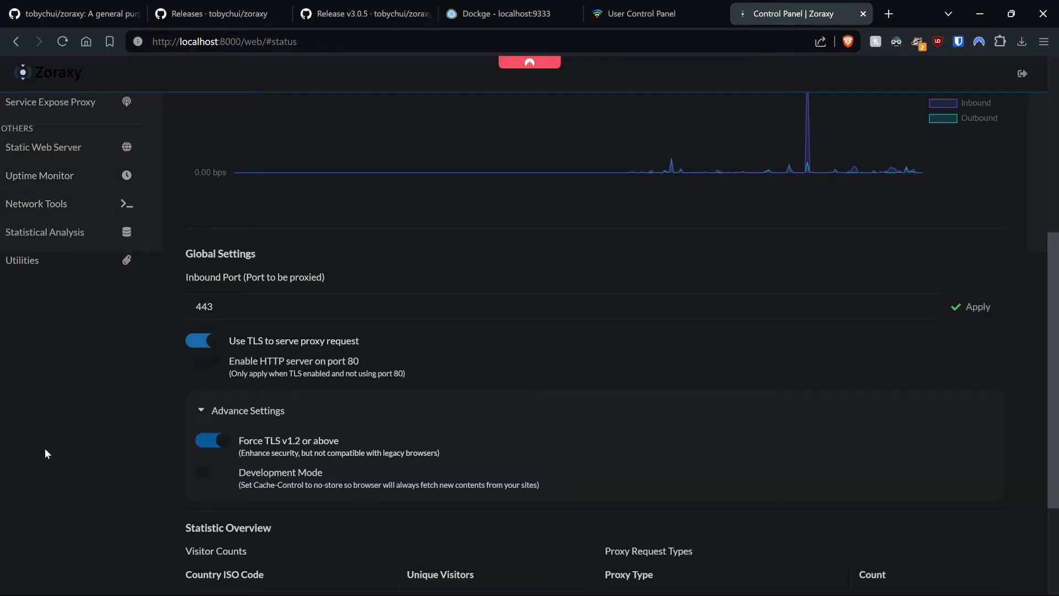
{"action": "scroll", "scroll_direction": "up", "scroll_amount": 3}
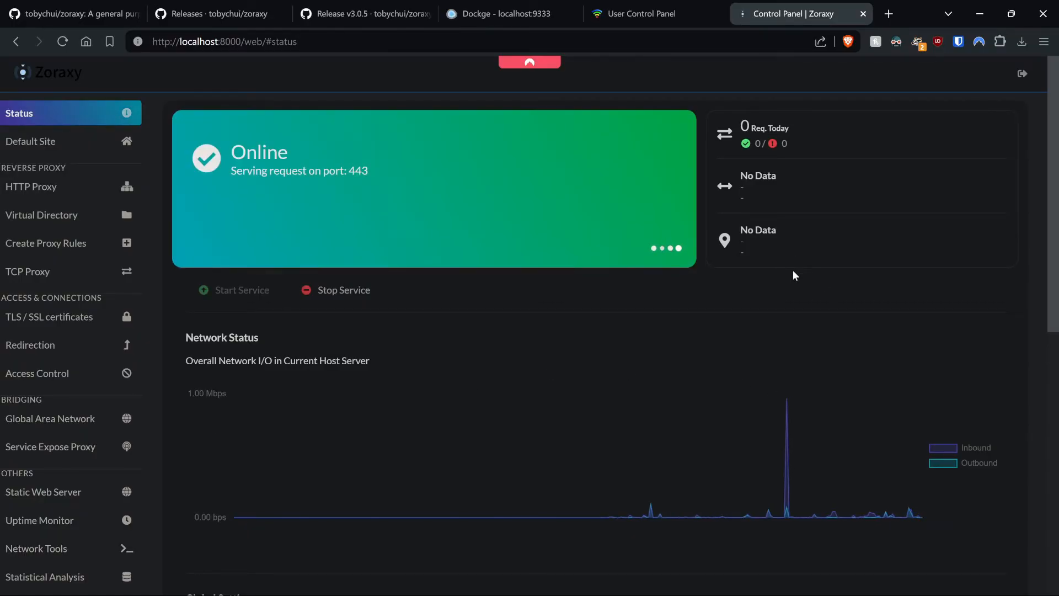
Switch to the Dynu control panel and open its Client Downloads page
{"action": "left_click", "coordinate": [642, 14]}
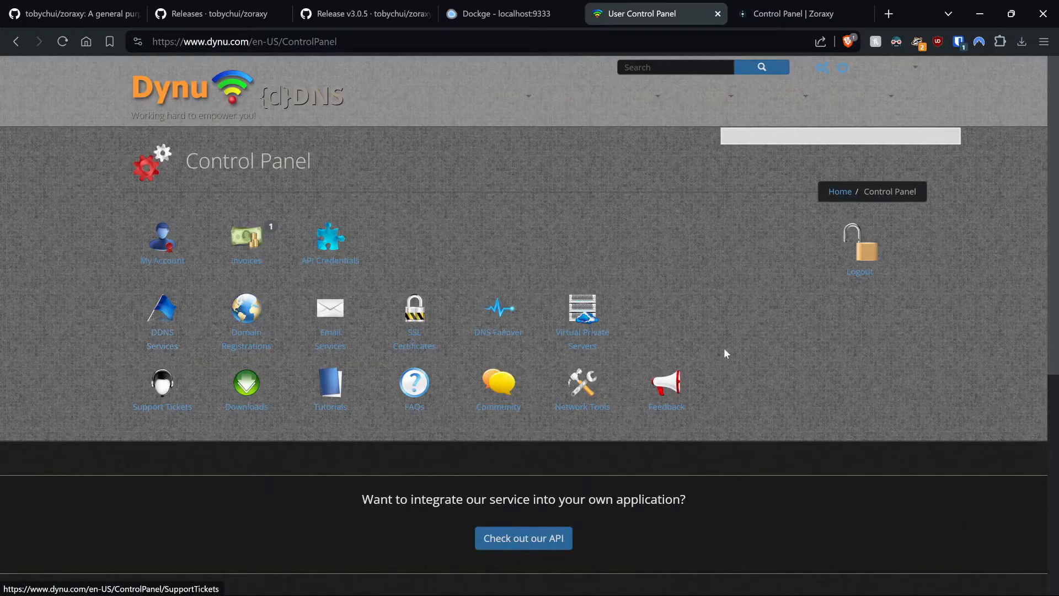
{"action": "mouse_move", "coordinate": [171, 332]}
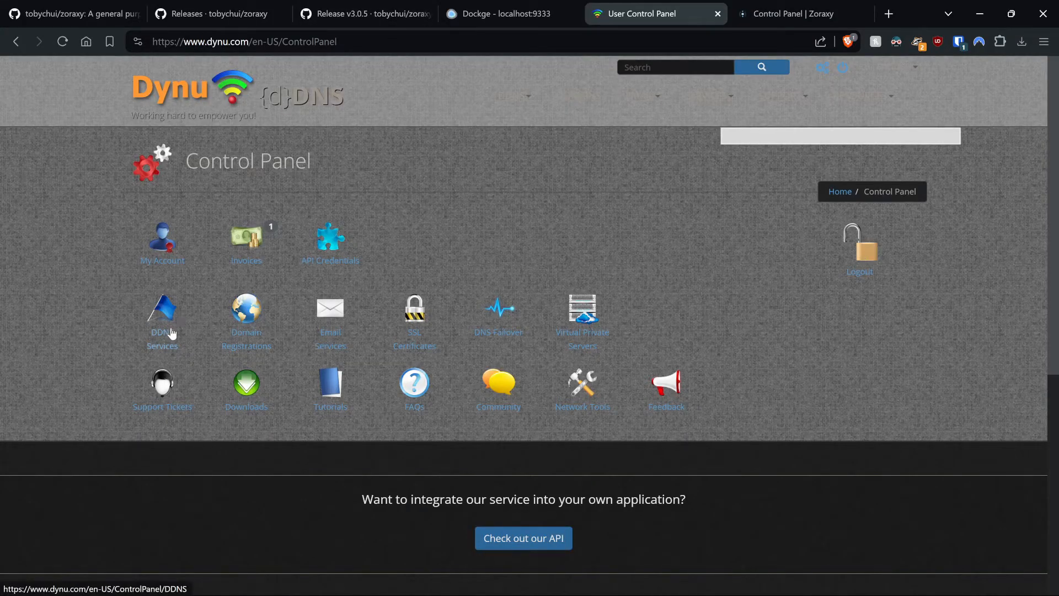
{"action": "mouse_move", "coordinate": [174, 326]}
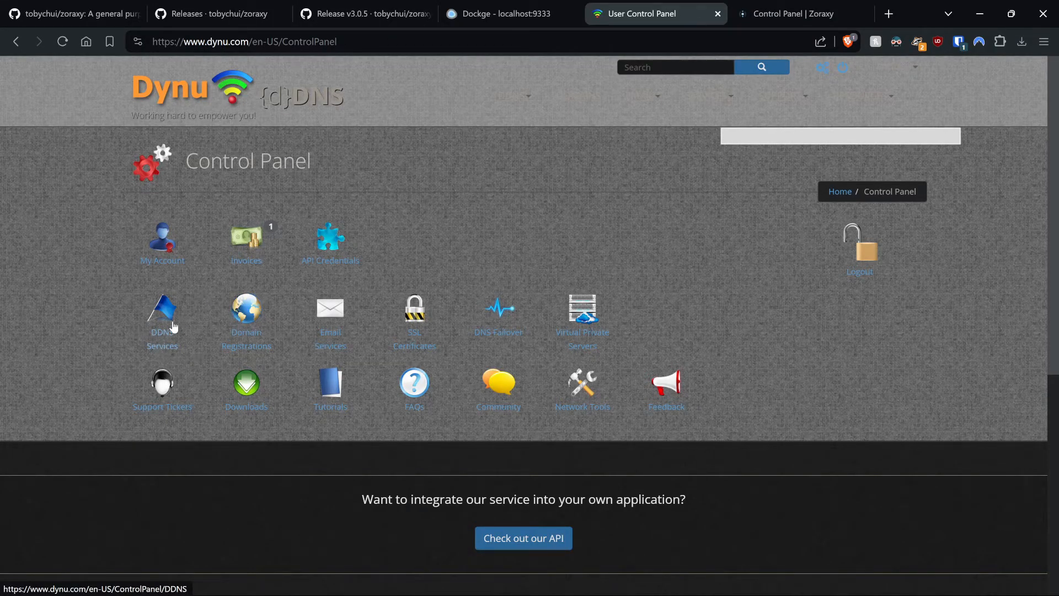
{"action": "left_click", "coordinate": [162, 314]}
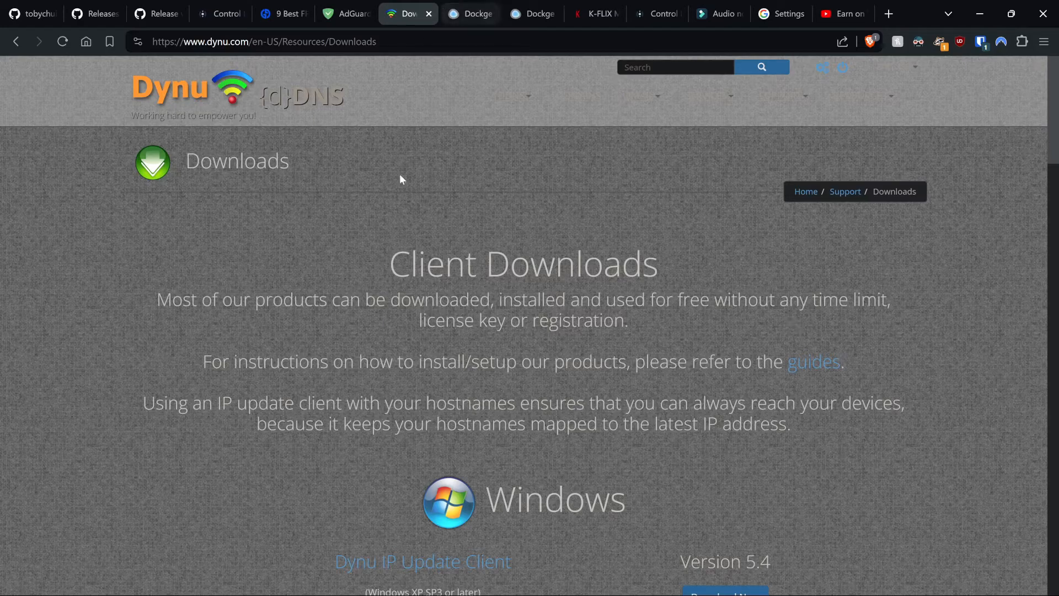
{"action": "scroll", "scroll_direction": "down", "scroll_amount": 3}
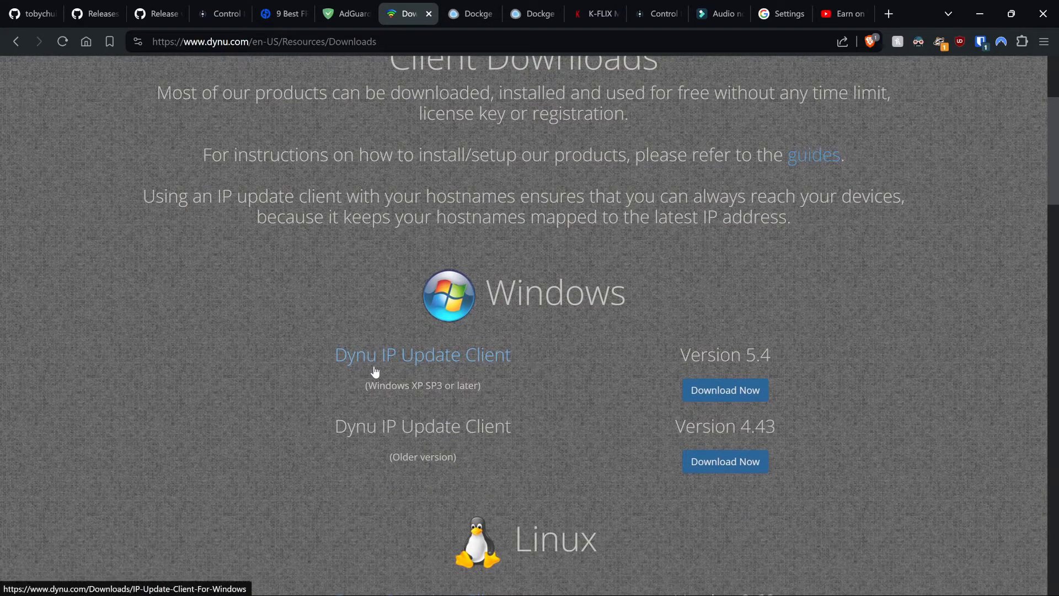
{"action": "mouse_move", "coordinate": [790, 391]}
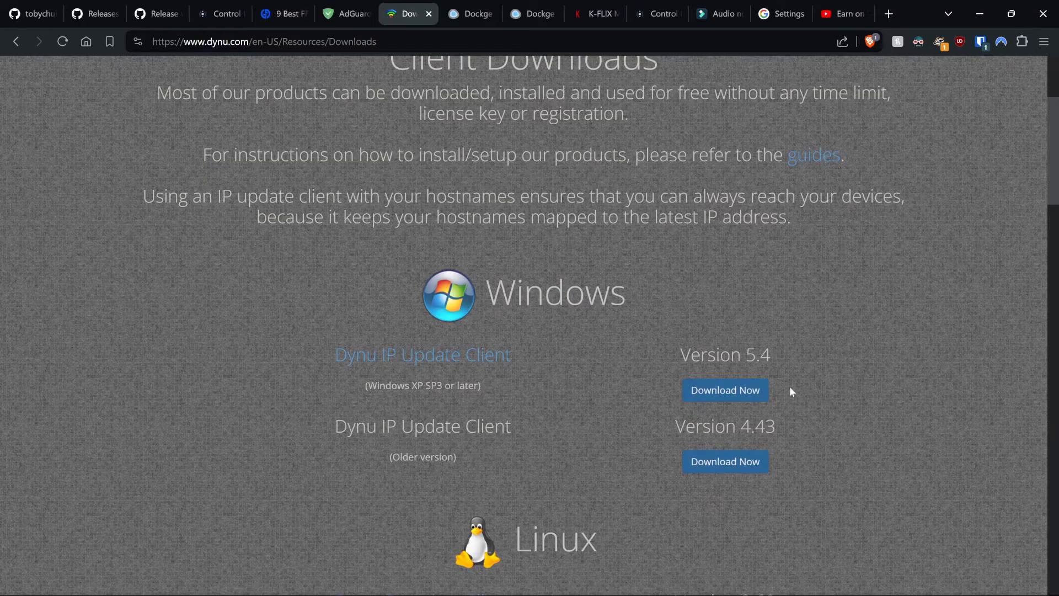
{"action": "mouse_move", "coordinate": [340, 368]}
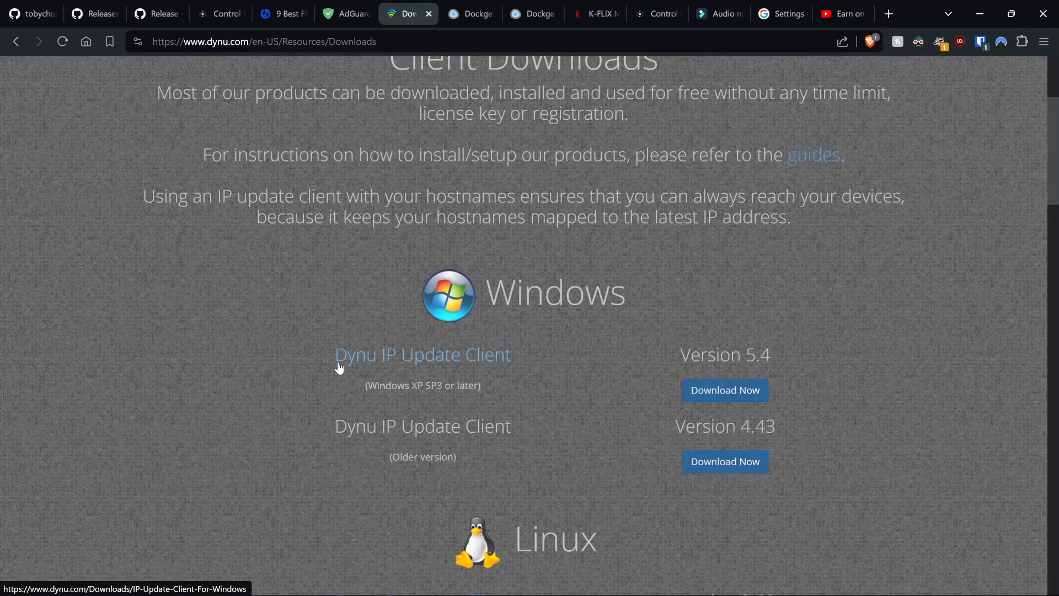
{"action": "mouse_move", "coordinate": [568, 355]}
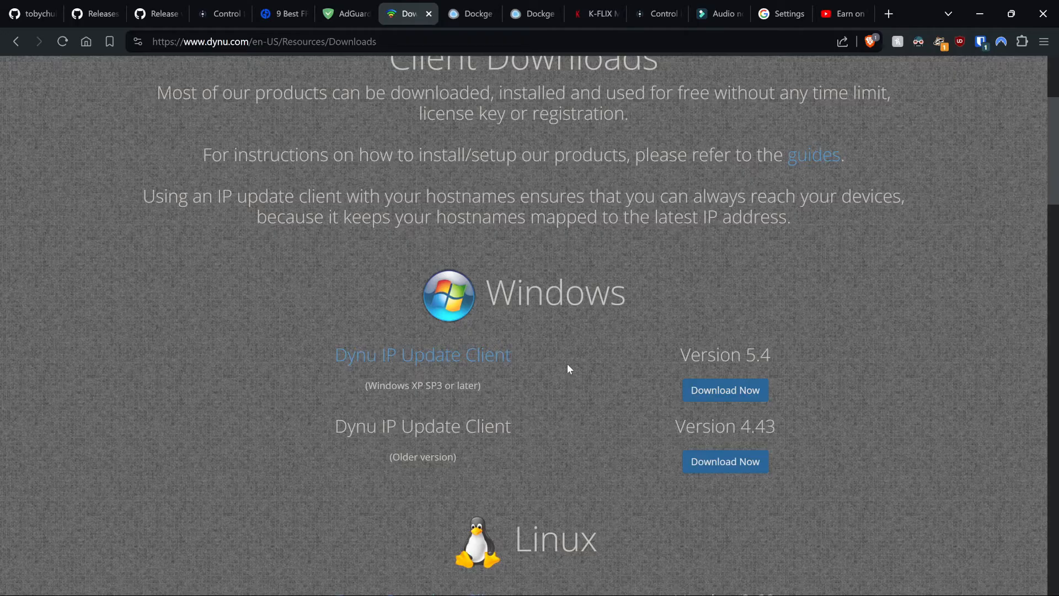
{"action": "mouse_move", "coordinate": [604, 378]}
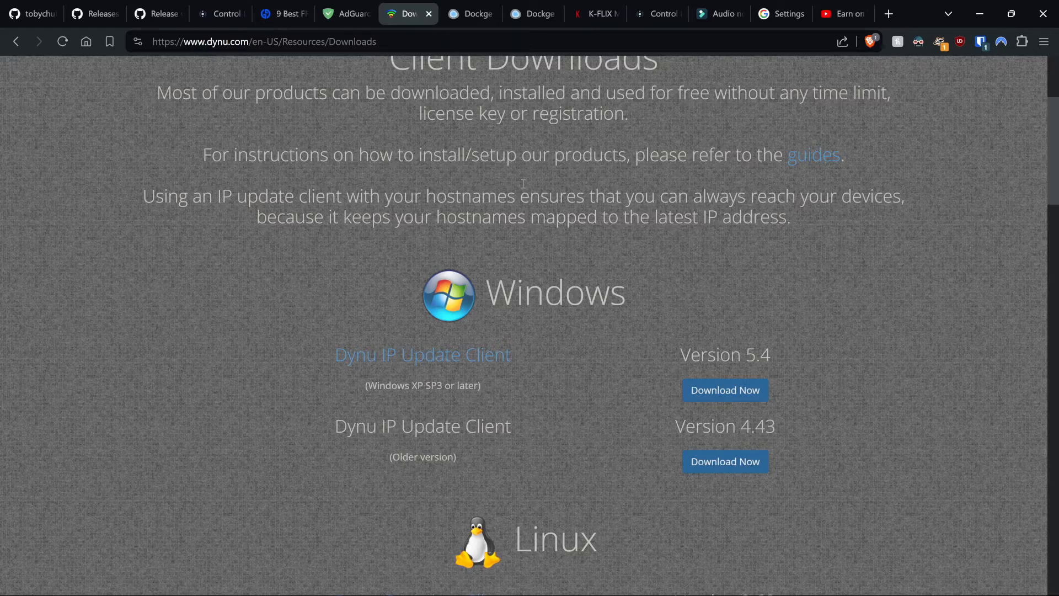
{"action": "mouse_move", "coordinate": [525, 183]}
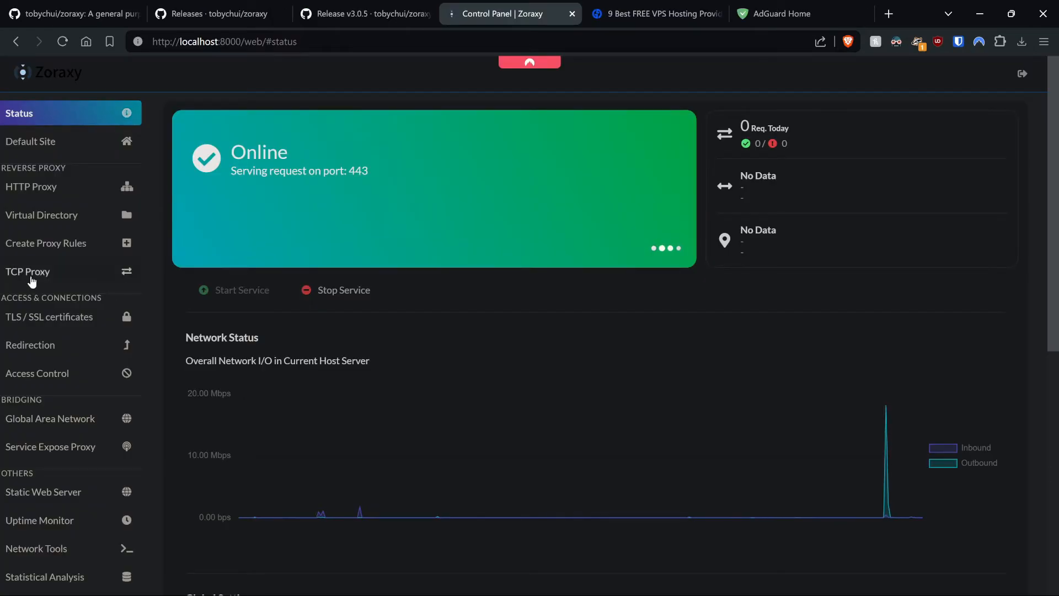
Go to the TLS / SSL certificates page showing Let's Encrypt as preferred CA
{"action": "left_click", "coordinate": [49, 317]}
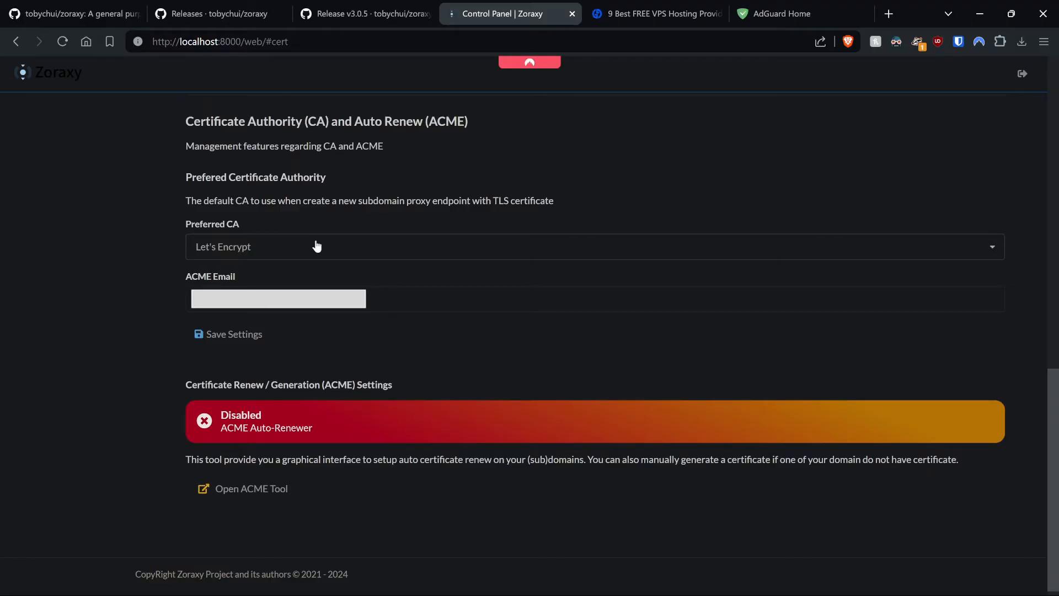
{"action": "mouse_move", "coordinate": [238, 508]}
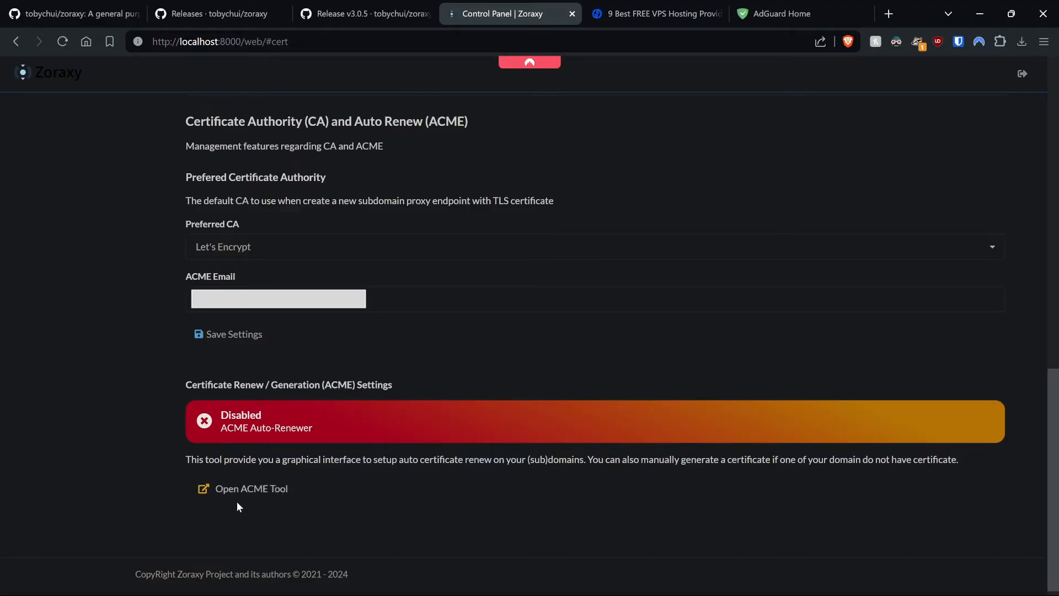
In the ACME tool, enable certificate auto-renew for the *.kltechvideos.dynu.net request
{"action": "left_click", "coordinate": [251, 487]}
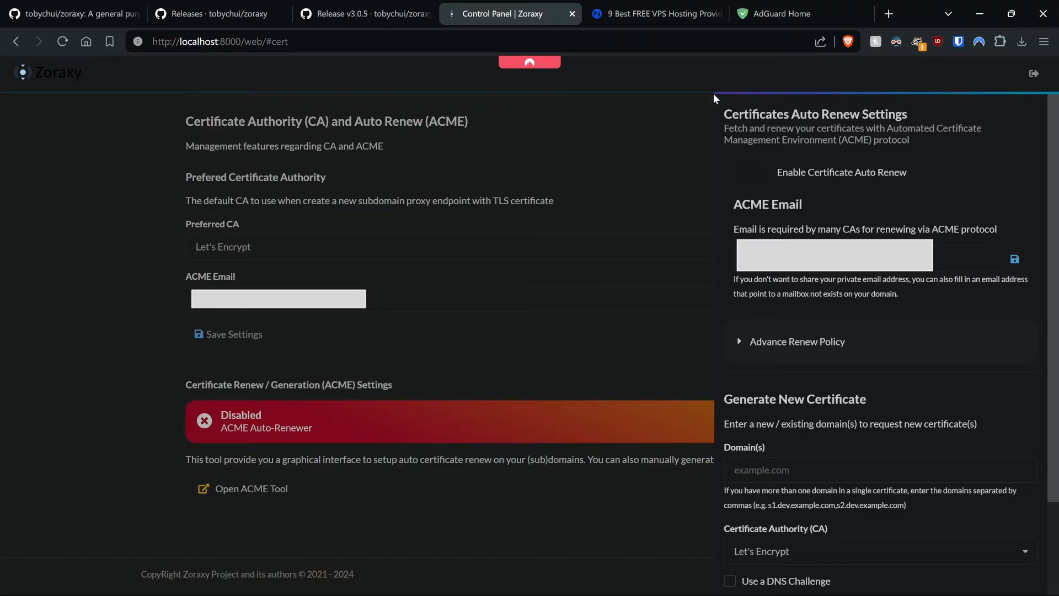
{"action": "mouse_move", "coordinate": [757, 177]}
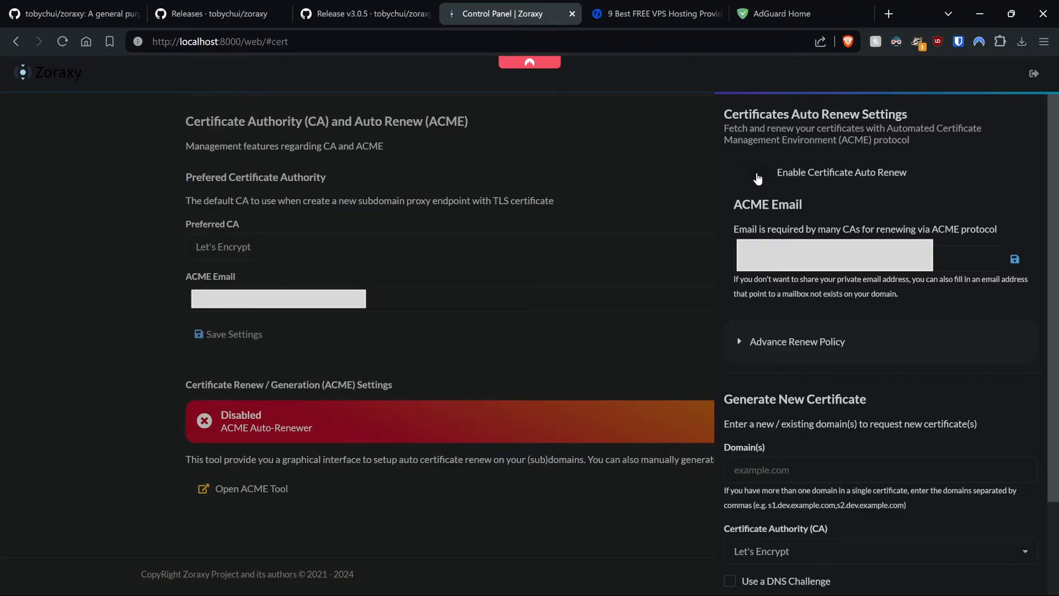
{"action": "left_click", "coordinate": [747, 171]}
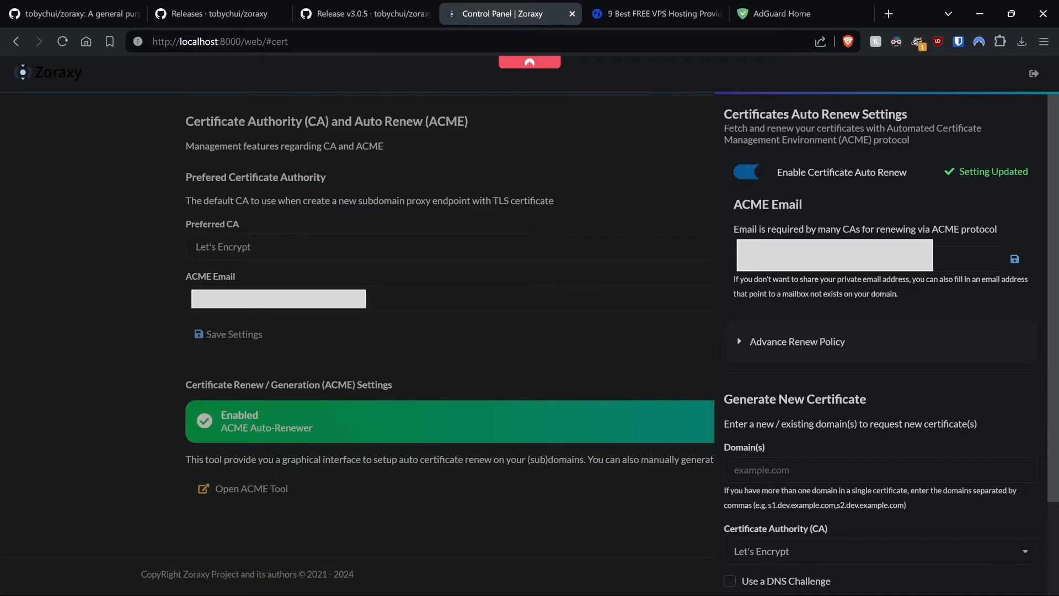
{"action": "mouse_move", "coordinate": [282, 397]}
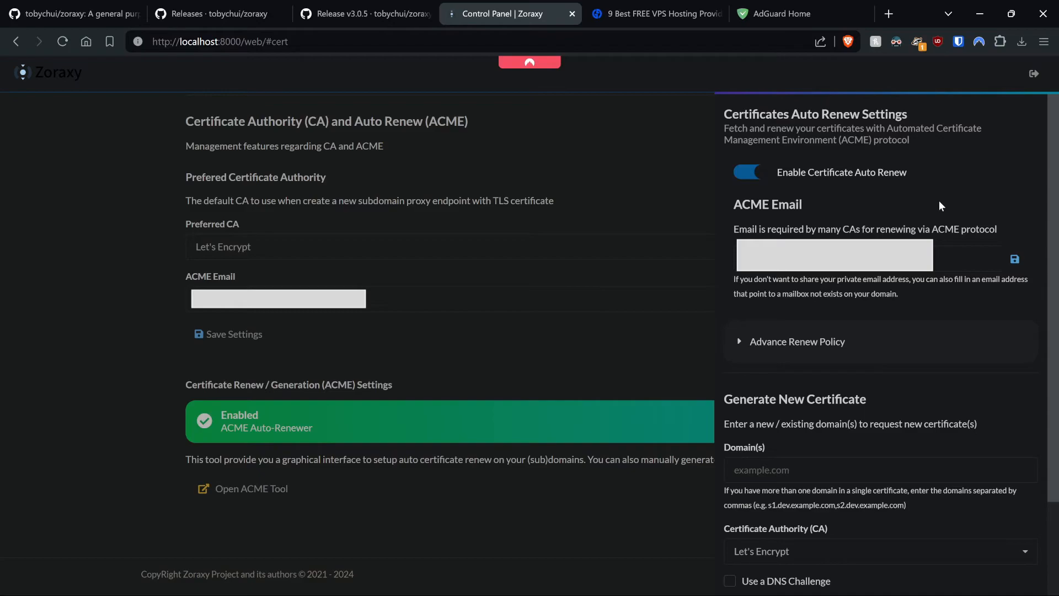
{"action": "mouse_move", "coordinate": [902, 200]}
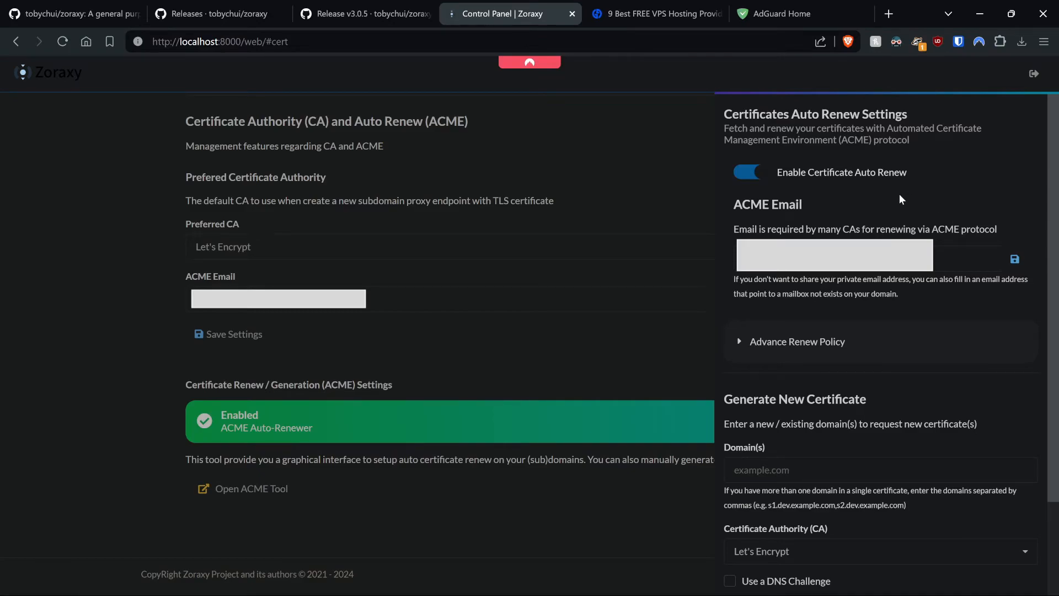
{"action": "mouse_move", "coordinate": [945, 263]}
{"action": "type", "text": "*.kltechvideos.dynu.net"}
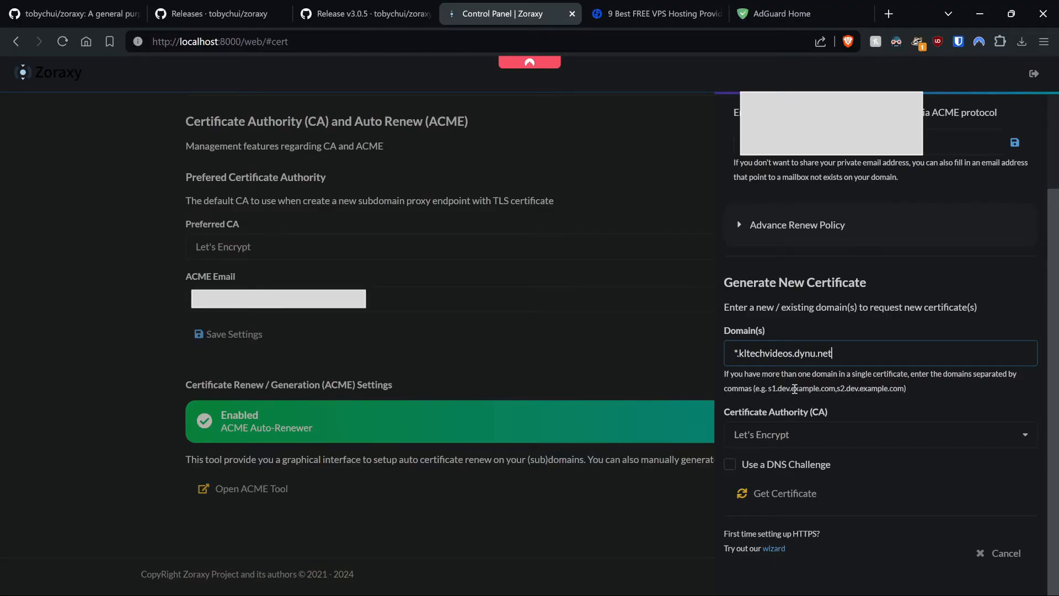
Request the wildcard certificate using a DNS challenge with Dynu as provider and its API key
{"action": "left_click", "coordinate": [731, 464]}
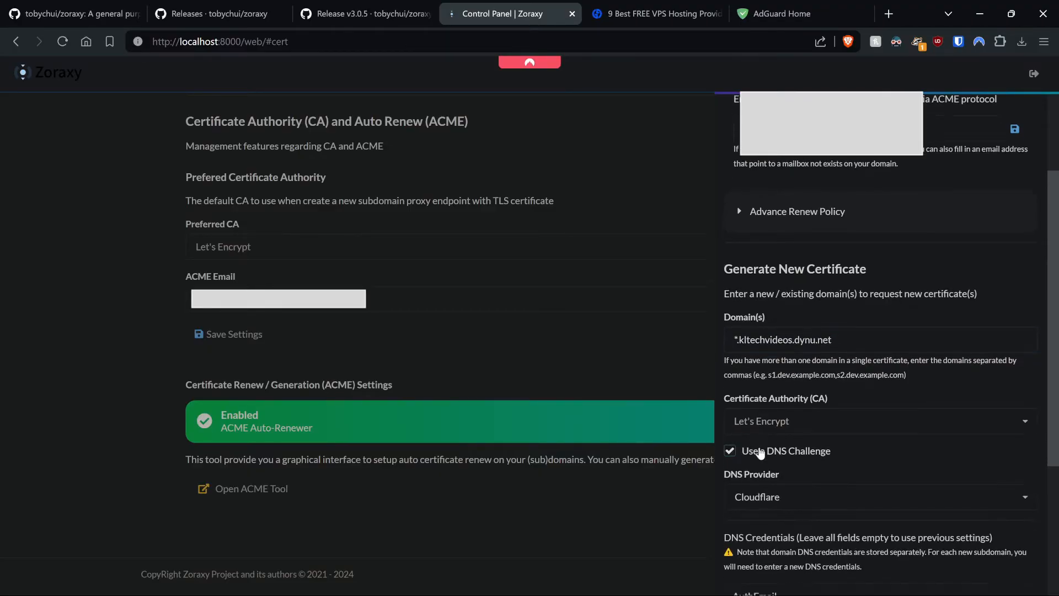
{"action": "left_click", "coordinate": [879, 496]}
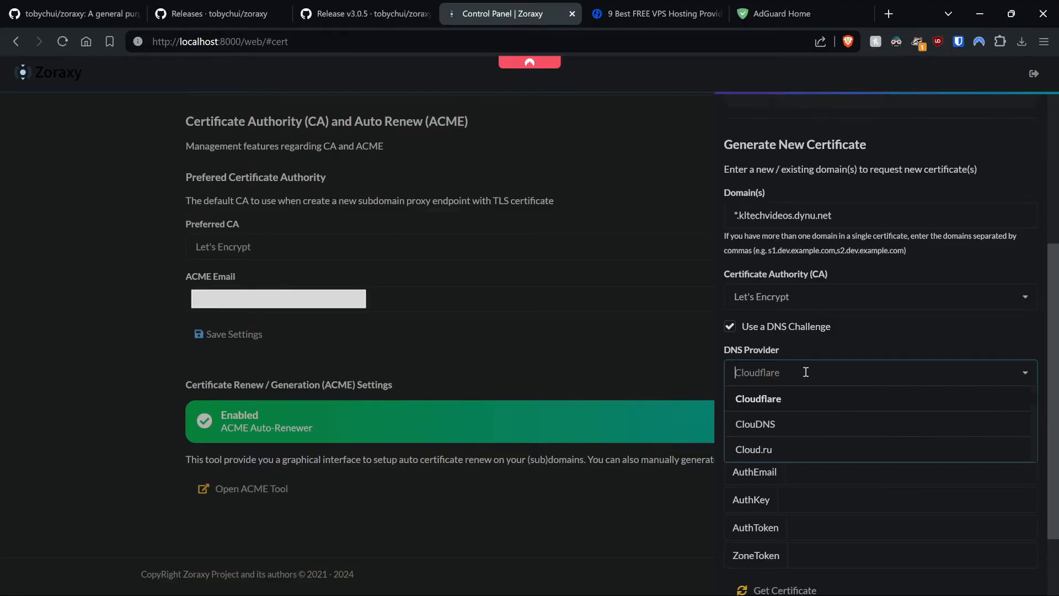
{"action": "type", "text": "dynu"}
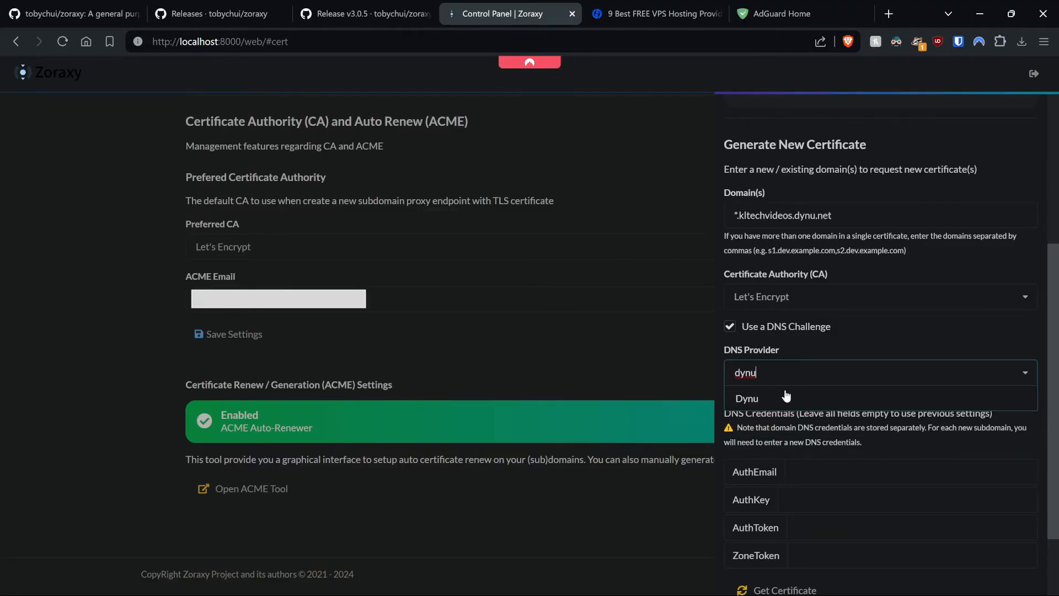
{"action": "left_click", "coordinate": [746, 398]}
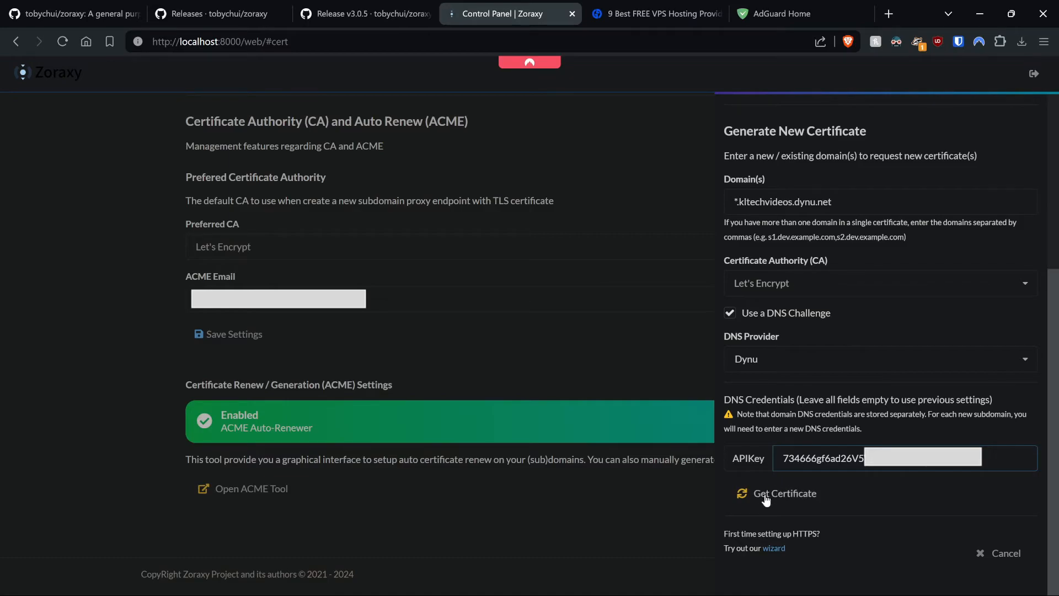
{"action": "left_click", "coordinate": [785, 493]}
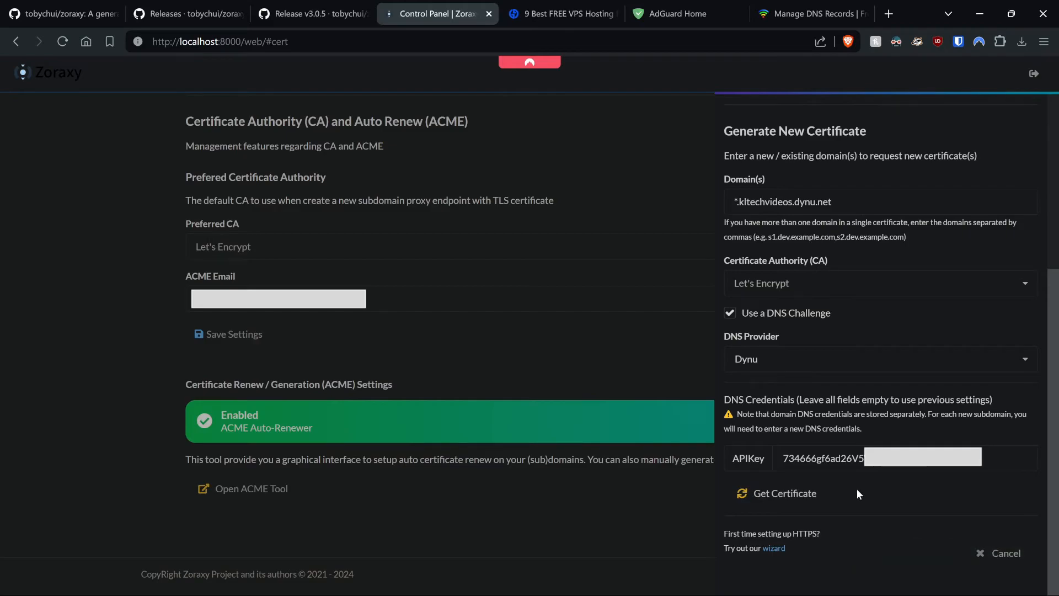
{"action": "mouse_move", "coordinate": [812, 414]}
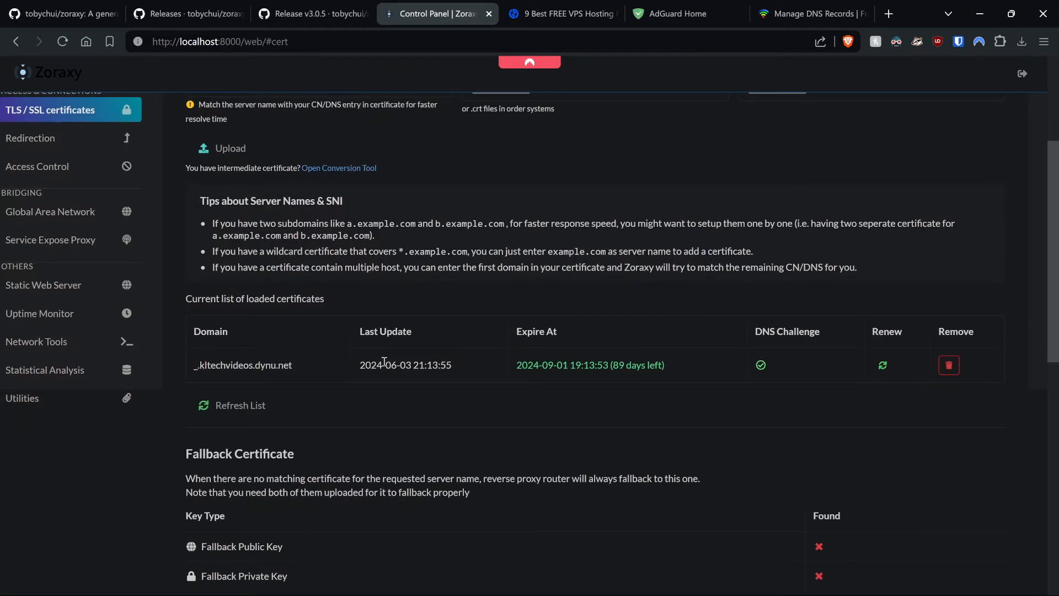
{"action": "mouse_move", "coordinate": [649, 368]}
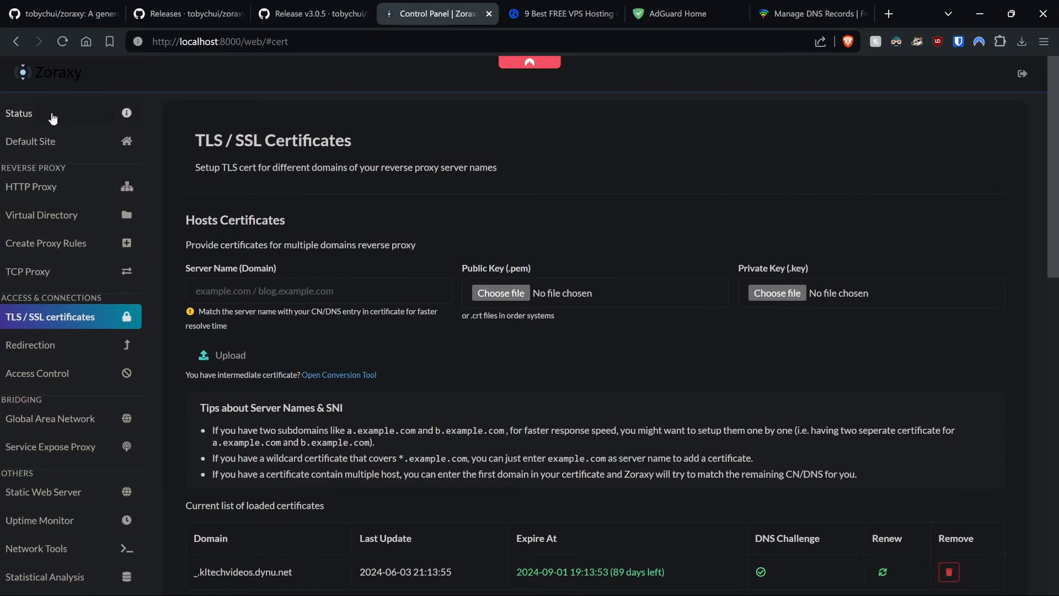
After seeing the *.kltechvideos.dynu.net certificate loaded, return to the Status overview
{"action": "left_click", "coordinate": [19, 112]}
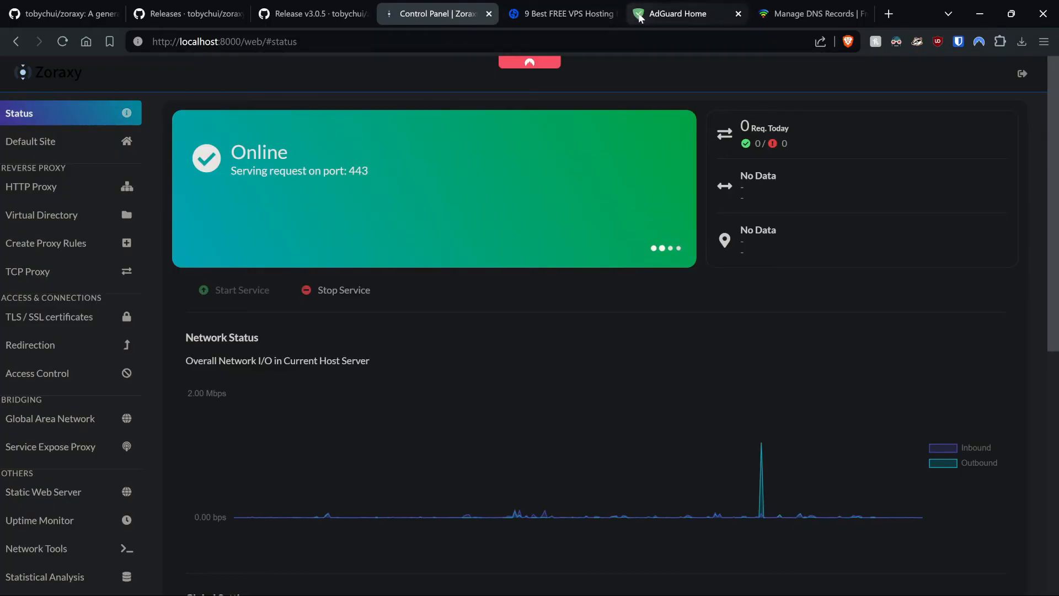
In AdGuard Home highlight the @@||dynu.net^ and @@||letsencrypt.org^ allow rules, then return to Zoraxy
{"action": "left_click", "coordinate": [686, 14]}
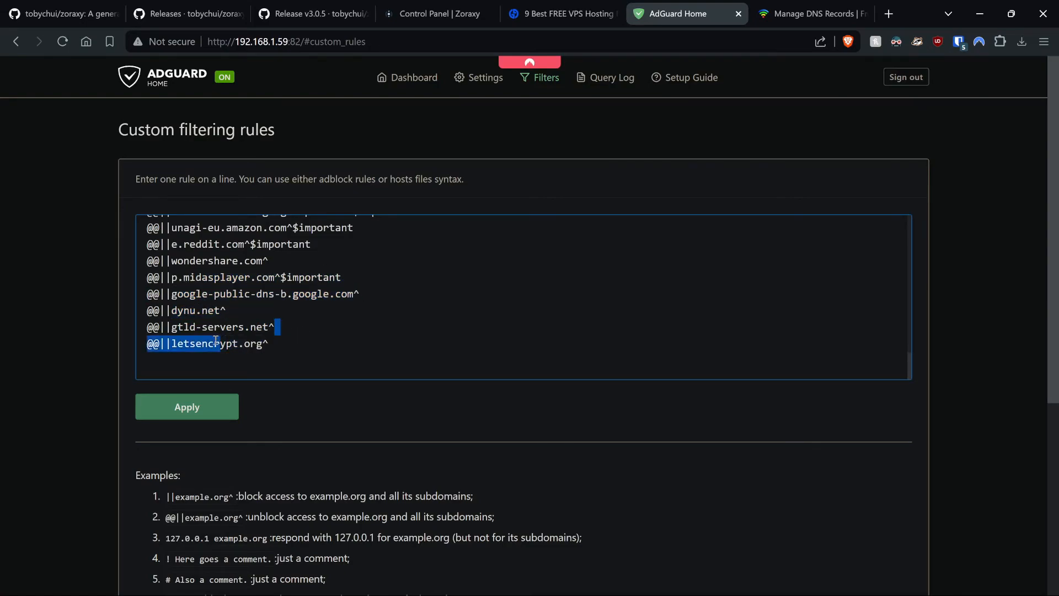
{"action": "left_click_drag", "start_coordinate": [218, 343], "coordinate": [139, 294]}
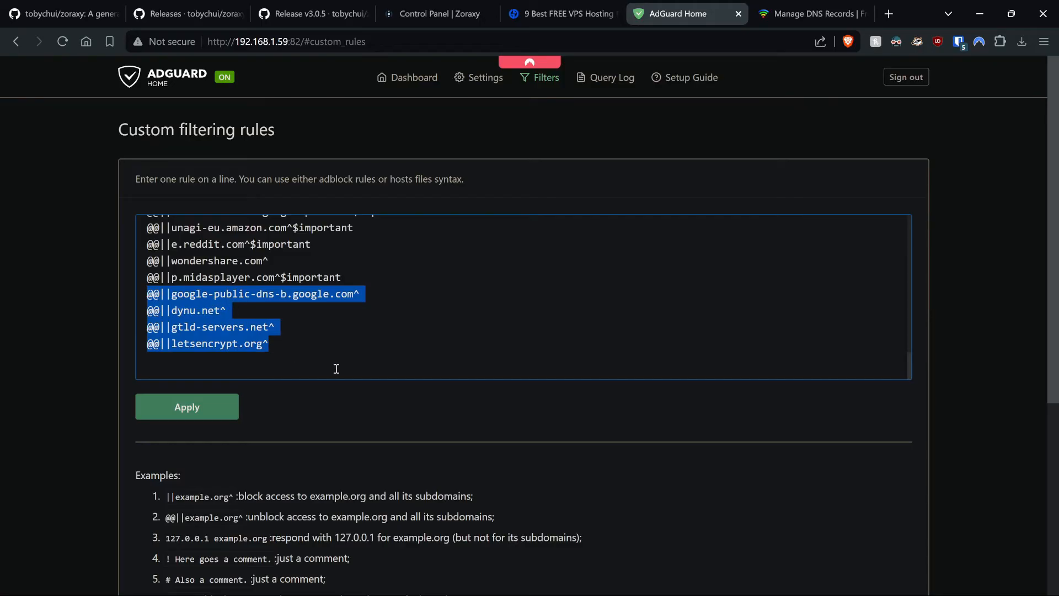
{"action": "mouse_move", "coordinate": [417, 298]}
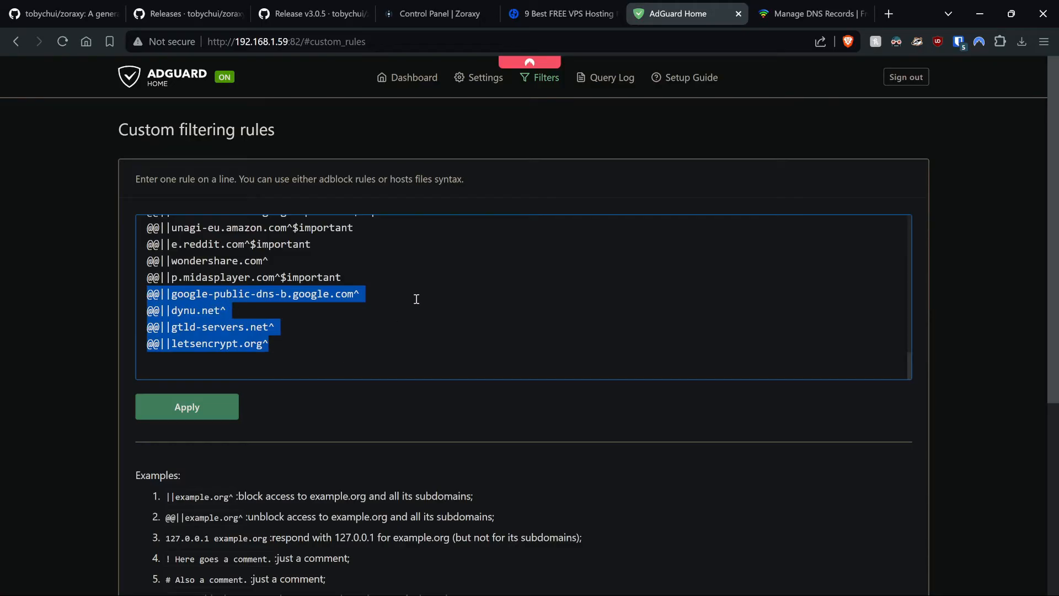
{"action": "mouse_move", "coordinate": [368, 196]}
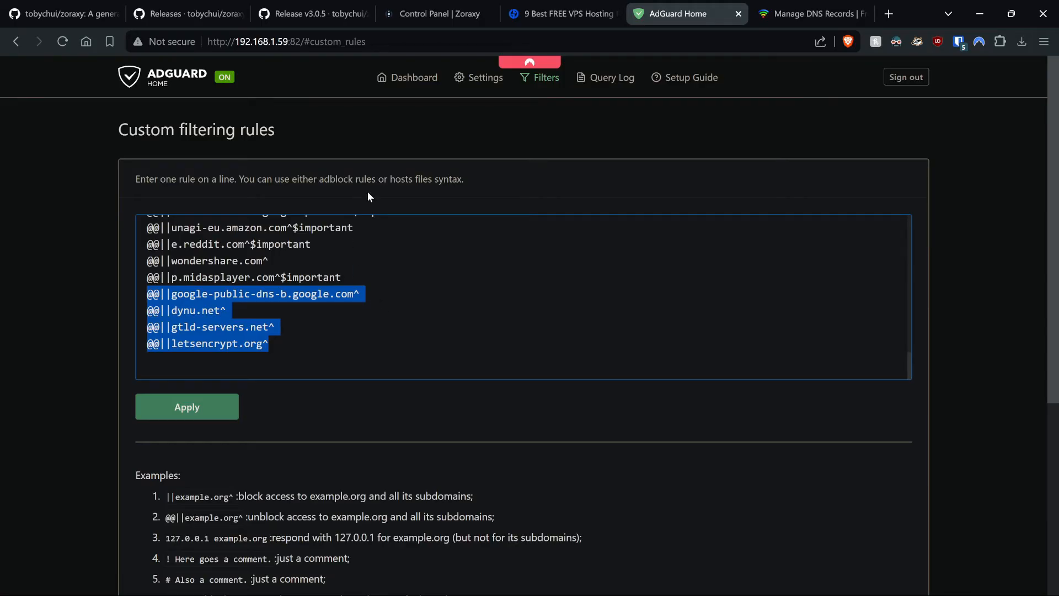
{"action": "left_click", "coordinate": [437, 15]}
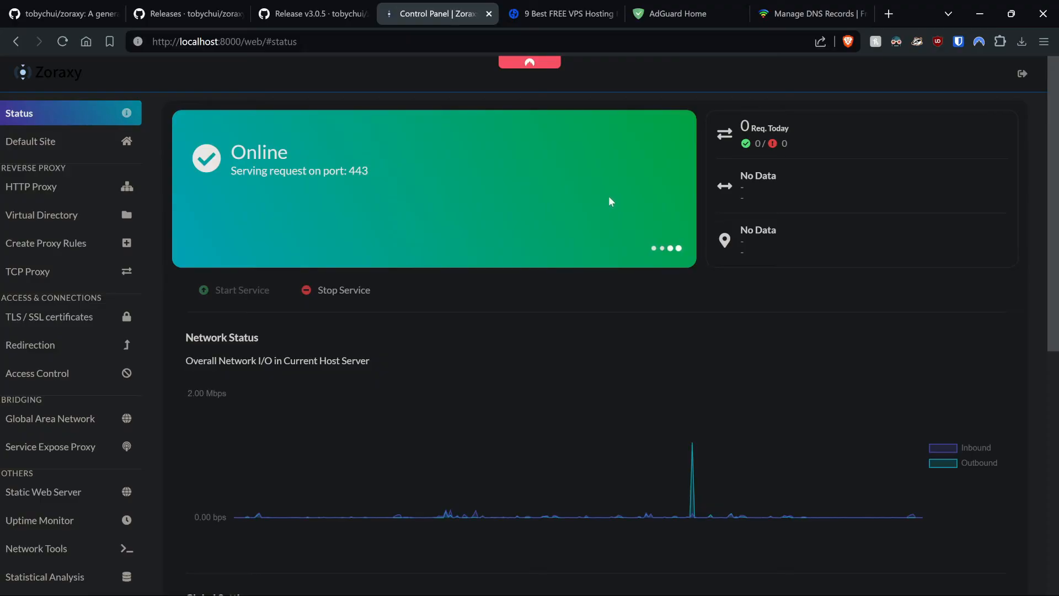
{"action": "mouse_move", "coordinate": [344, 235]}
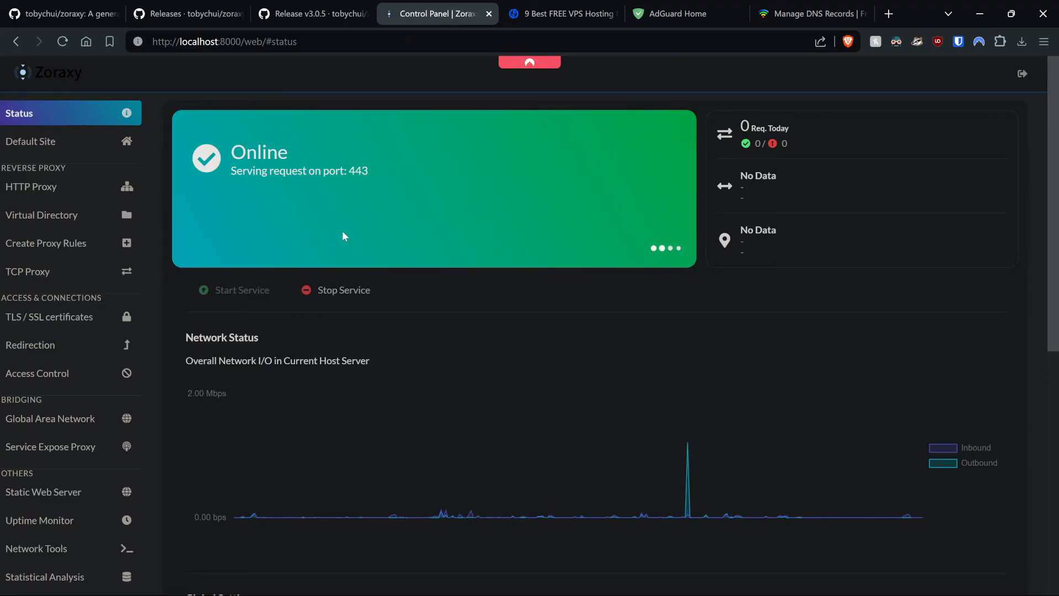
{"action": "mouse_move", "coordinate": [55, 254]}
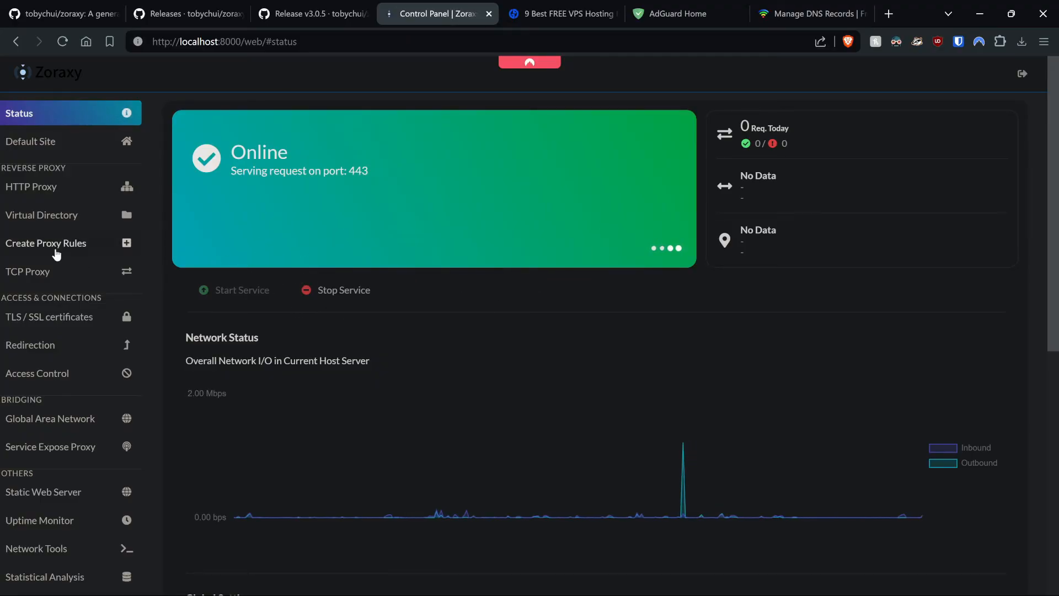
In Create Proxy Rules enter stacks.kltechvideos.dynu.net matching to target 192.168.175.188:9333
{"action": "left_click", "coordinate": [46, 243]}
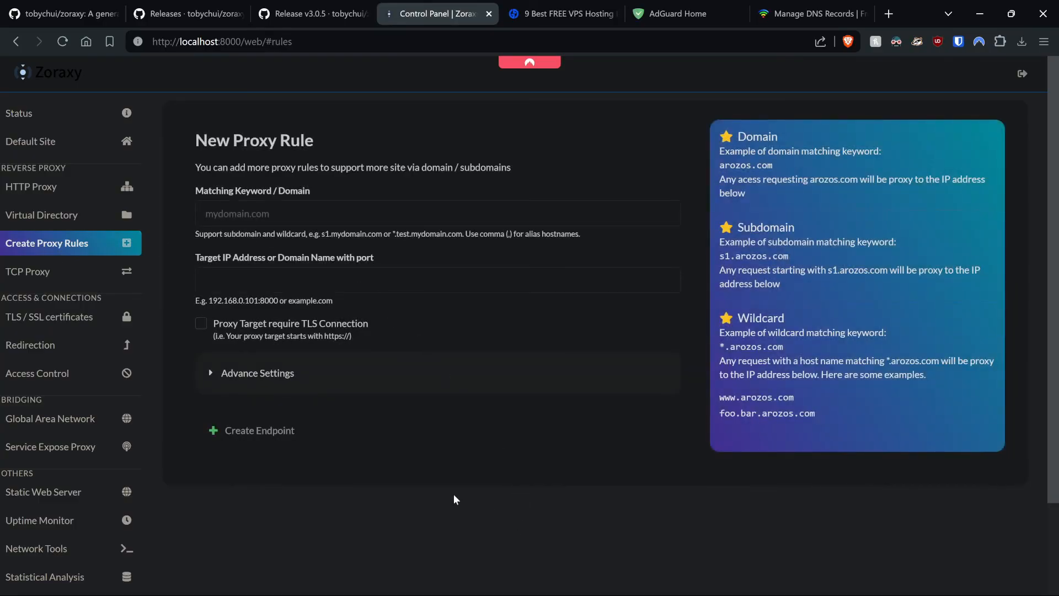
{"action": "mouse_move", "coordinate": [372, 443]}
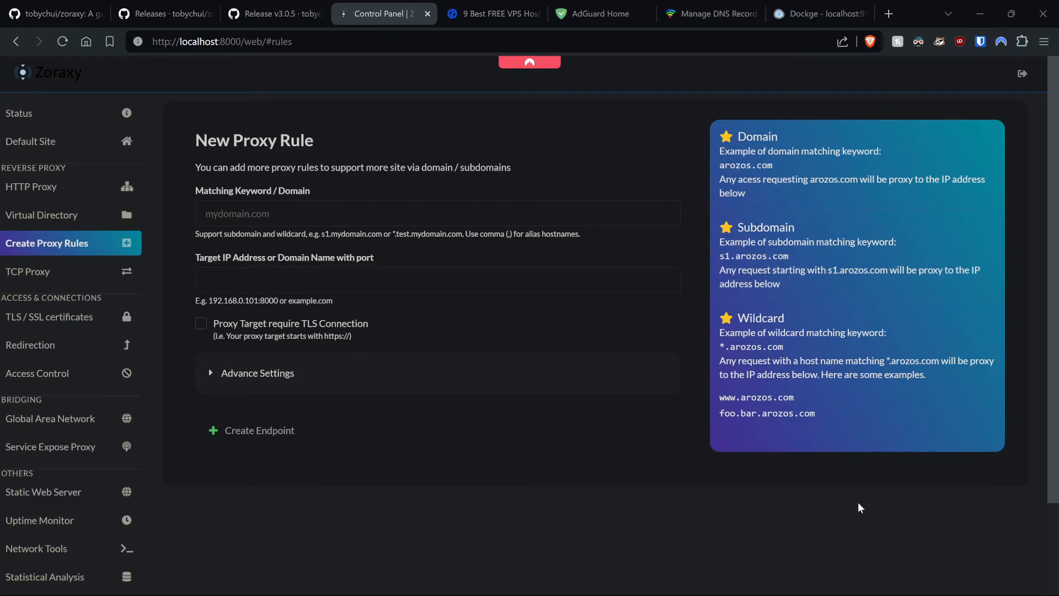
{"action": "left_click", "coordinate": [413, 214]}
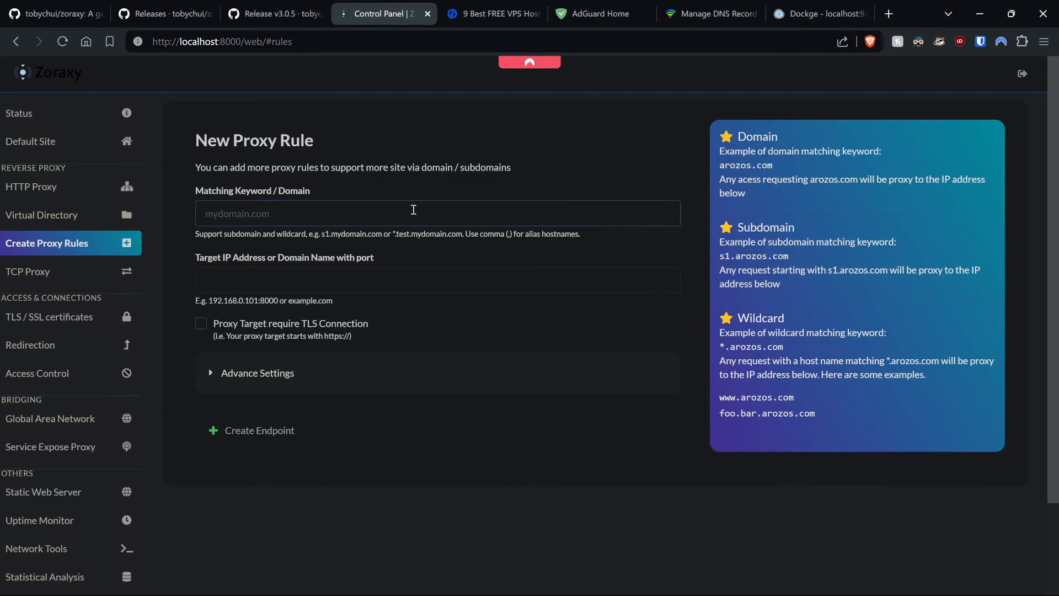
{"action": "left_click", "coordinate": [413, 213]}
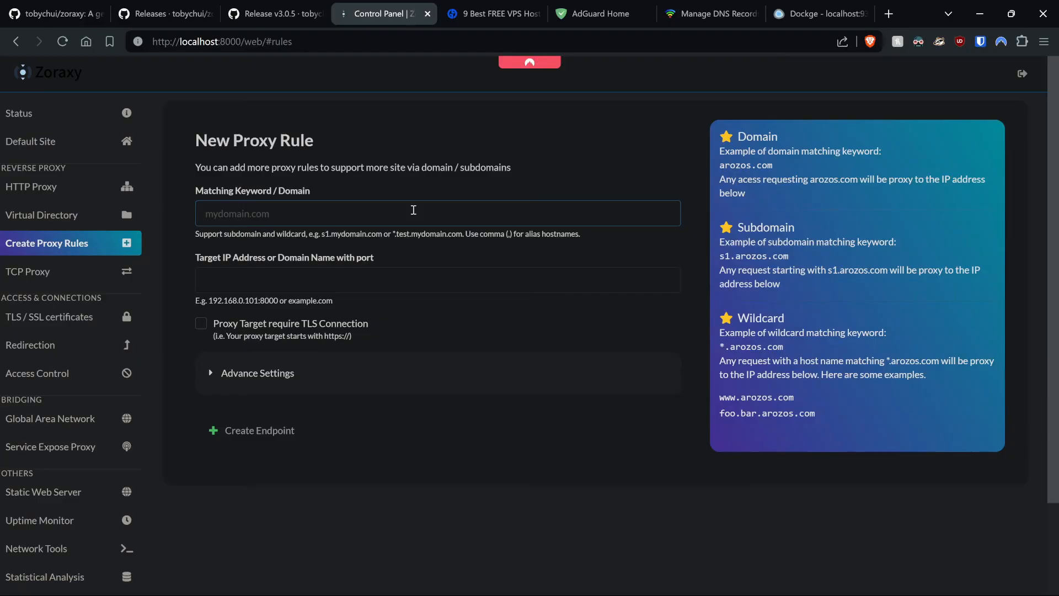
{"action": "left_click", "coordinate": [413, 210]}
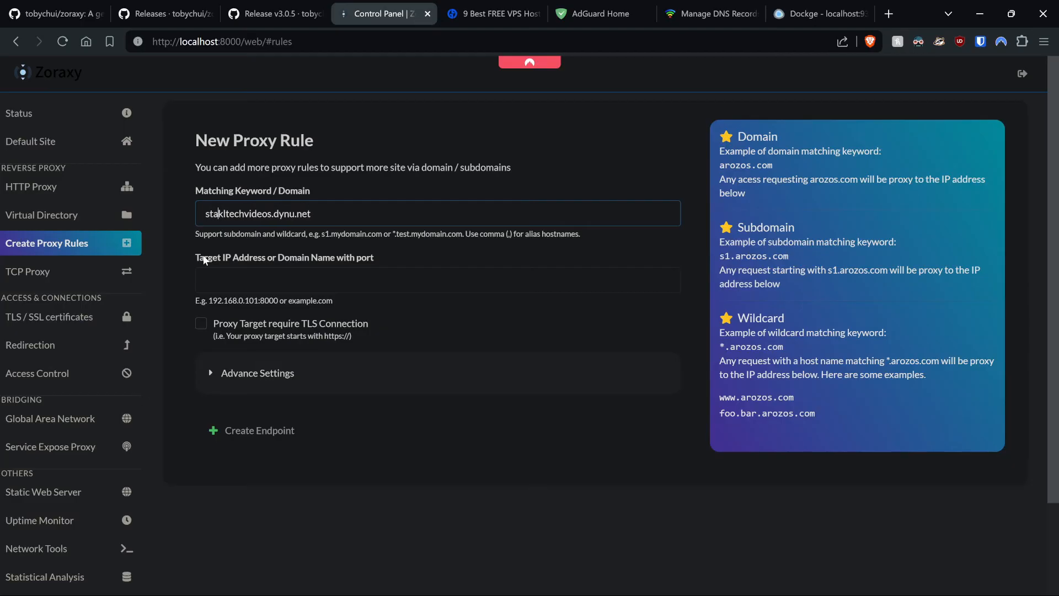
{"action": "type", "text": "stacks.kltechvideos.dynu.net"}
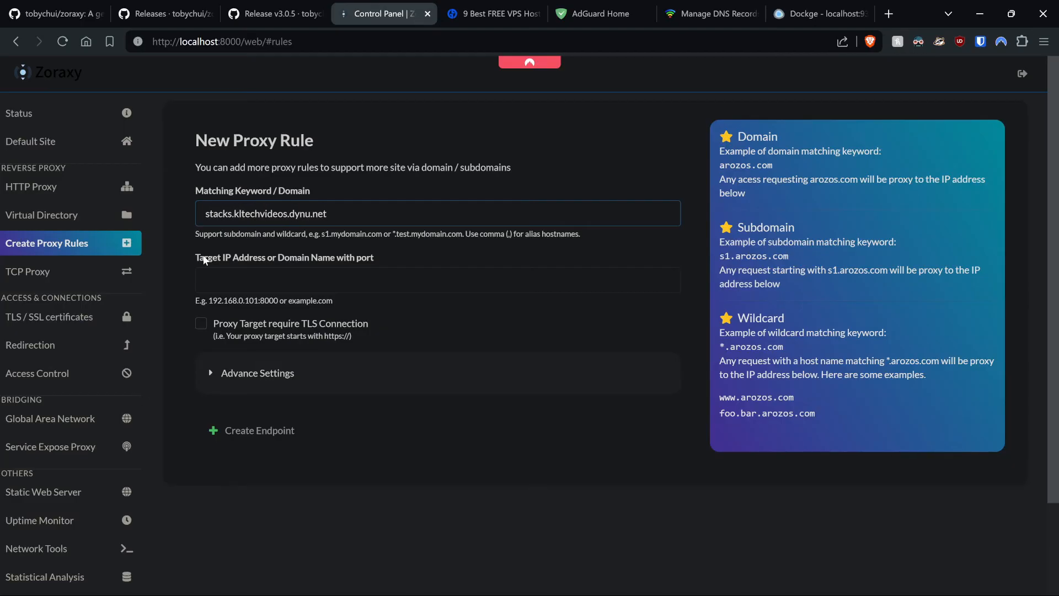
{"action": "mouse_move", "coordinate": [301, 259]}
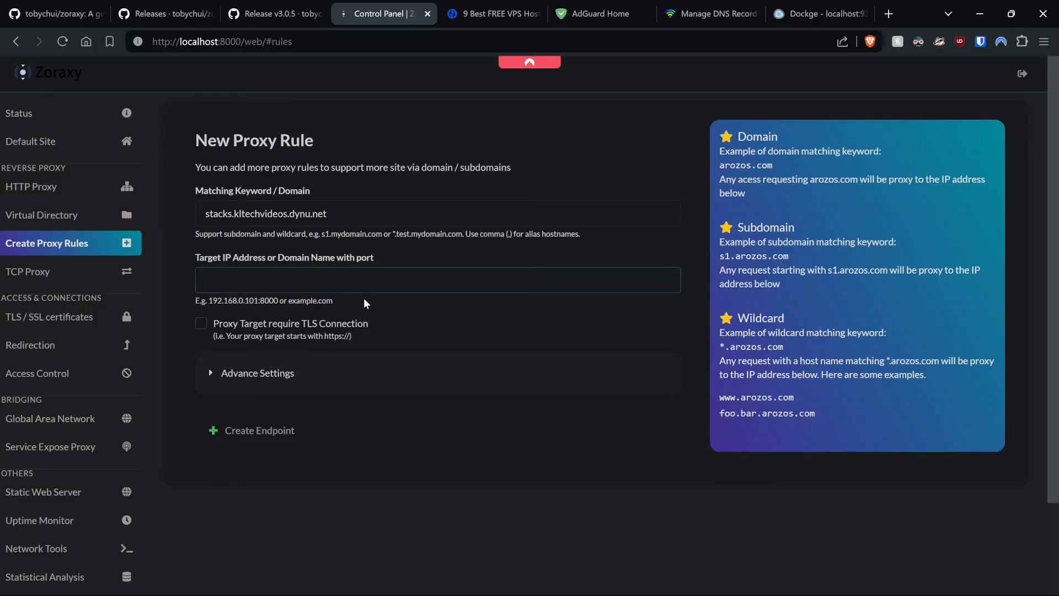
{"action": "type", "text": "kltechvideos.dynu.net"}
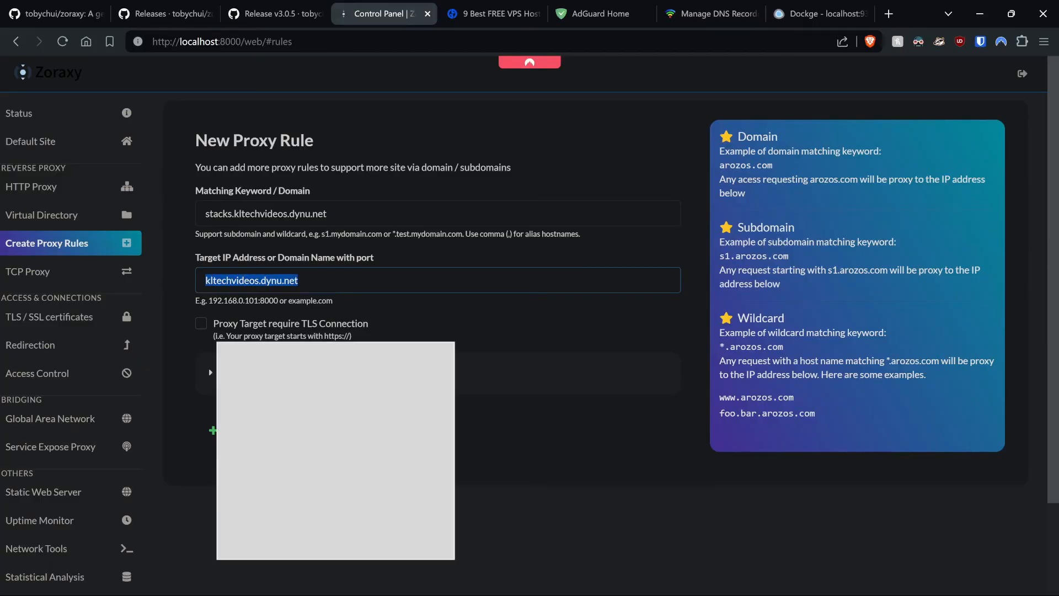
{"action": "type", "text": "192.168.175.188"}
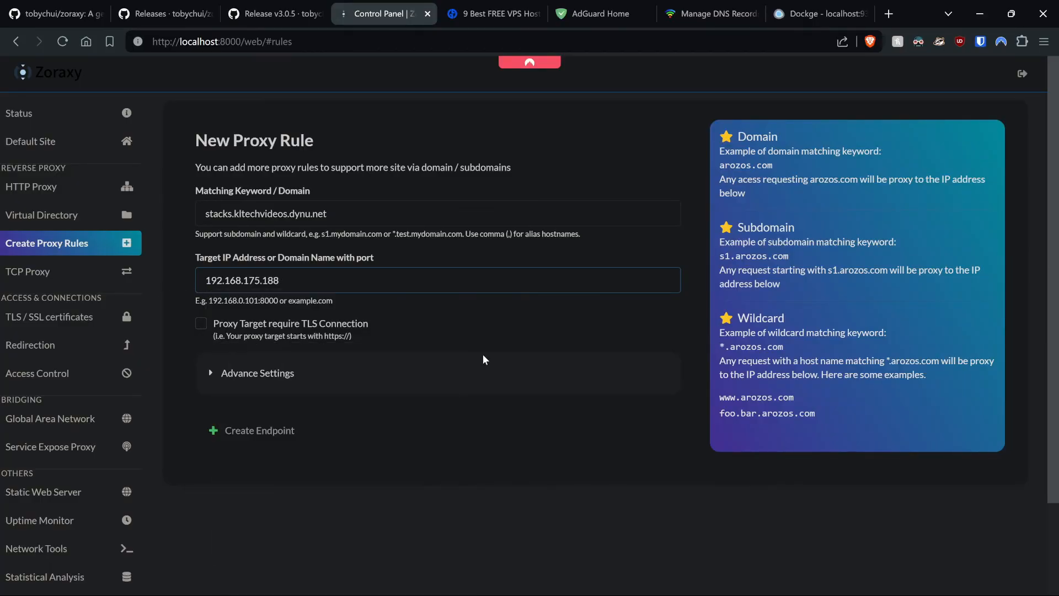
{"action": "type", "text": ":9333"}
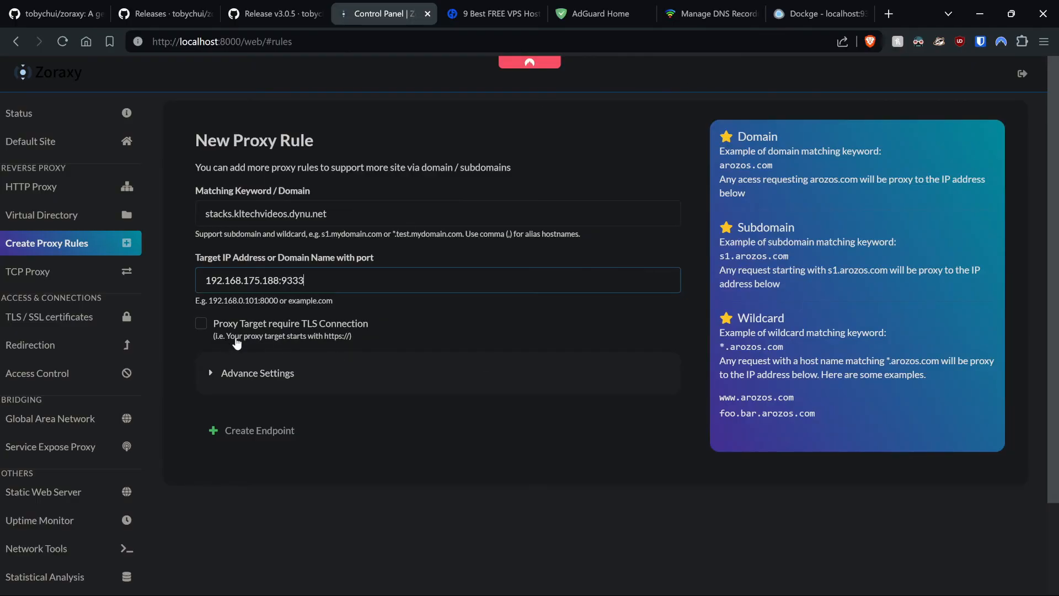
{"action": "mouse_move", "coordinate": [259, 329]}
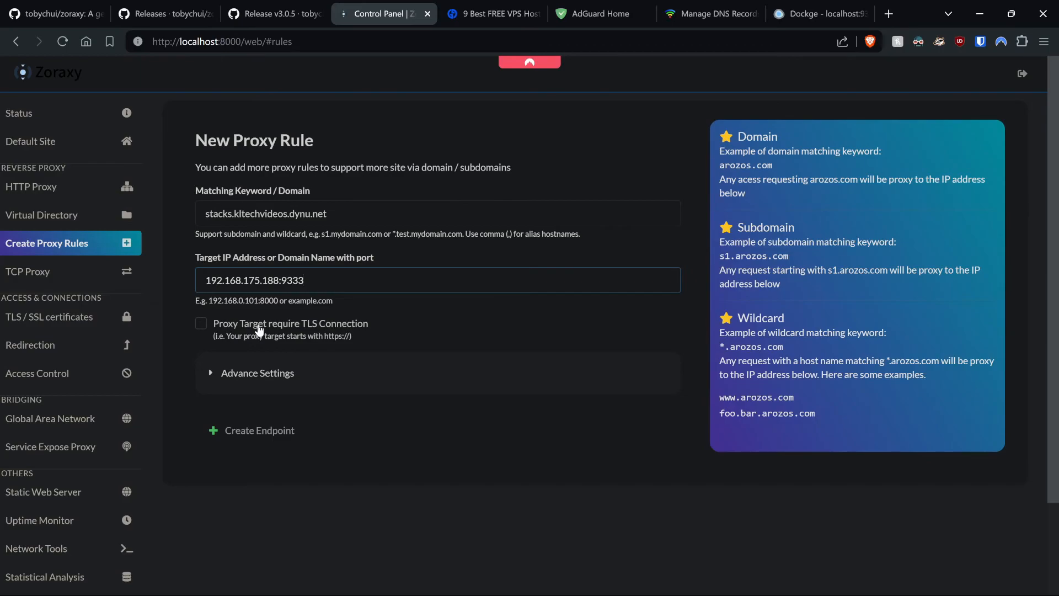
Under Advance Settings keep the Default access rule and create the endpoint
{"action": "left_click", "coordinate": [293, 280]}
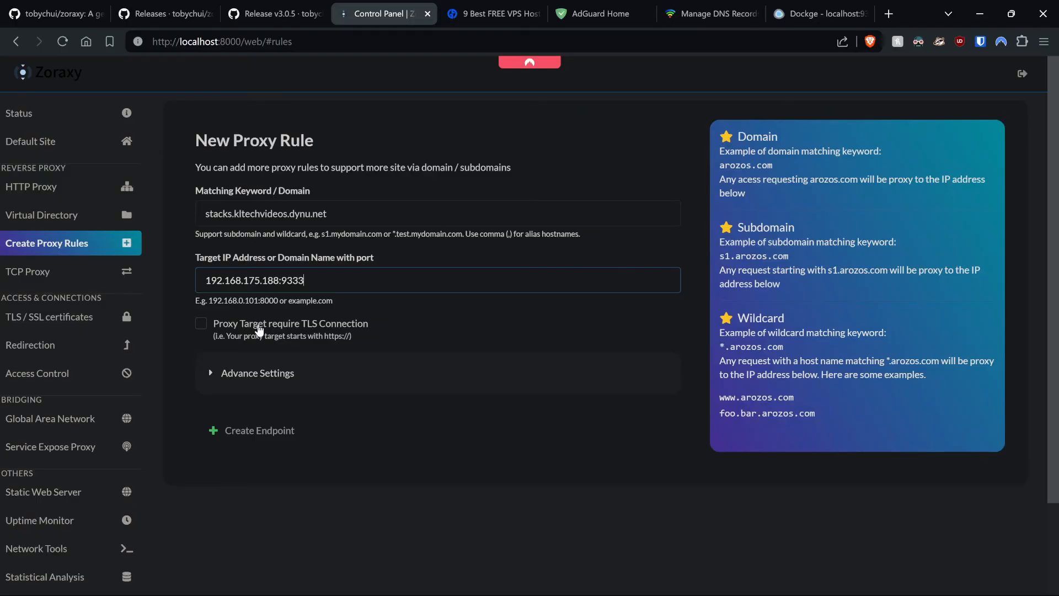
{"action": "left_click", "coordinate": [257, 373]}
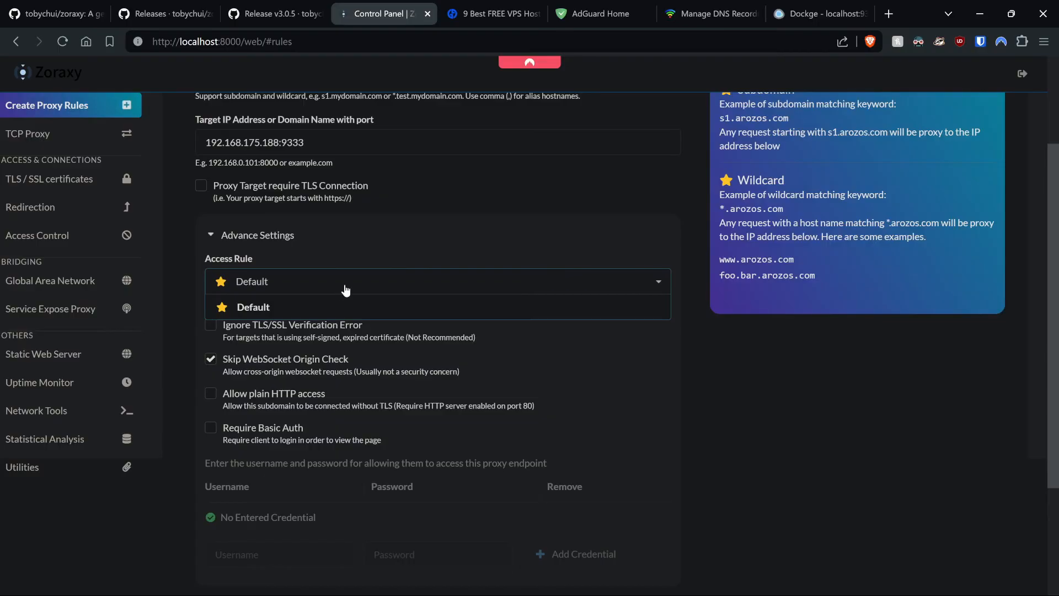
{"action": "left_click", "coordinate": [253, 306]}
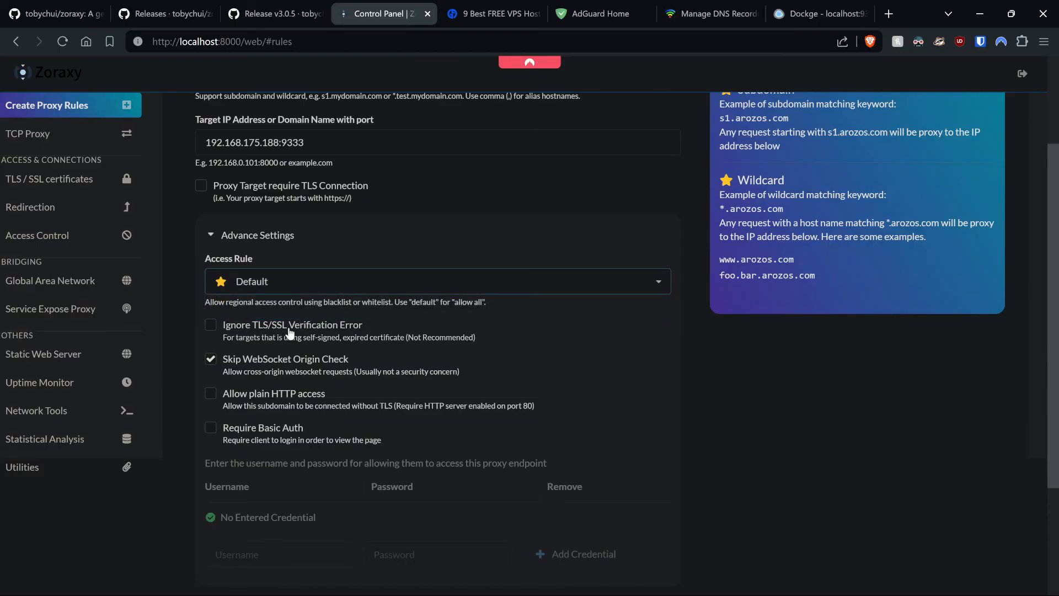
{"action": "mouse_move", "coordinate": [330, 364]}
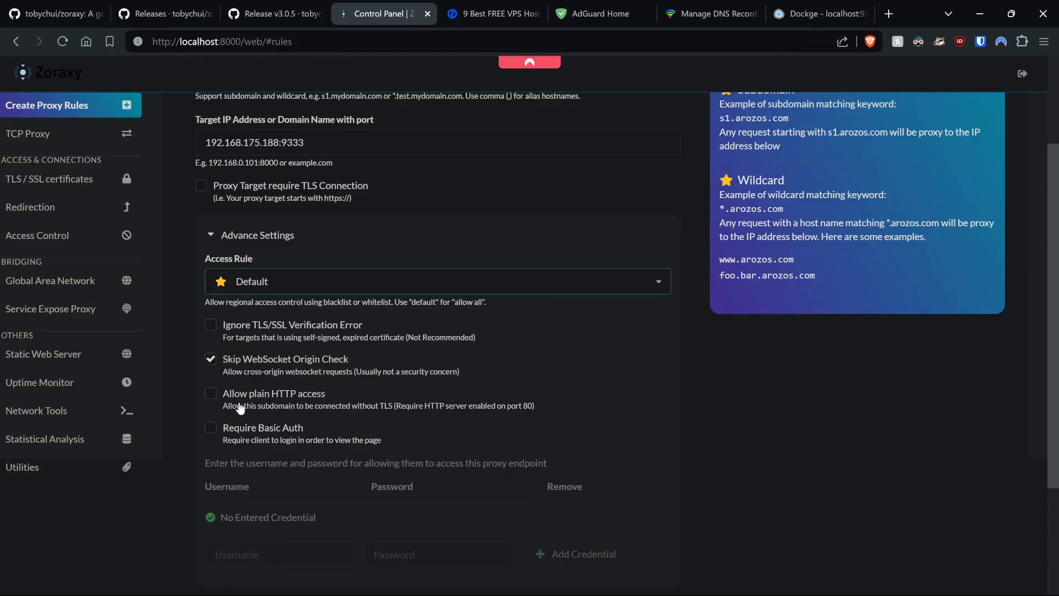
{"action": "scroll", "scroll_direction": "down", "scroll_amount": 3}
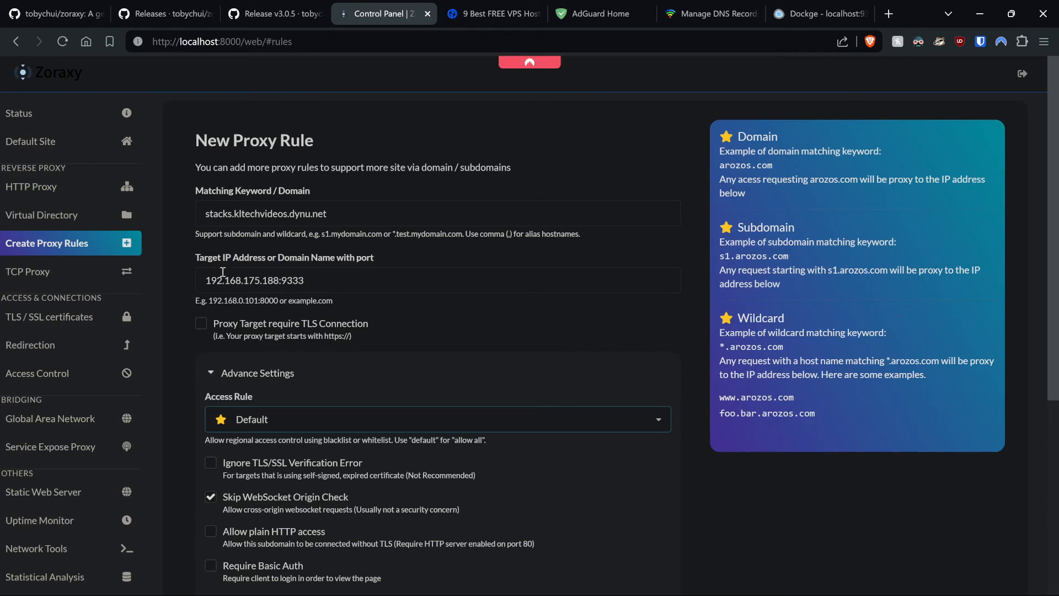
{"action": "scroll", "scroll_direction": "down", "scroll_amount": 3}
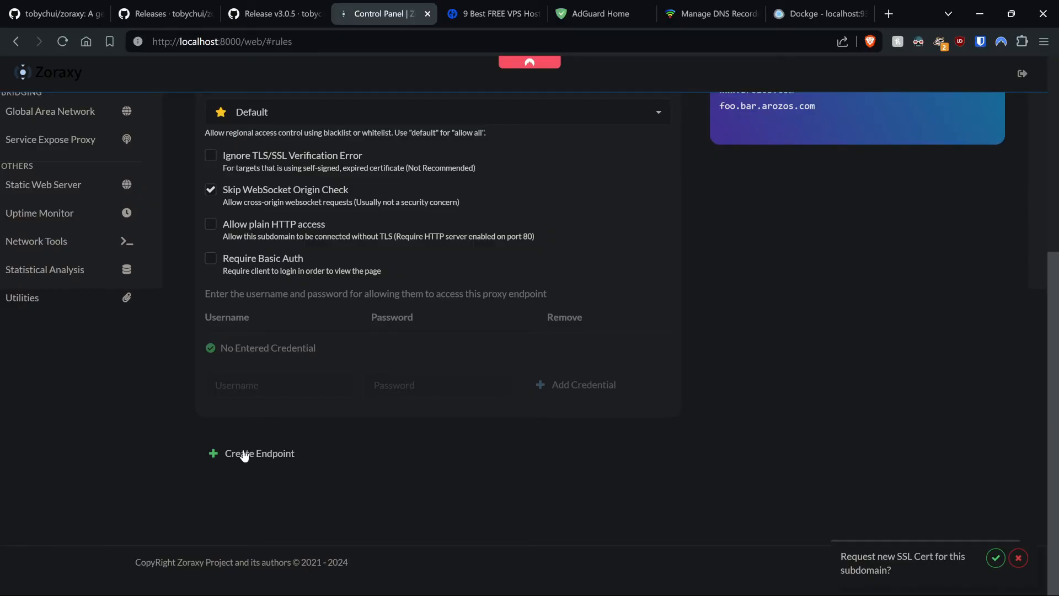
{"action": "mouse_move", "coordinate": [757, 511]}
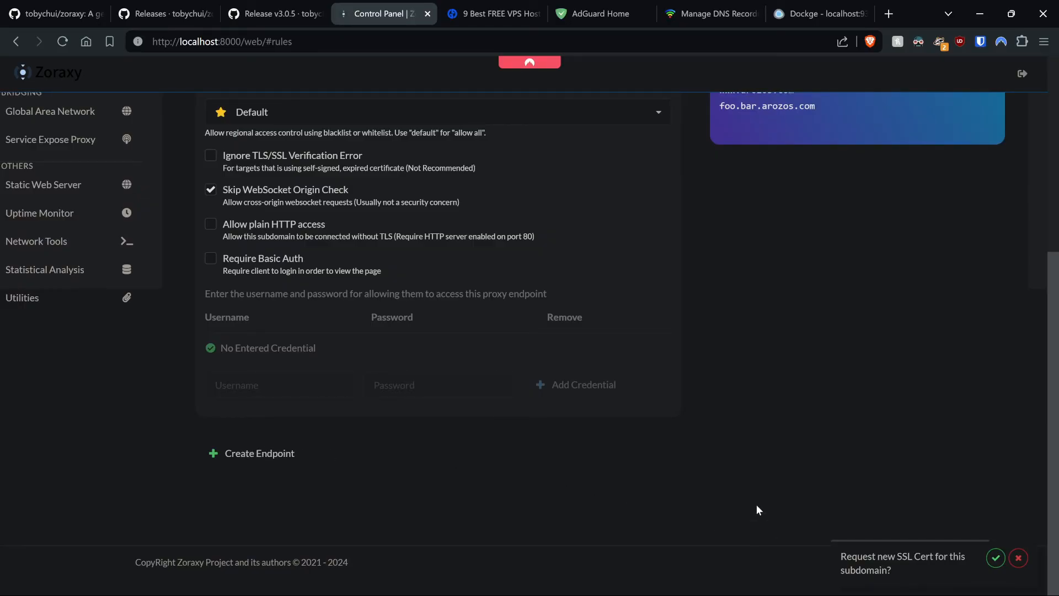
{"action": "mouse_move", "coordinate": [803, 445]}
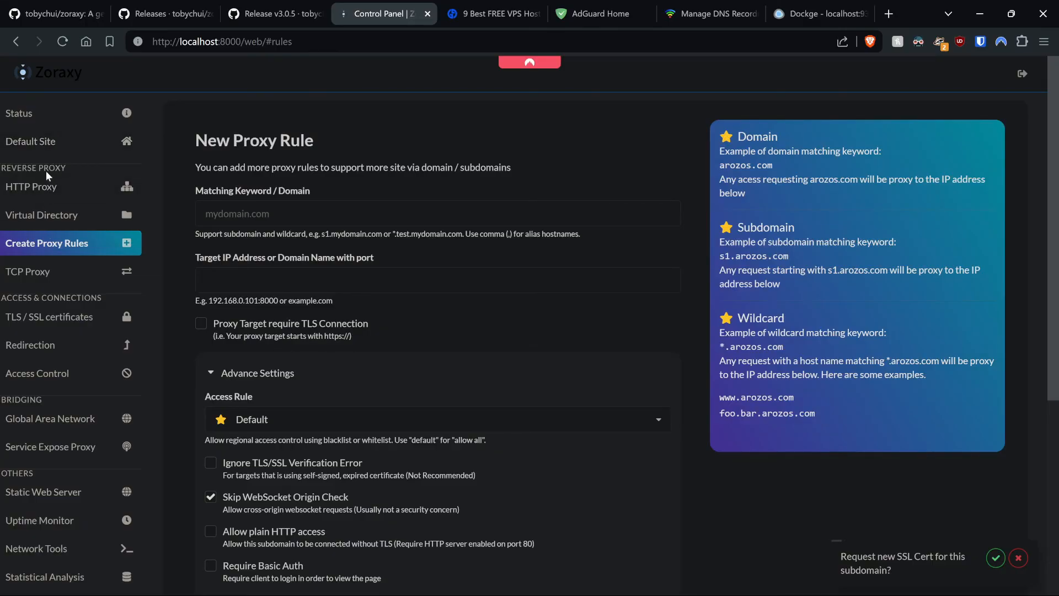
View the HTTP Proxy host table now listing stacks.kltechvideos.dynu.net
{"action": "left_click", "coordinate": [31, 187]}
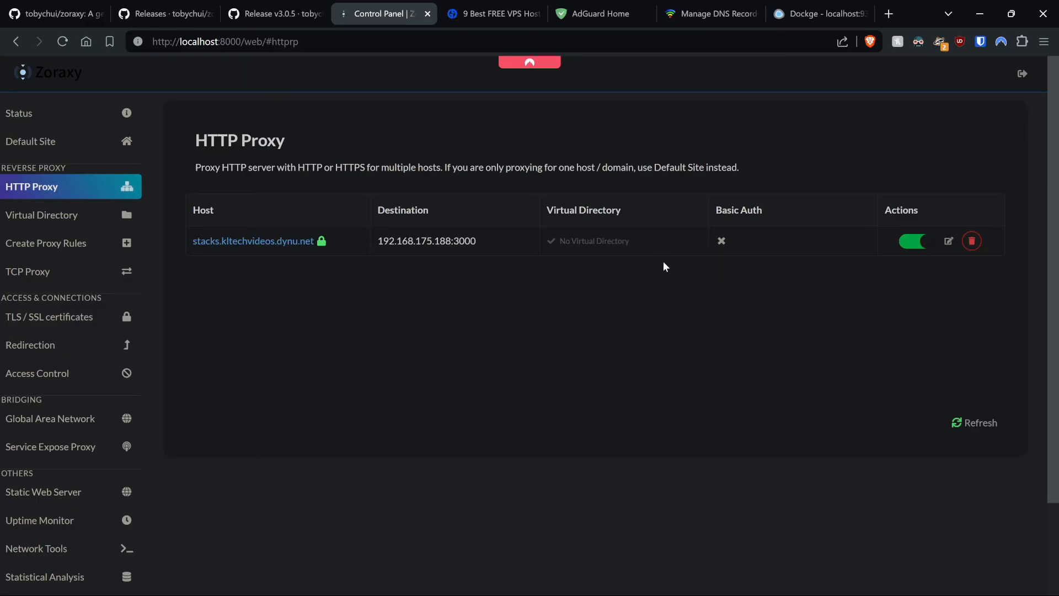
{"action": "mouse_move", "coordinate": [225, 246]}
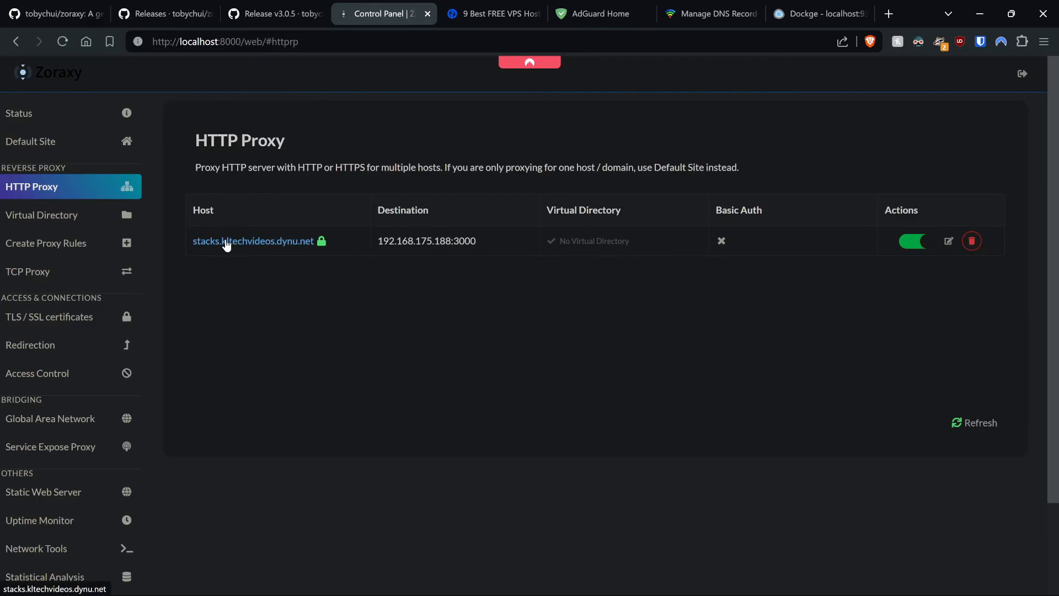
{"action": "left_click", "coordinate": [251, 241]}
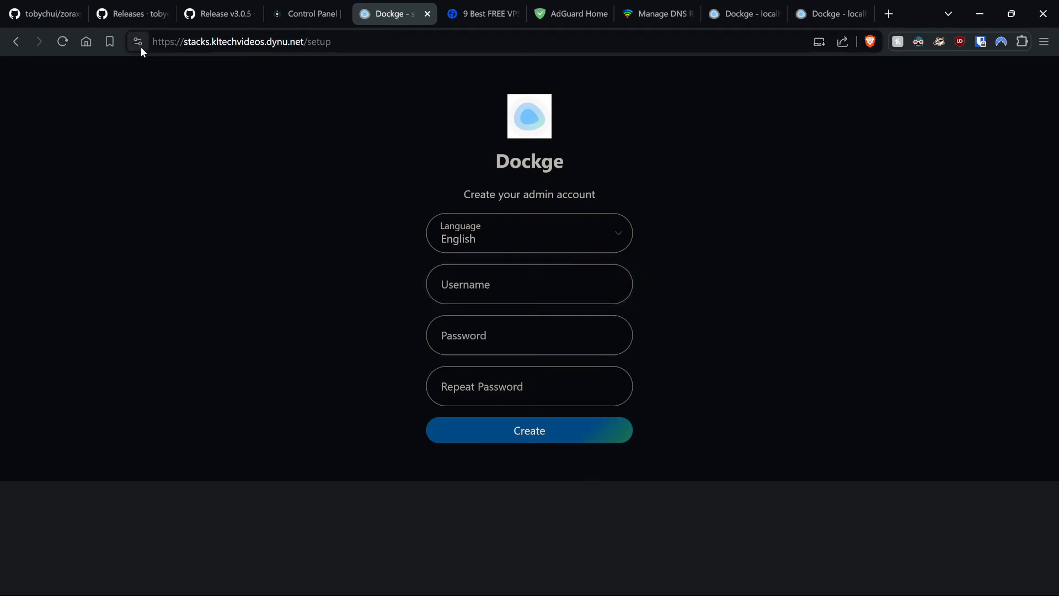
{"action": "left_click", "coordinate": [137, 42]}
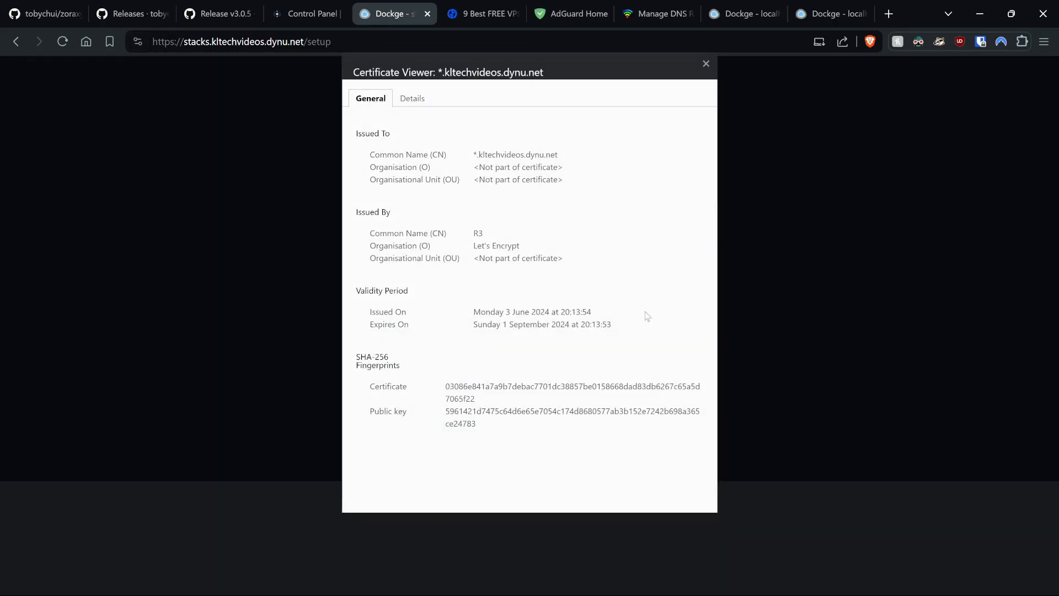
{"action": "mouse_move", "coordinate": [664, 122]}
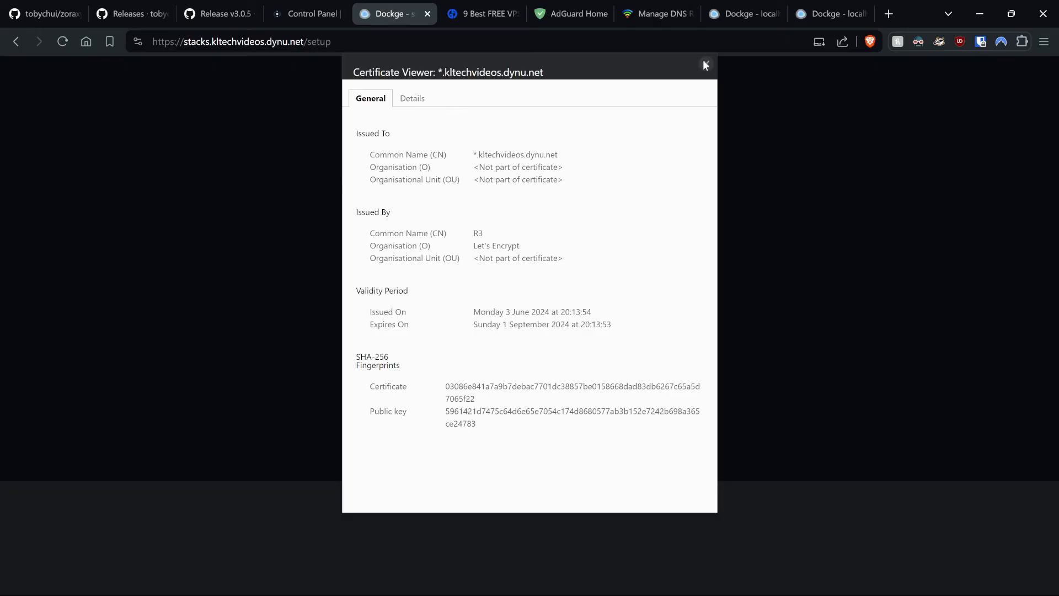
{"action": "left_click", "coordinate": [704, 65]}
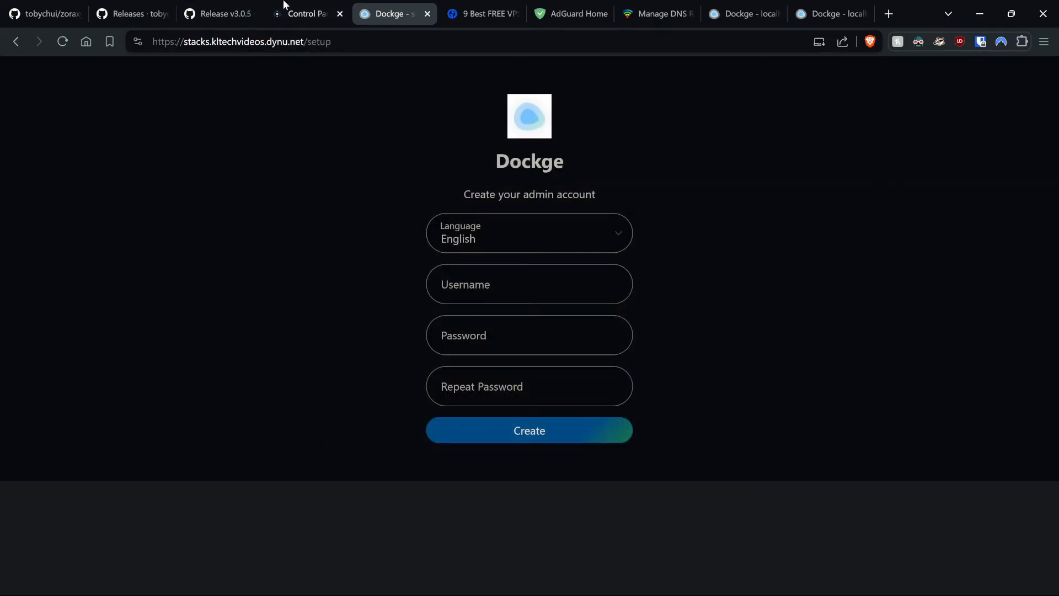
Check the stacks host uses the Default access rule, then go to Access Control's Default rule Blacklist
{"action": "left_click", "coordinate": [309, 14]}
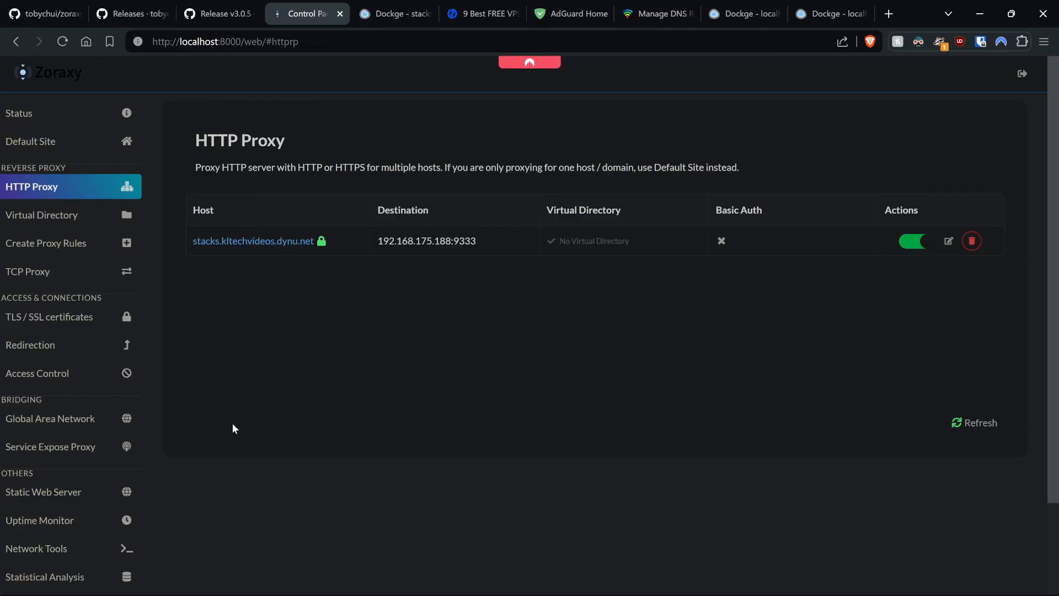
{"action": "mouse_move", "coordinate": [42, 385]}
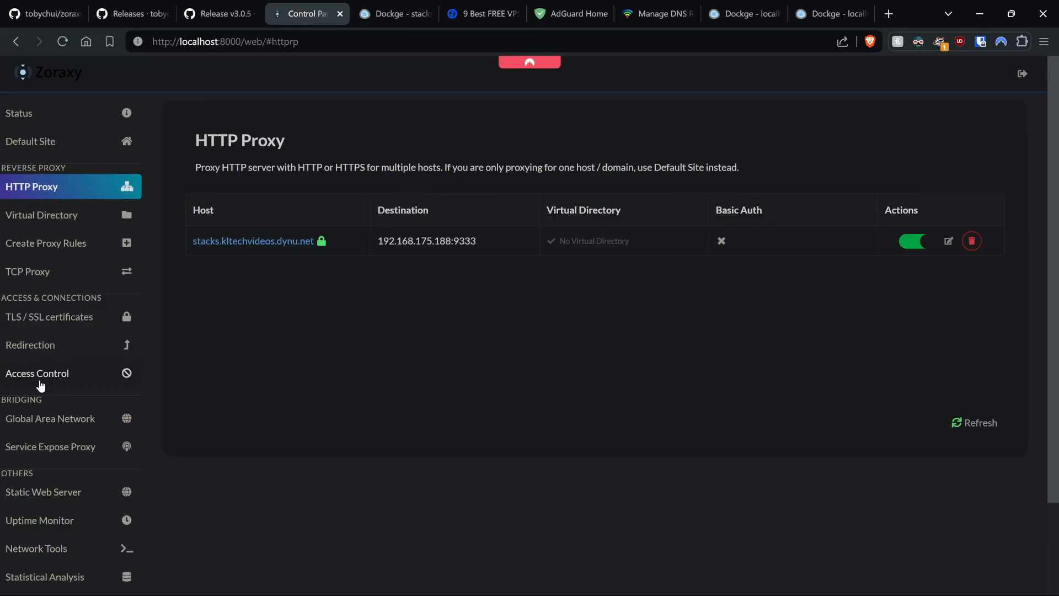
{"action": "left_click", "coordinate": [38, 373]}
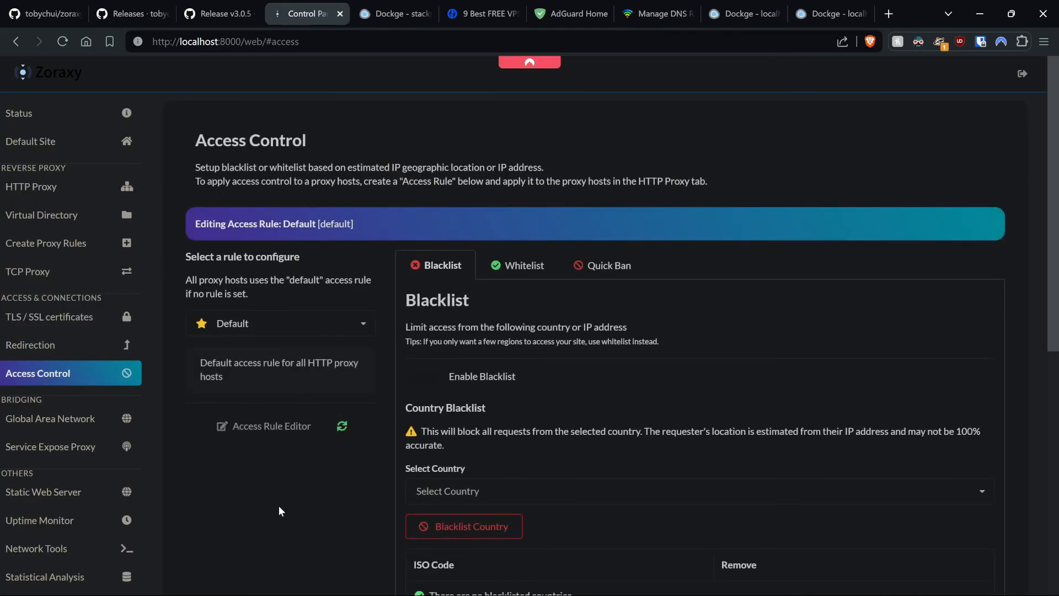
{"action": "scroll", "scroll_direction": "down", "scroll_amount": 3}
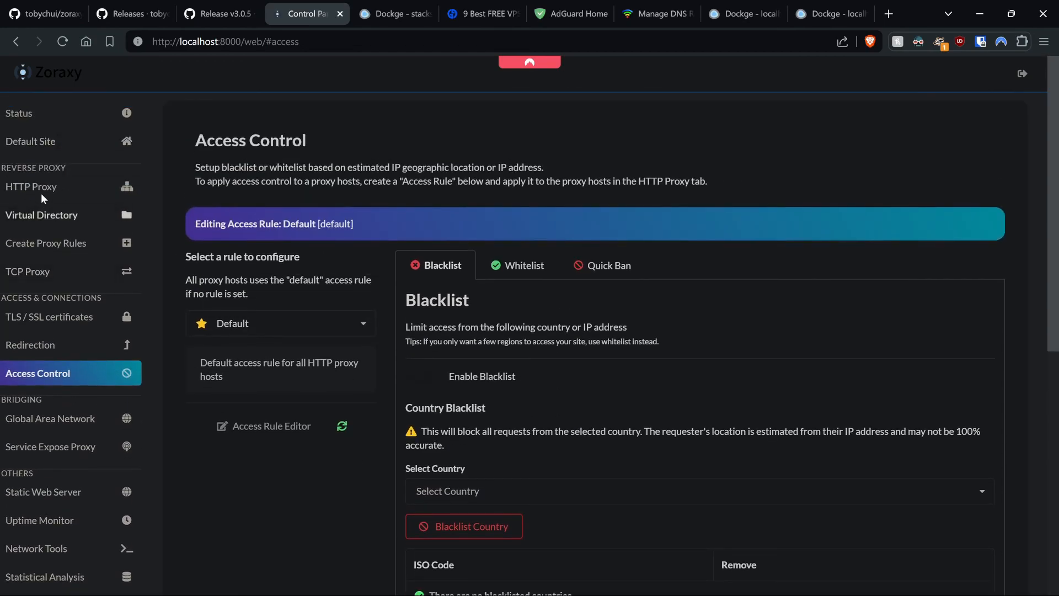
{"action": "left_click", "coordinate": [31, 186]}
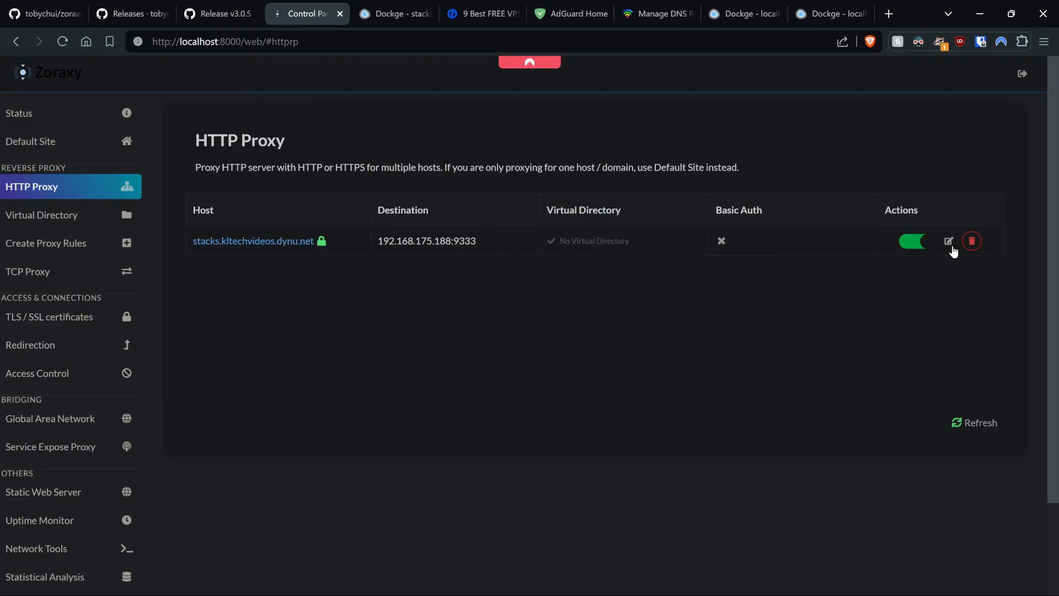
{"action": "left_click", "coordinate": [949, 240]}
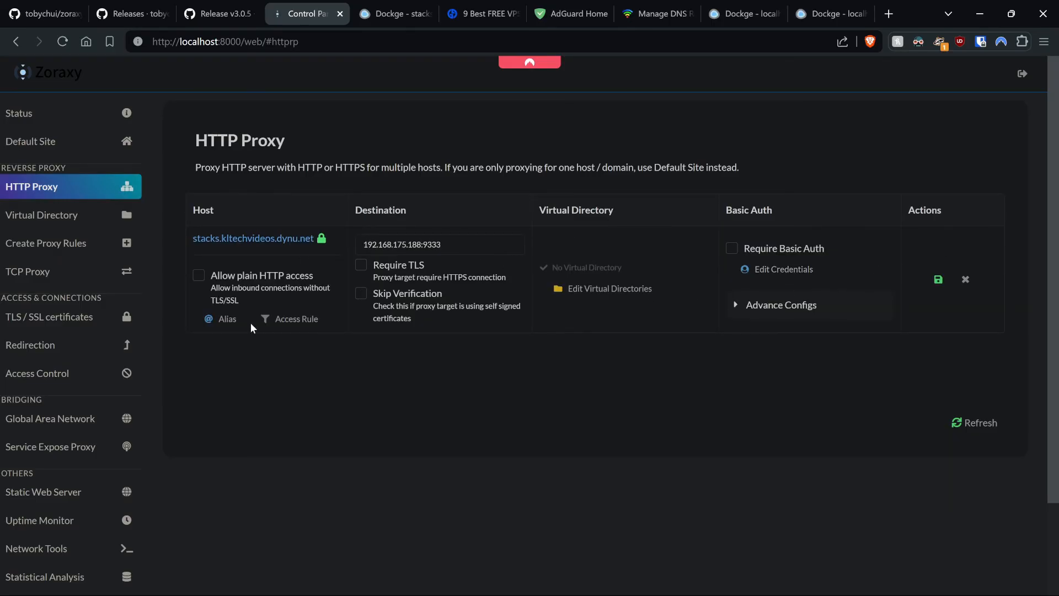
{"action": "left_click", "coordinate": [296, 318]}
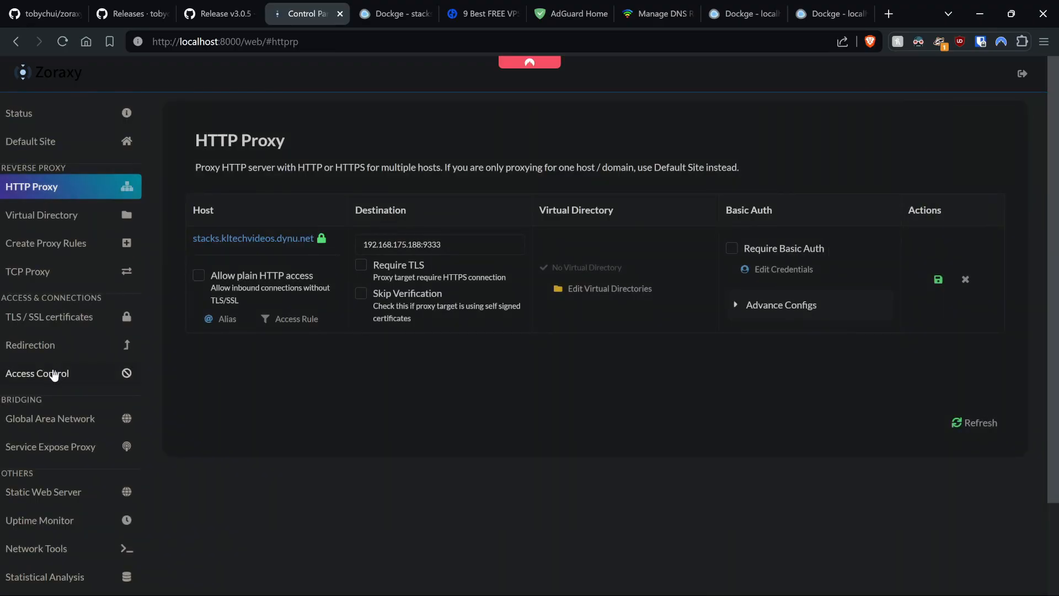
{"action": "left_click", "coordinate": [38, 372]}
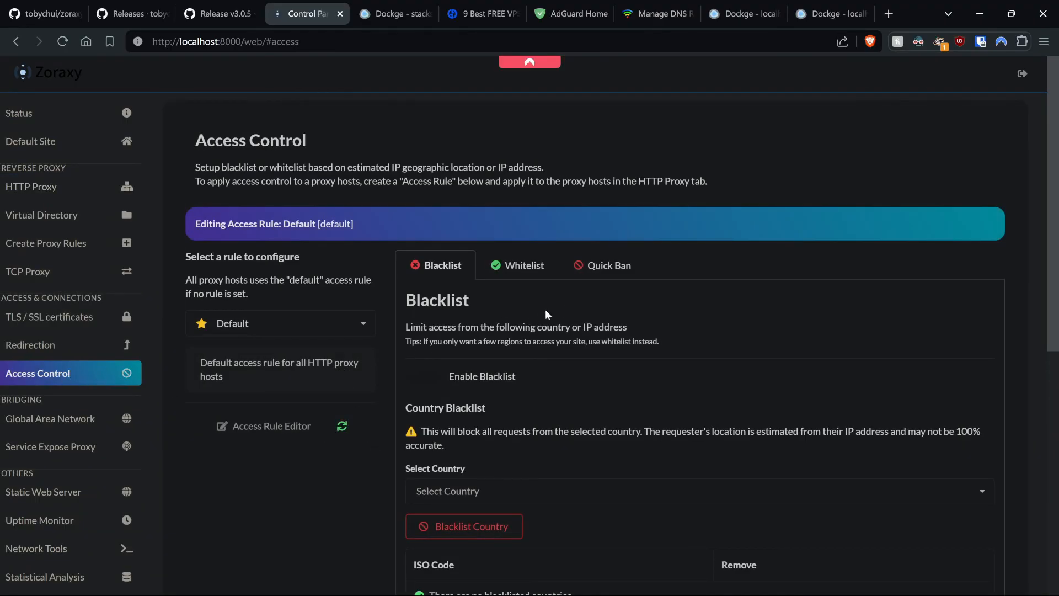
Blacklist Russia, China, Norway and Albania on the Default rule and enable the blacklist
{"action": "scroll", "scroll_direction": "down", "scroll_amount": 3}
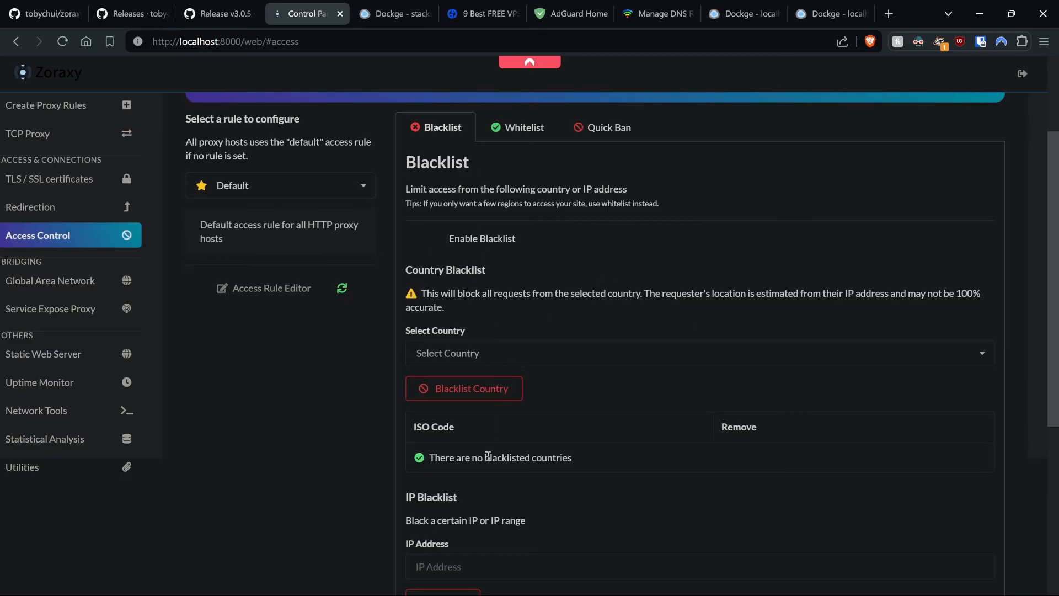
{"action": "left_click", "coordinate": [700, 349]}
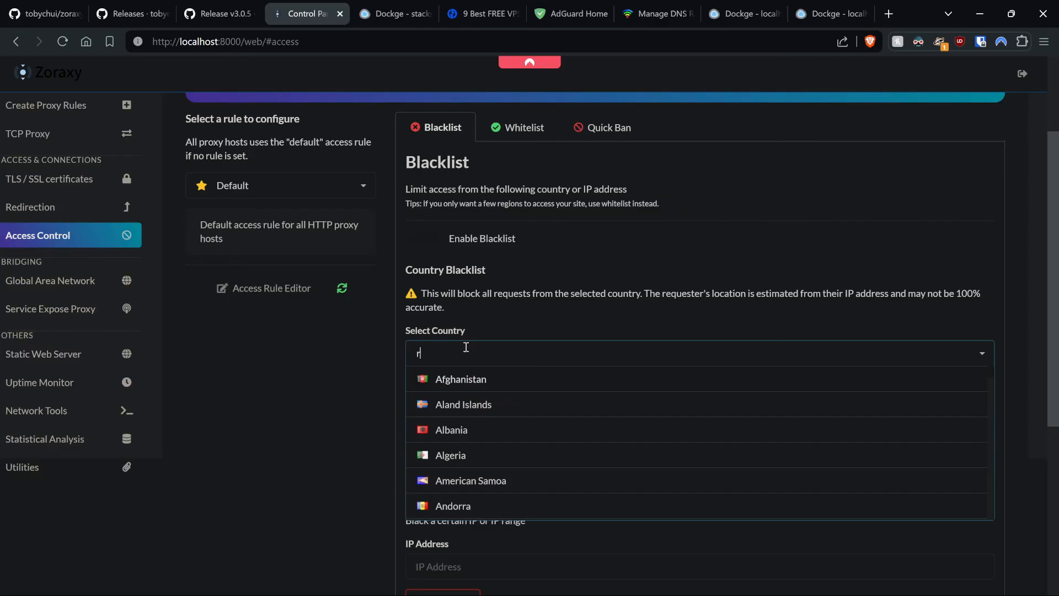
{"action": "type", "text": "uss"}
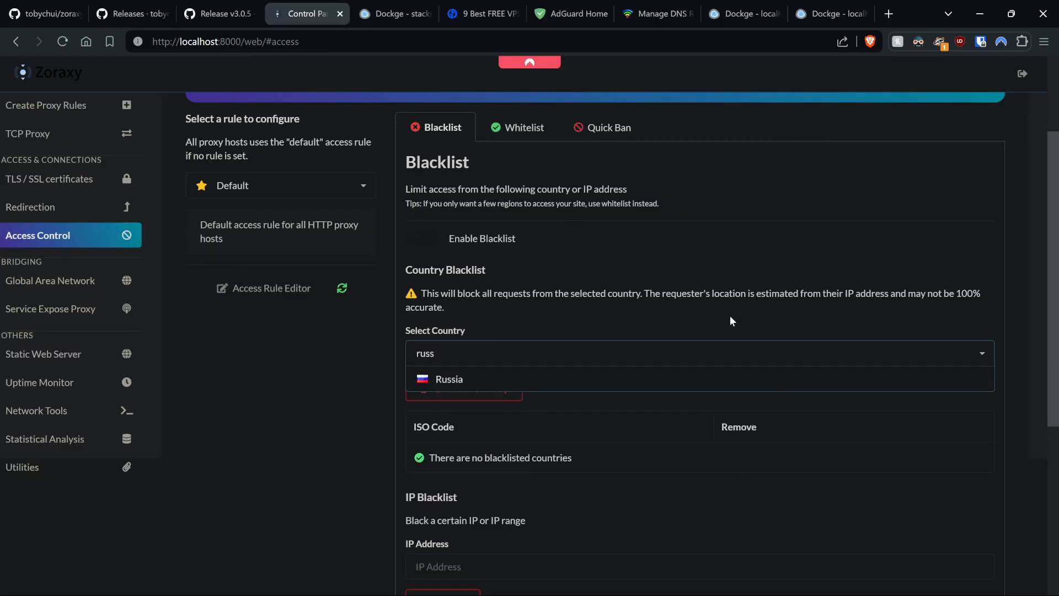
{"action": "left_click", "coordinate": [449, 380]}
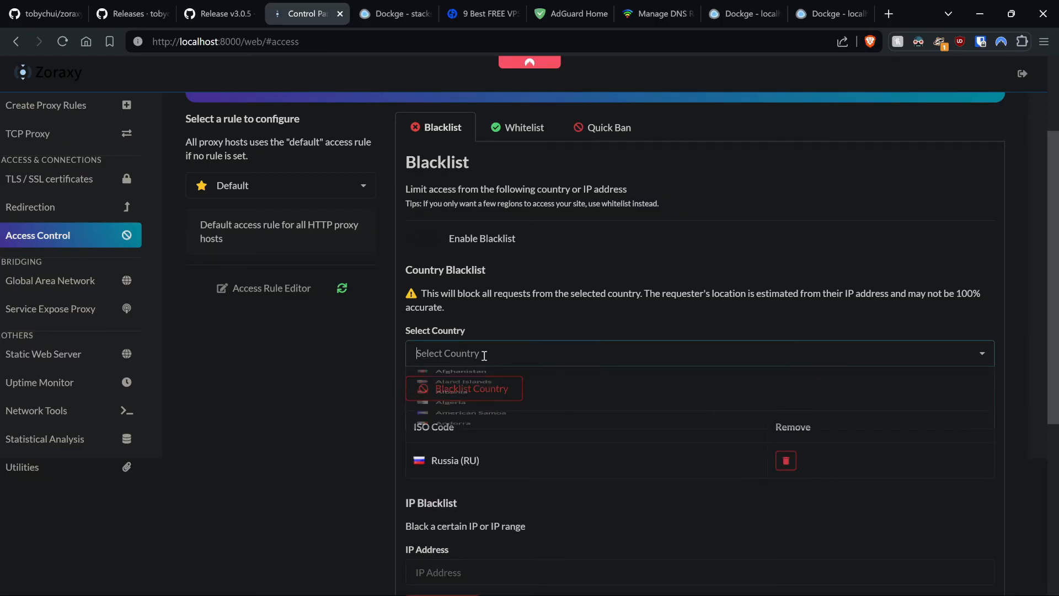
{"action": "type", "text": "china"}
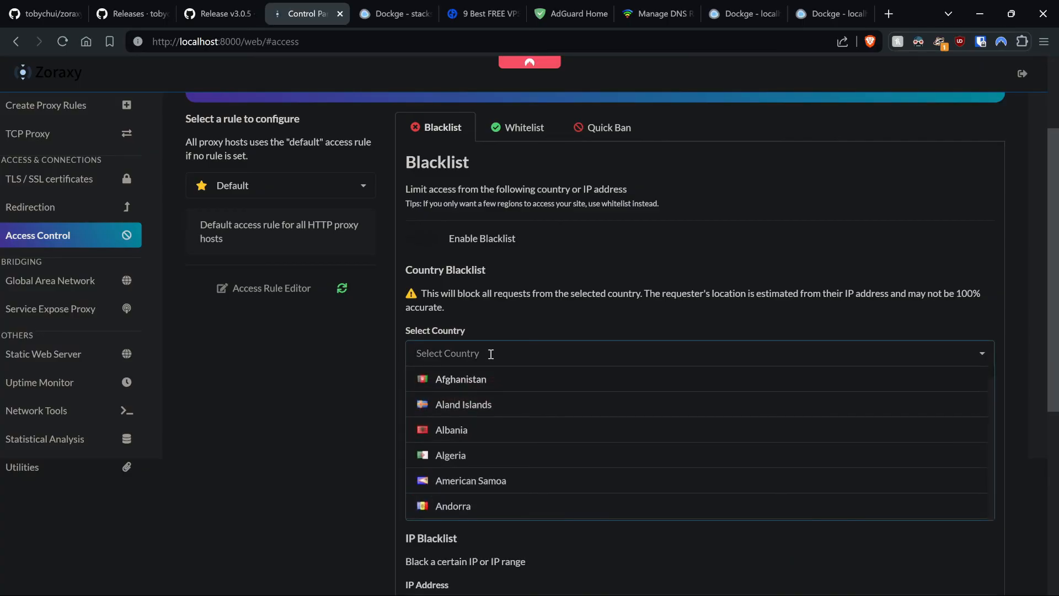
{"action": "type", "text": "nor"}
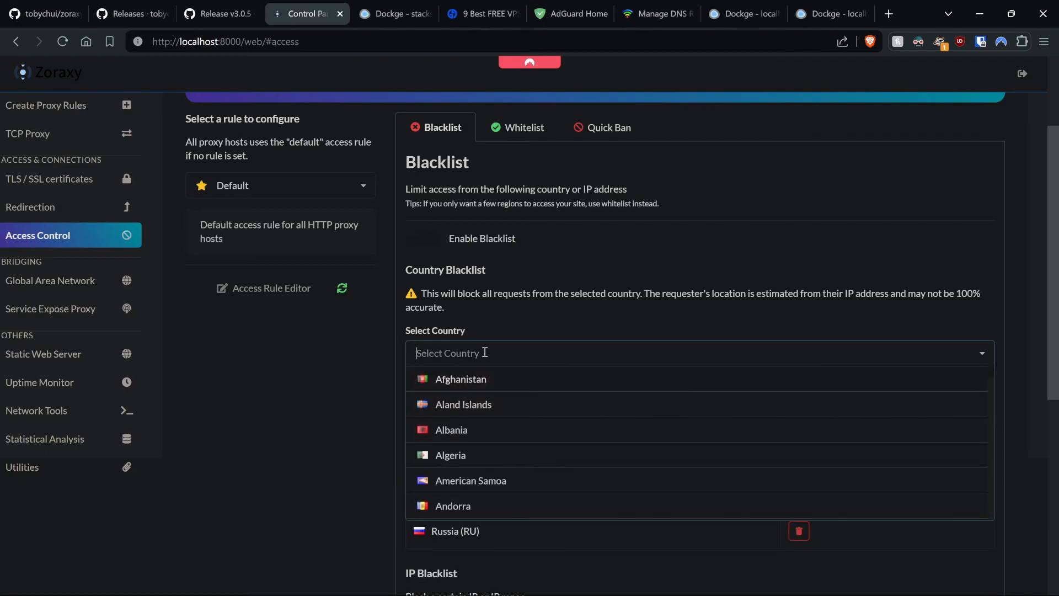
{"action": "mouse_move", "coordinate": [491, 424]}
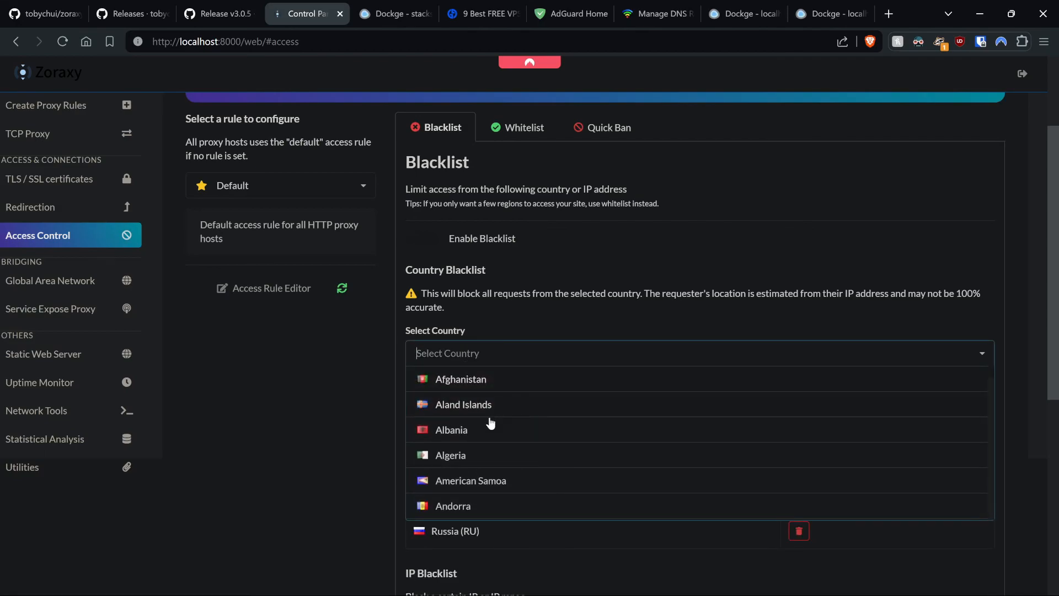
{"action": "left_click", "coordinate": [451, 429]}
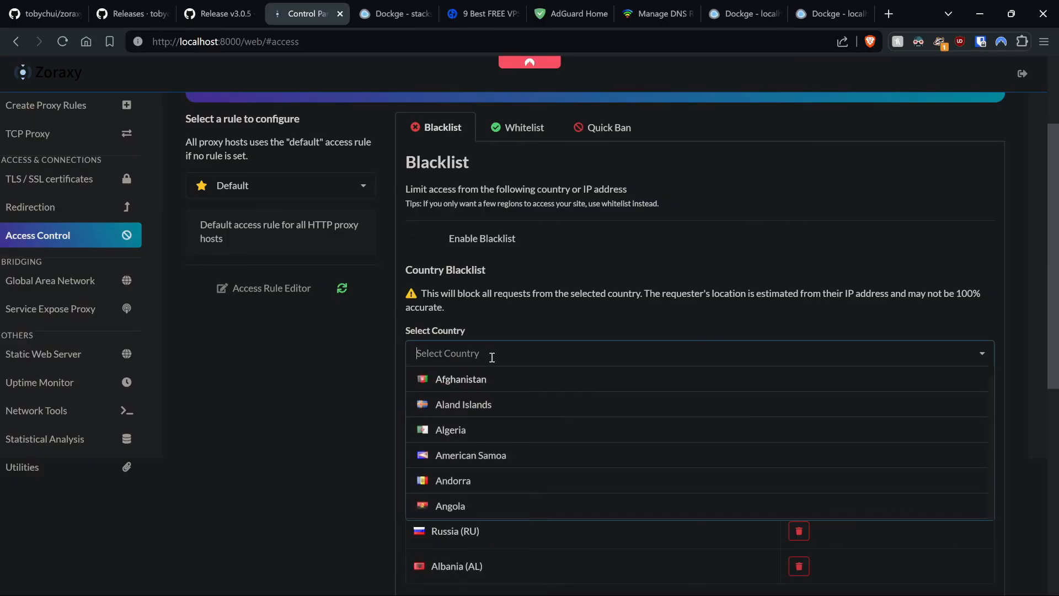
{"action": "type", "text": "spain"}
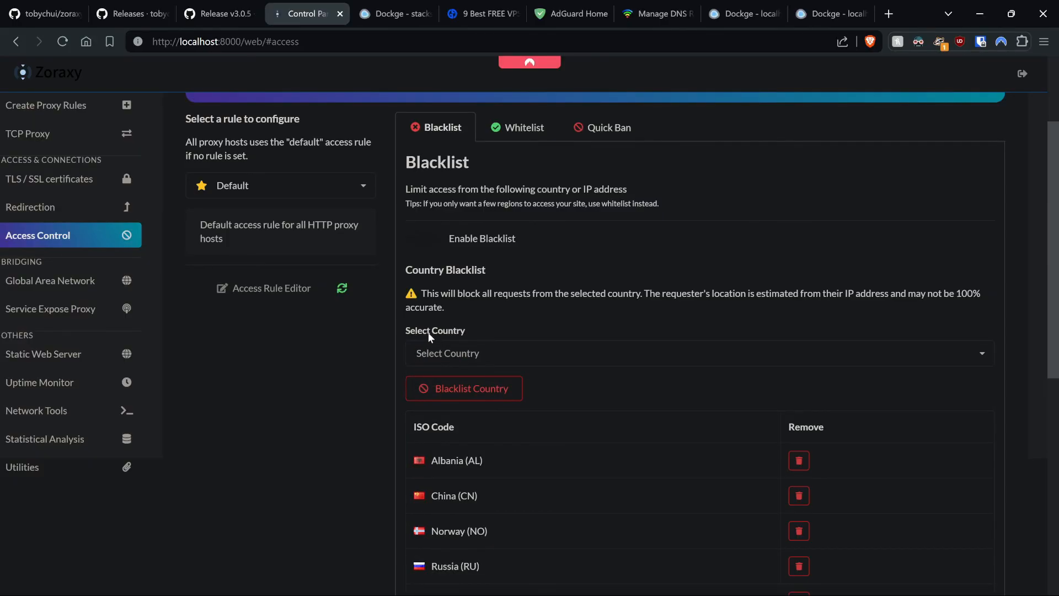
{"action": "left_click", "coordinate": [419, 238]}
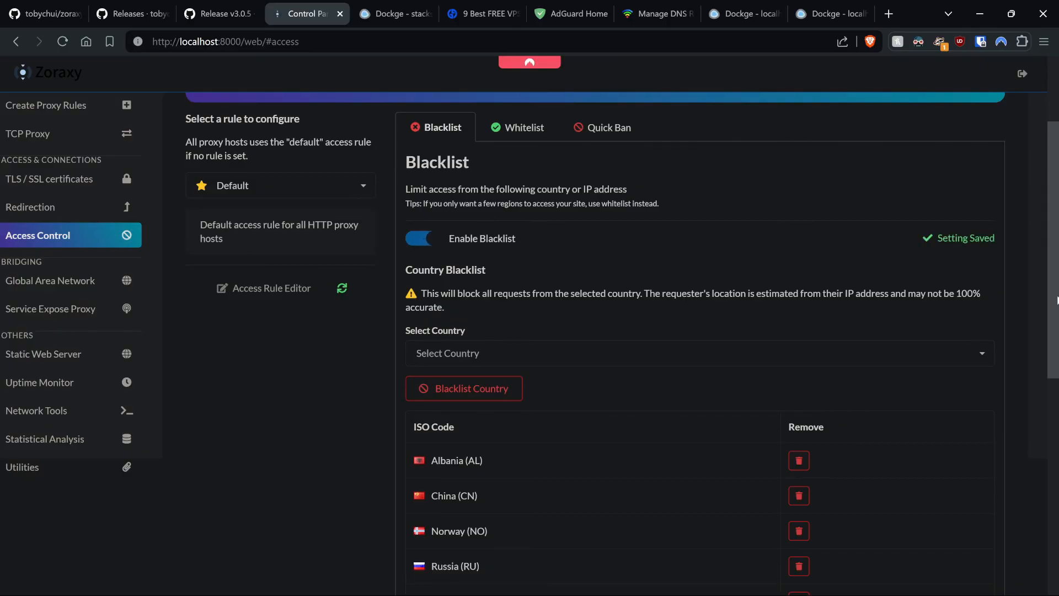
{"action": "scroll", "scroll_direction": "down", "scroll_amount": 3}
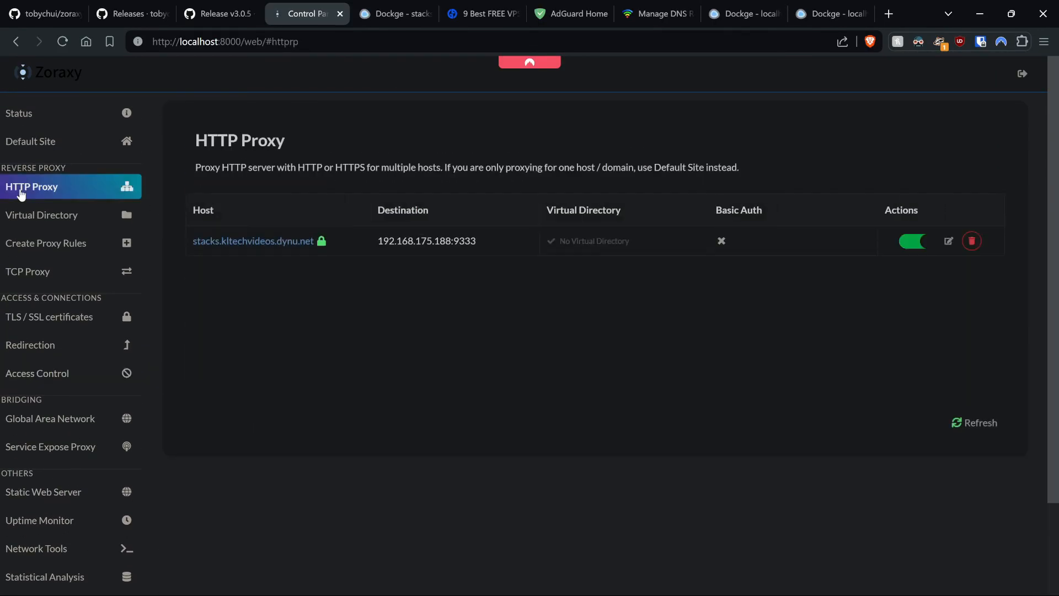
{"action": "mouse_move", "coordinate": [267, 253]}
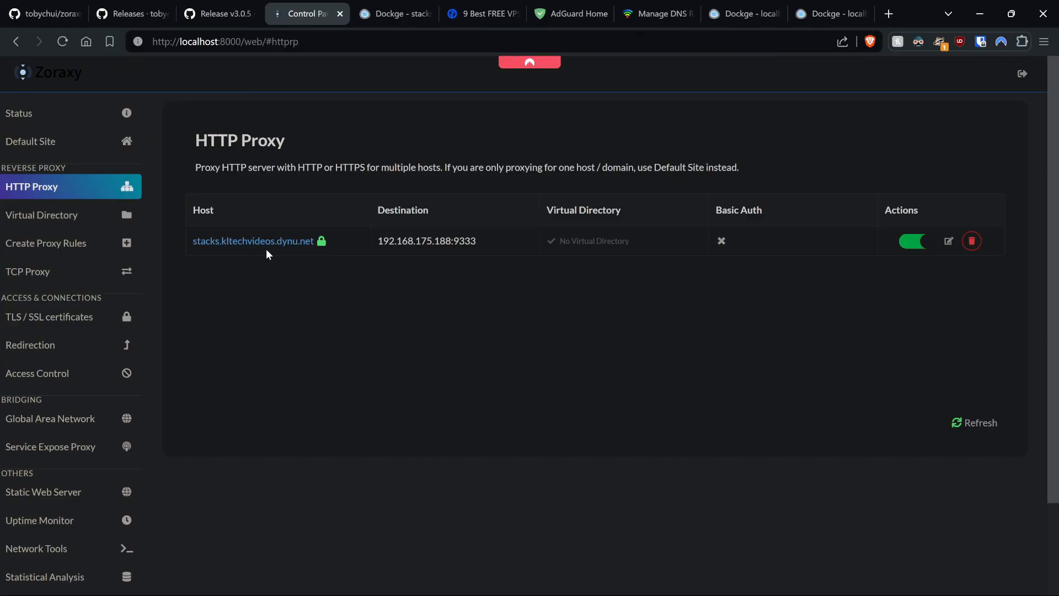
{"action": "mouse_move", "coordinate": [650, 171]}
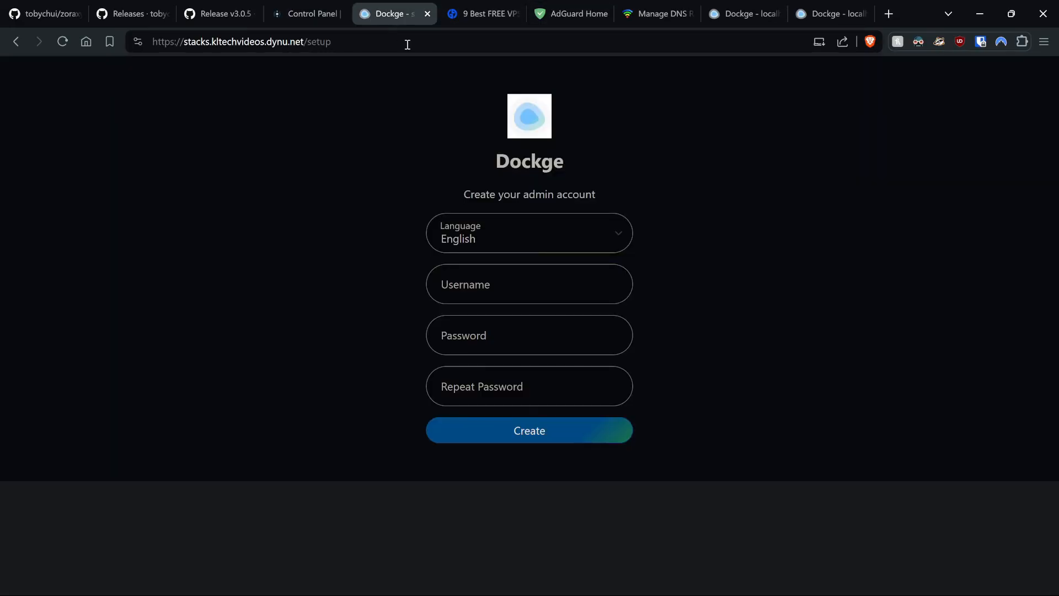
{"action": "mouse_move", "coordinate": [313, 146]}
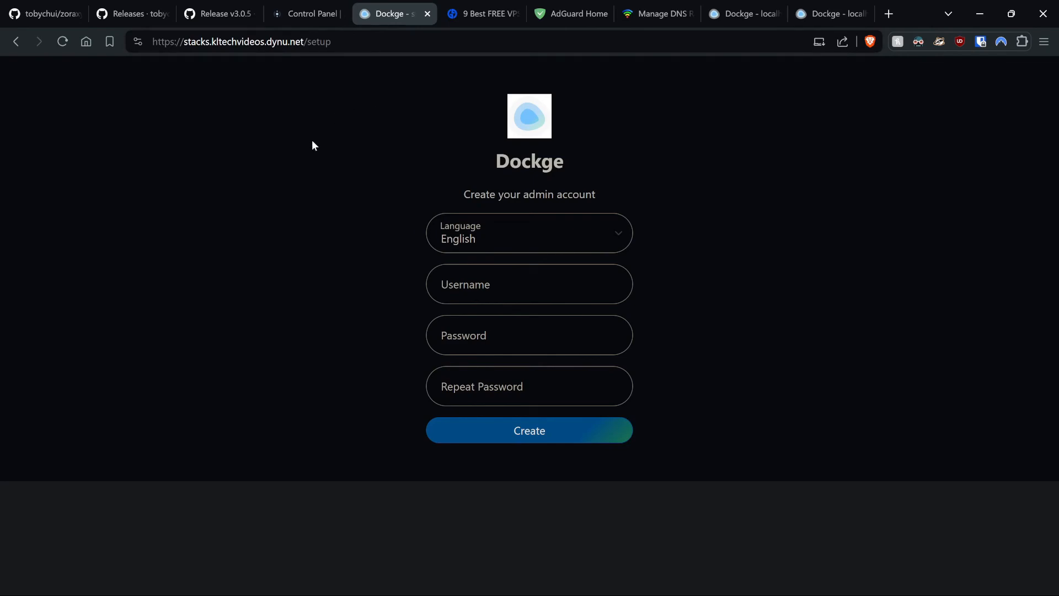
{"action": "mouse_move", "coordinate": [325, 59]}
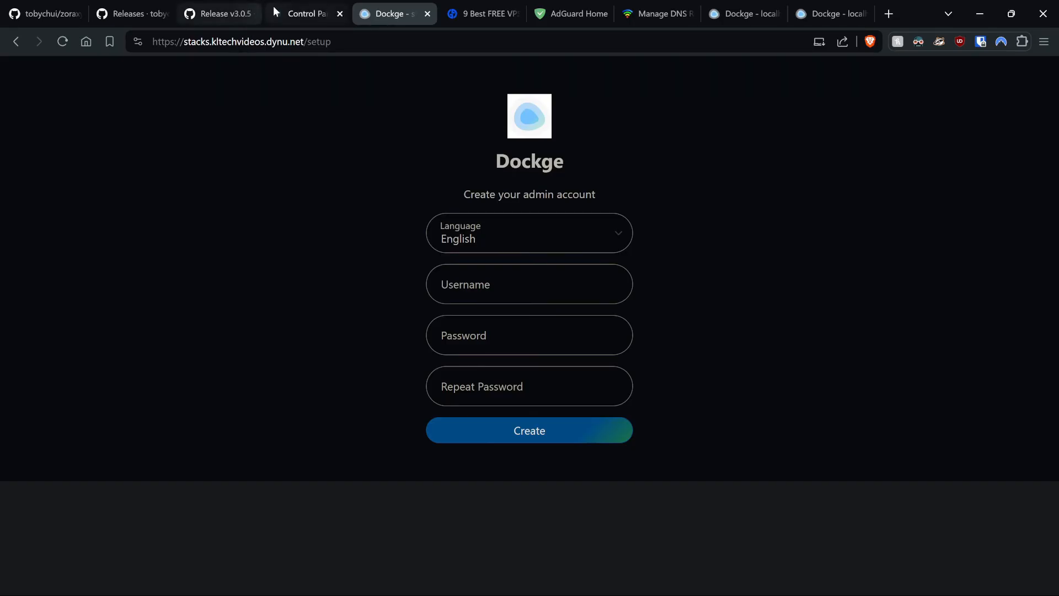
Enter 192.168.1 into the Default access rule's IP Whitelist field
{"action": "left_click", "coordinate": [305, 13]}
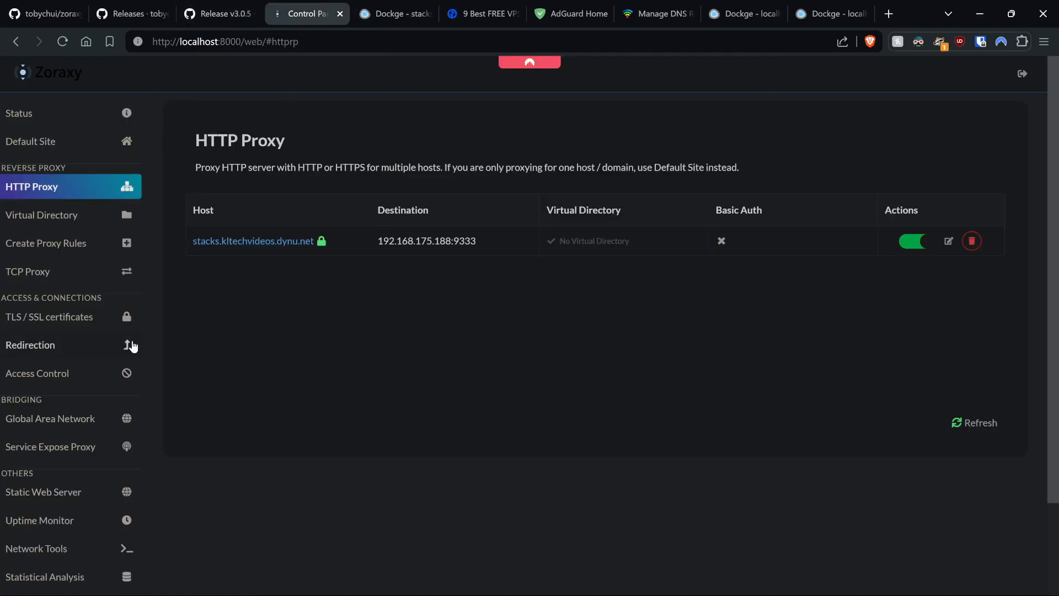
{"action": "left_click", "coordinate": [38, 372]}
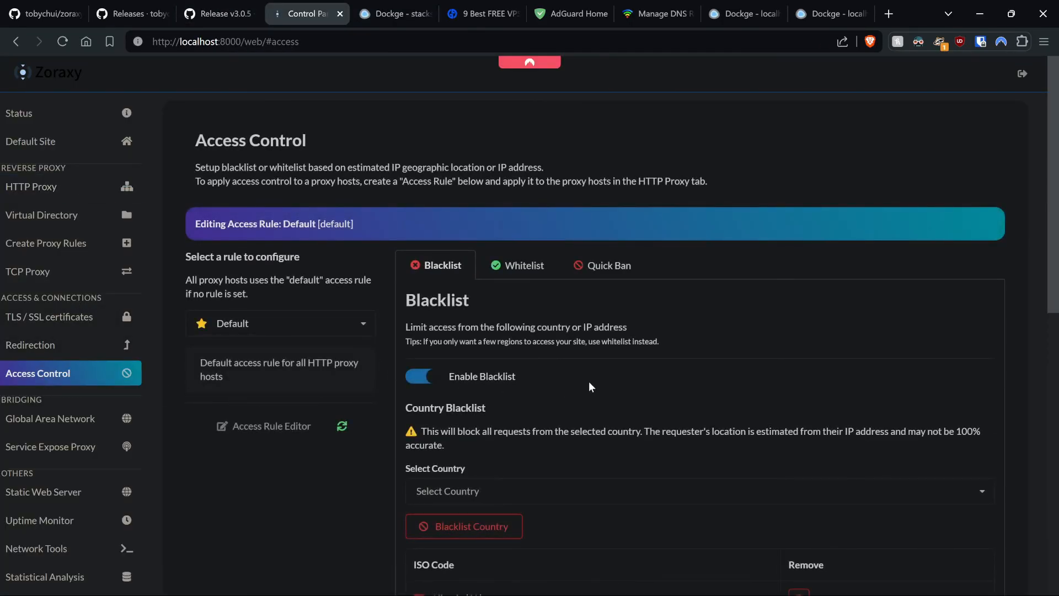
{"action": "left_click", "coordinate": [525, 265]}
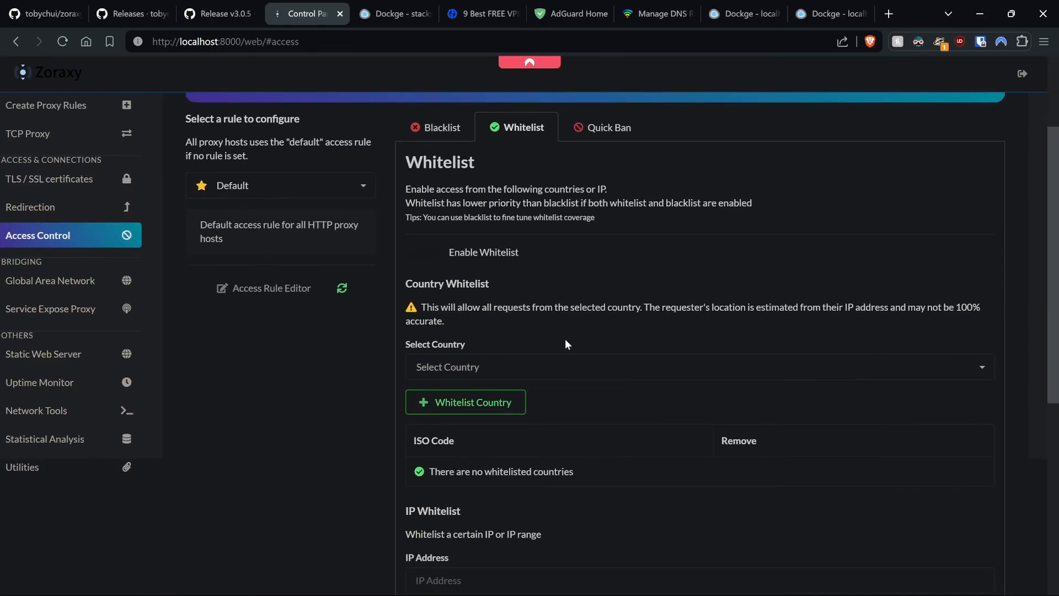
{"action": "scroll", "scroll_direction": "down", "scroll_amount": 3}
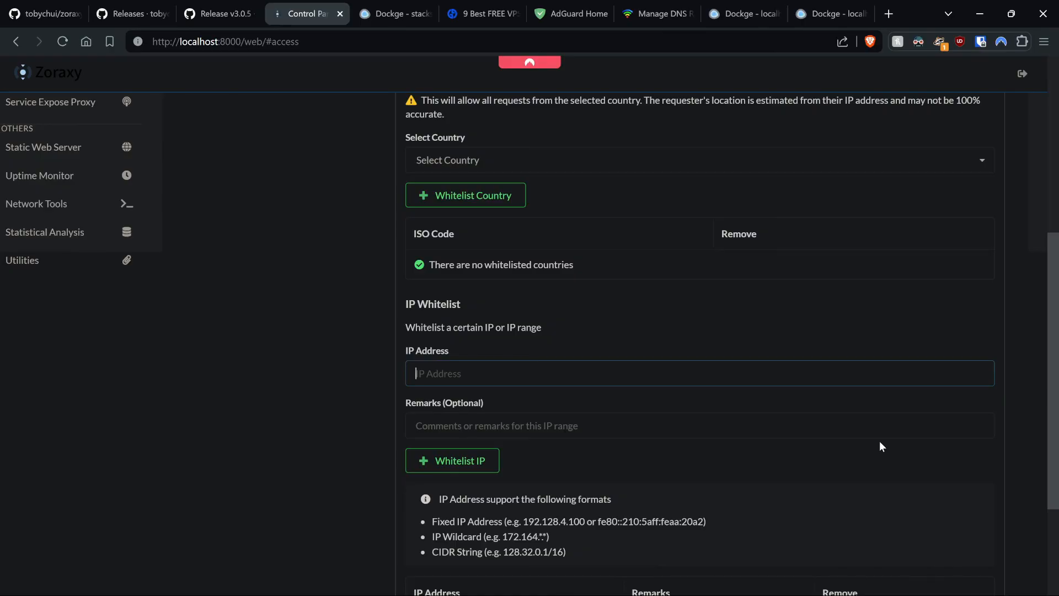
{"action": "type", "text": "192.168.1"}
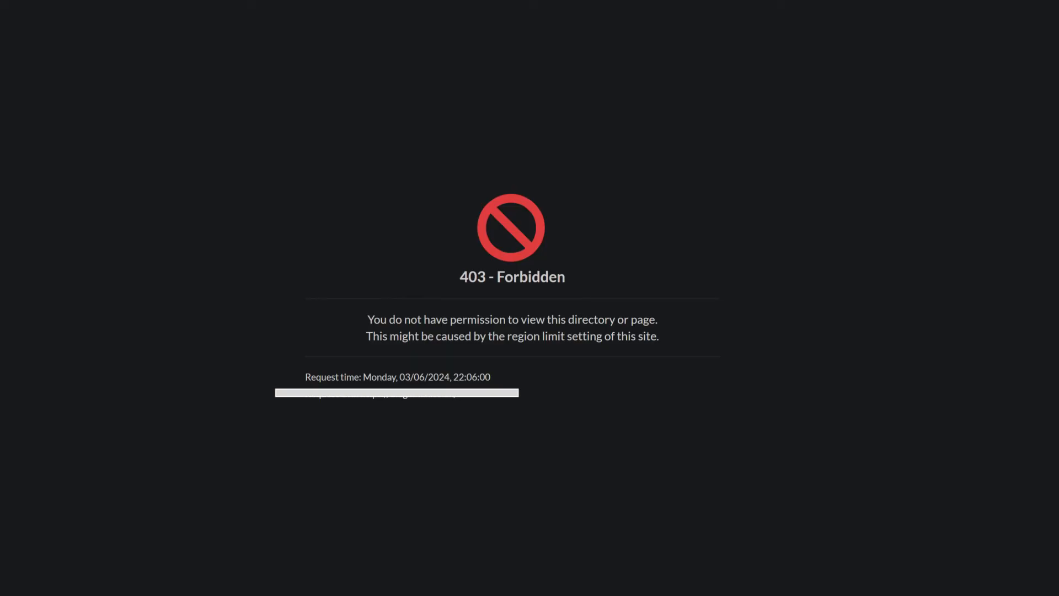
Glance at the stacks subdomain tab and return to the Zoraxy control panel
{"action": "left_click", "coordinate": [389, 14]}
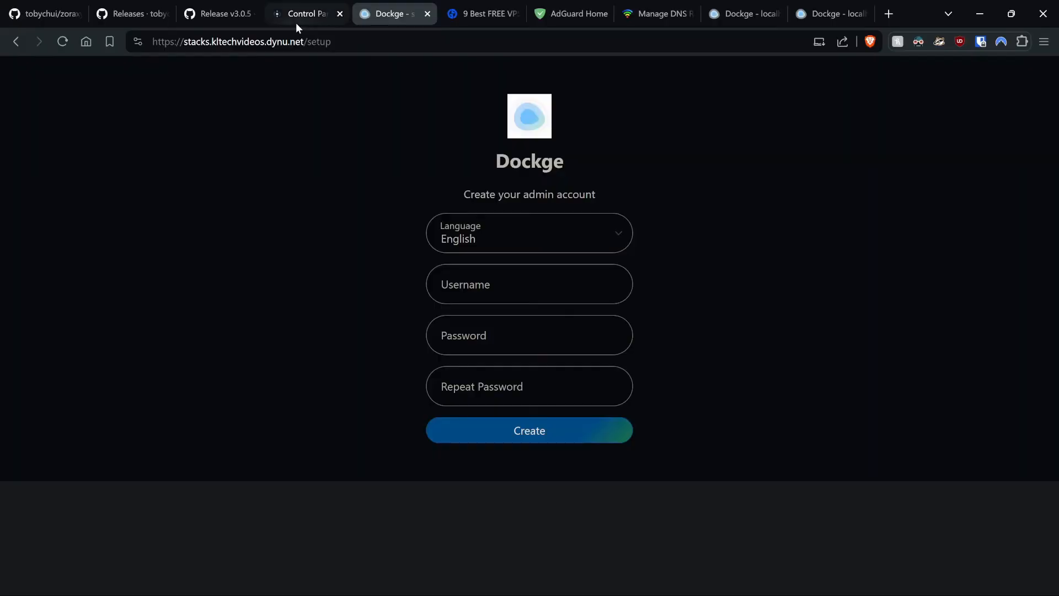
{"action": "left_click", "coordinate": [307, 14]}
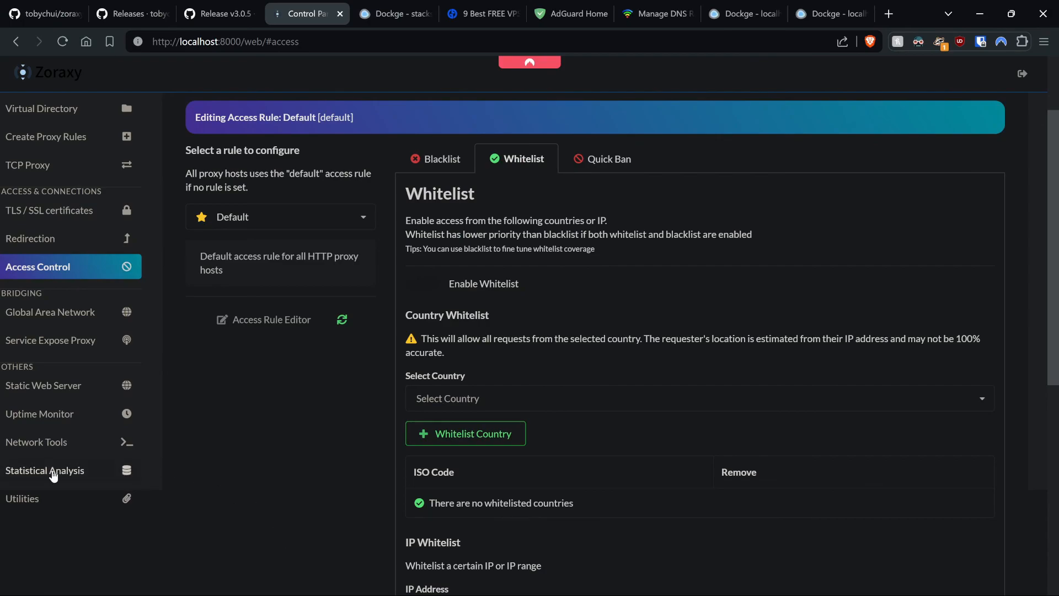
View Utilities system info: version 3.0.5 release build, ZeroTier link error, SSH loopback disabled
{"action": "left_click", "coordinate": [44, 470]}
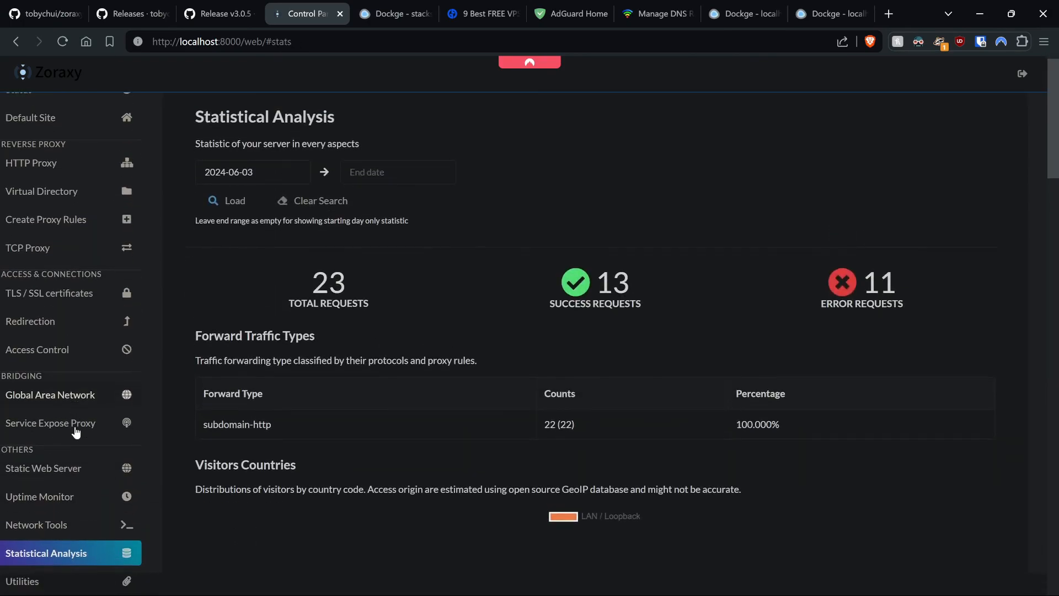
{"action": "scroll", "scroll_direction": "down", "scroll_amount": 3}
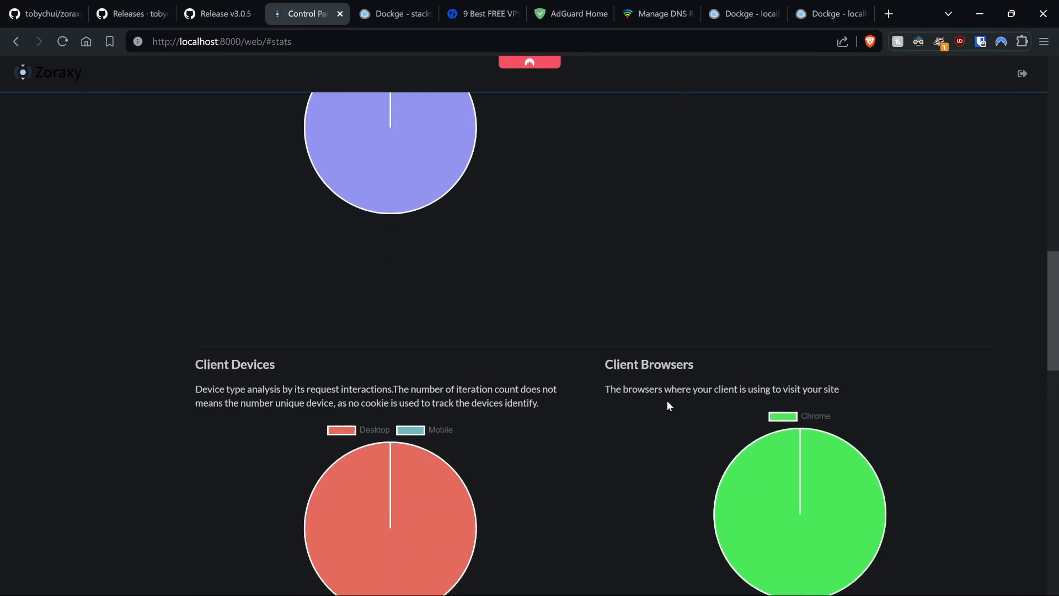
{"action": "scroll", "scroll_direction": "down", "scroll_amount": 3}
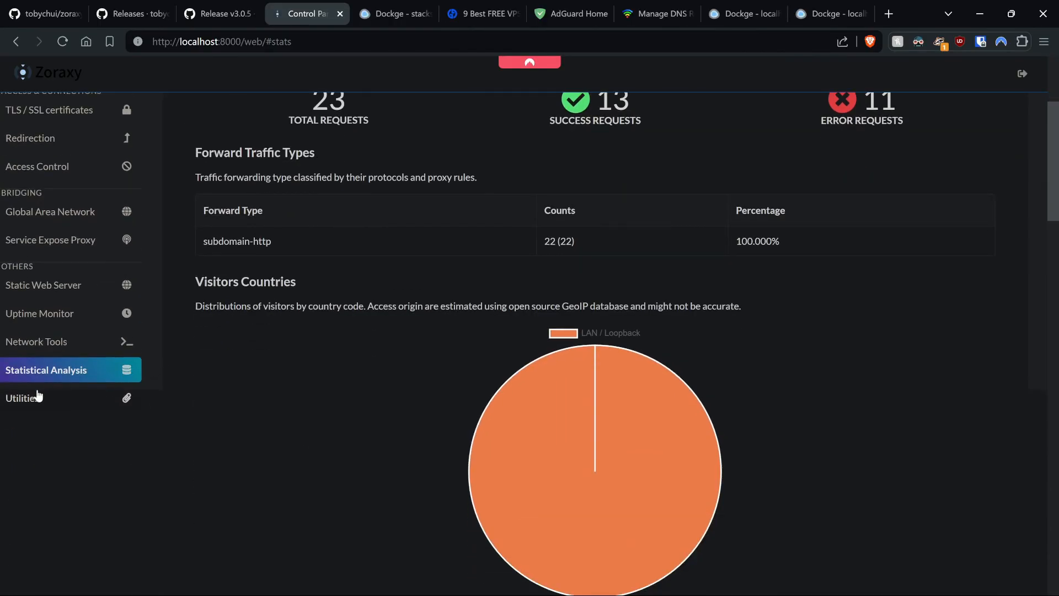
{"action": "left_click", "coordinate": [24, 397]}
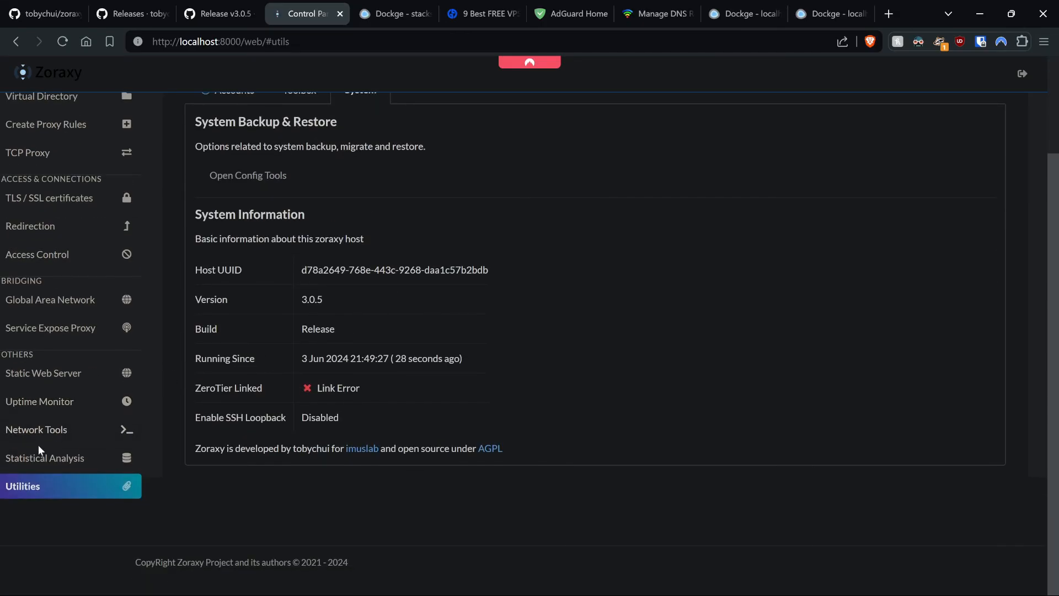
List the host's interfaces in Network Tools, including Ethernet 2 at 192.168.175.188
{"action": "left_click", "coordinate": [36, 429]}
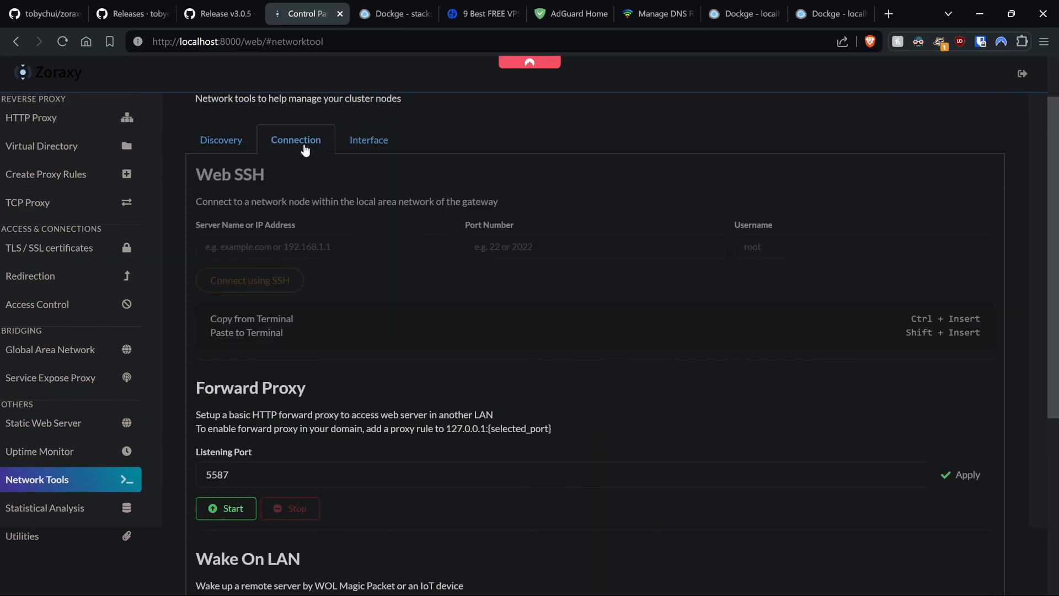
{"action": "mouse_move", "coordinate": [387, 161]}
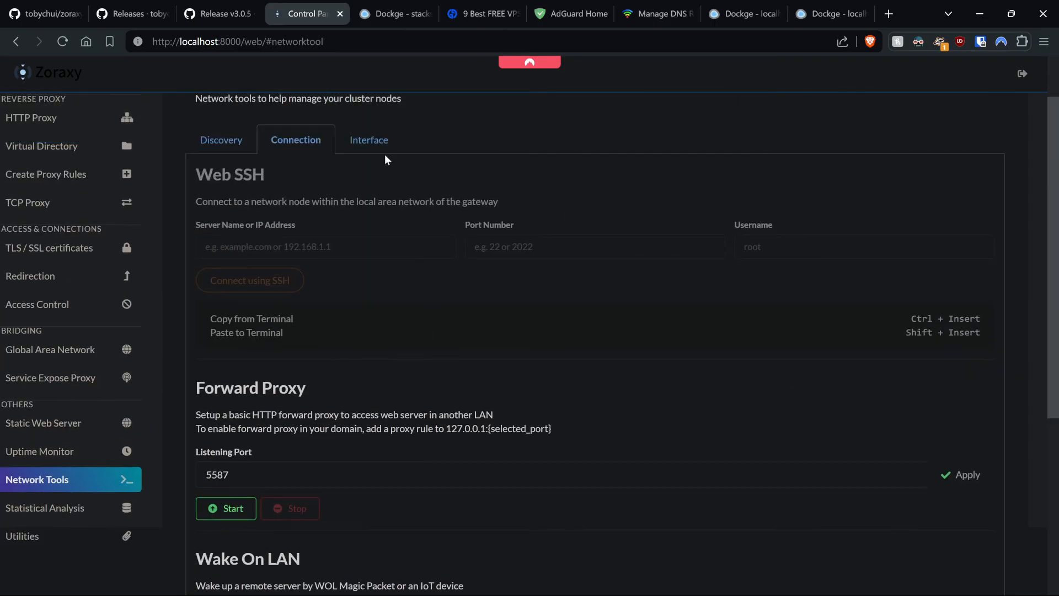
{"action": "left_click", "coordinate": [368, 140]}
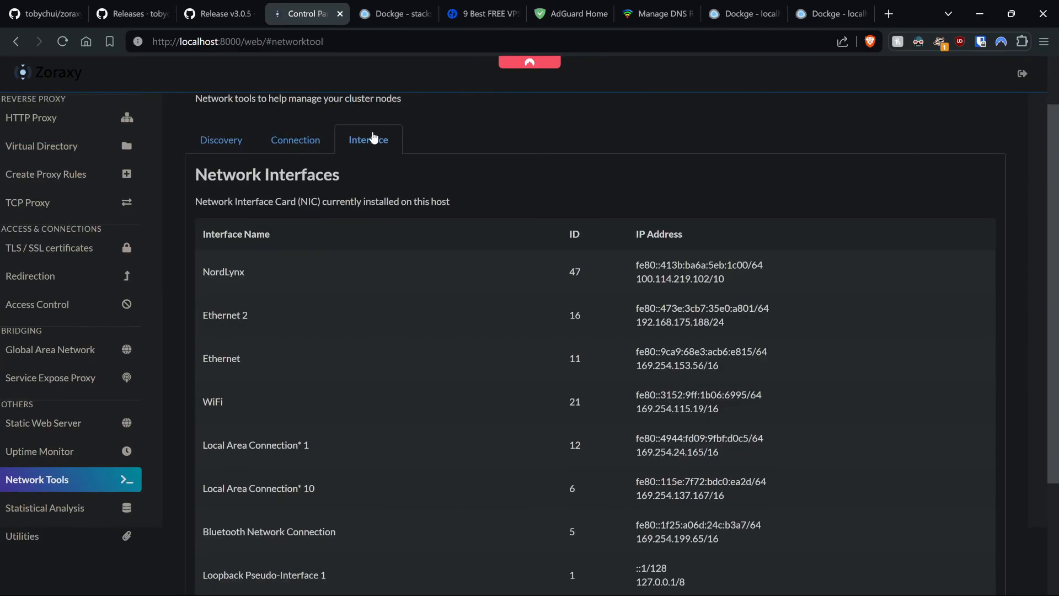
{"action": "mouse_move", "coordinate": [53, 207]}
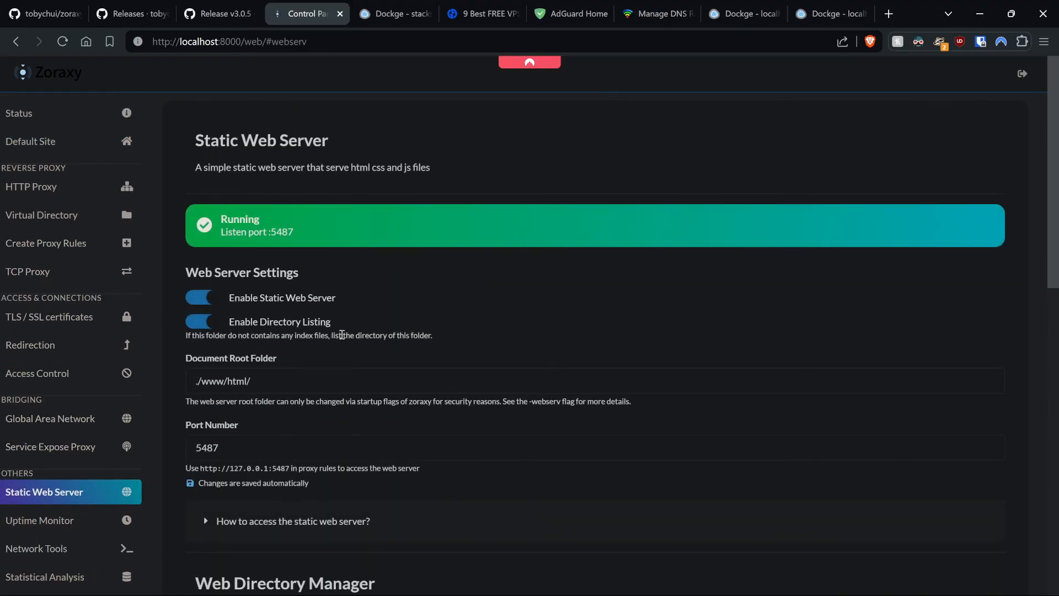
{"action": "scroll", "scroll_direction": "down", "scroll_amount": 3}
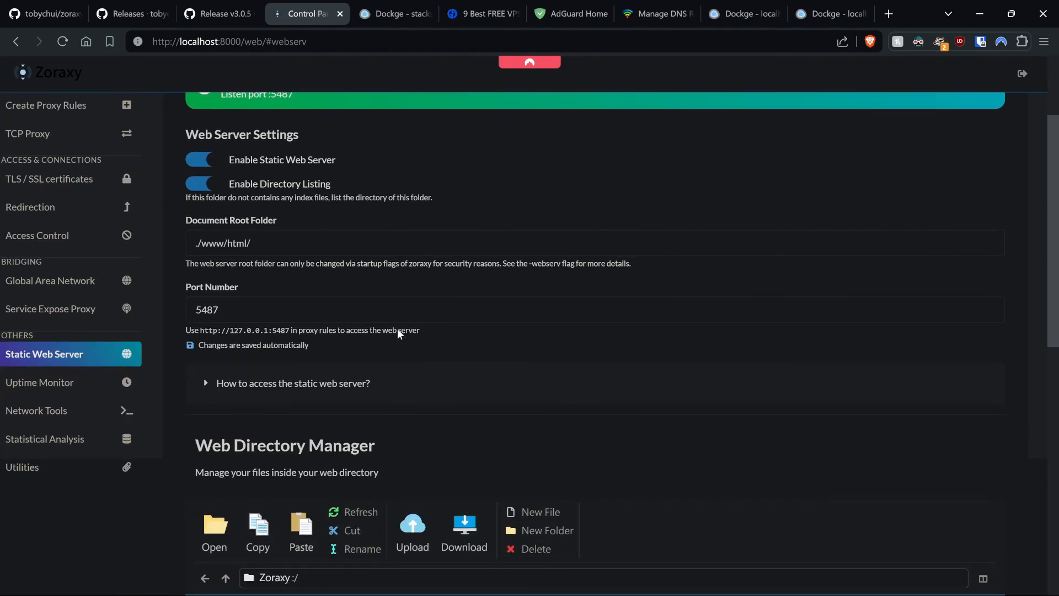
{"action": "scroll", "scroll_direction": "down", "scroll_amount": 3}
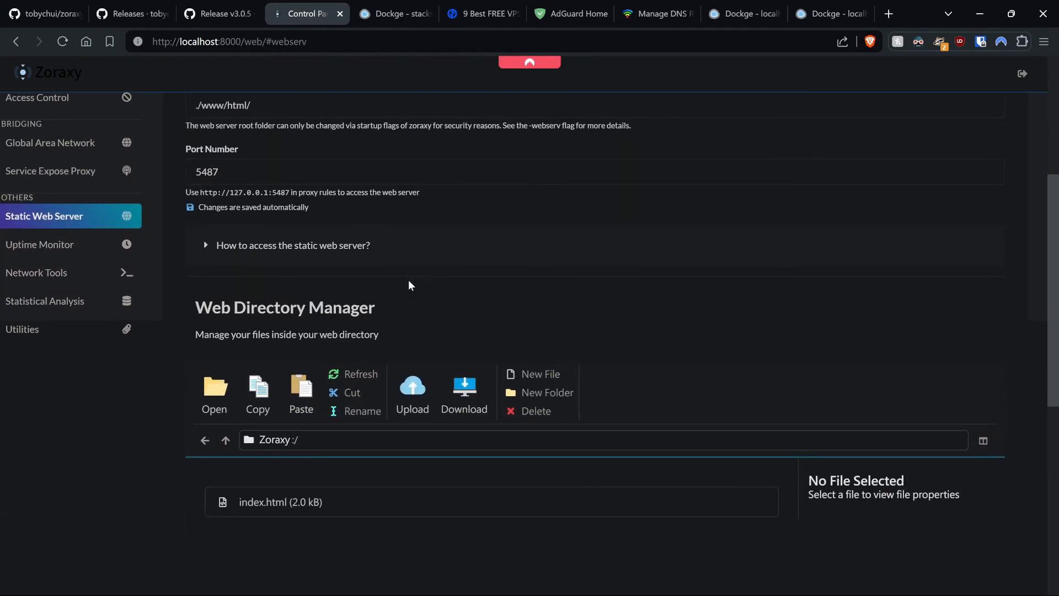
{"action": "mouse_move", "coordinate": [384, 306]}
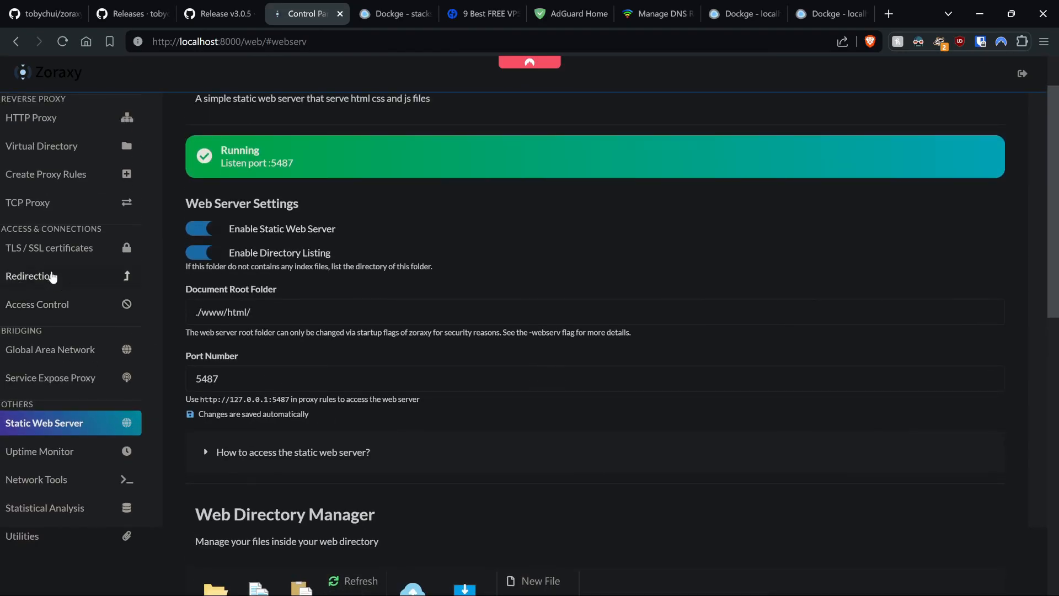
Browse Redirection, TCP Proxy and Virtual Directory, landing on Default Site set to the static web server
{"action": "left_click", "coordinate": [28, 276]}
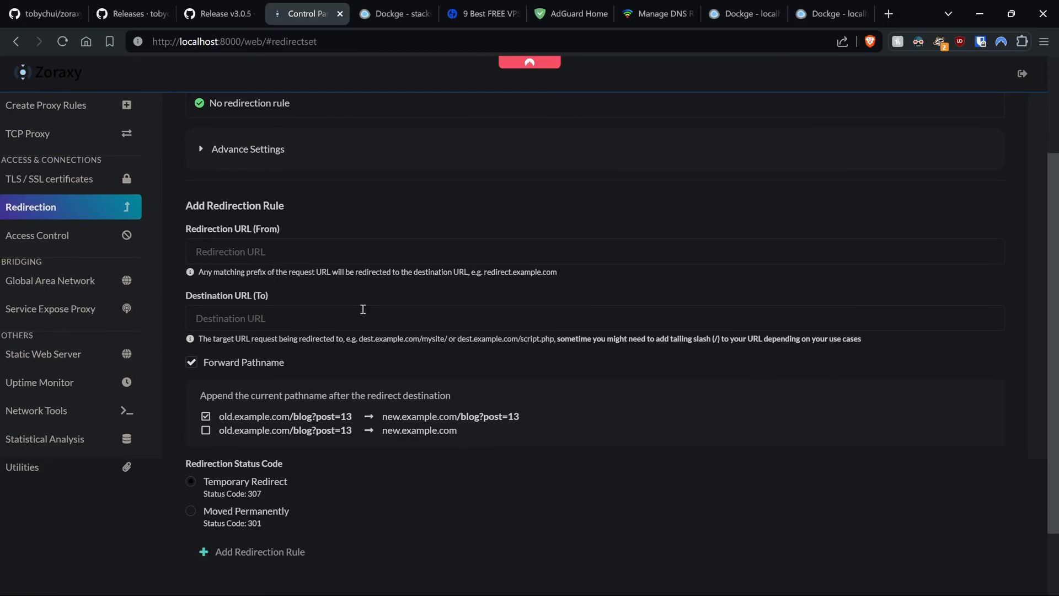
{"action": "mouse_move", "coordinate": [267, 444]}
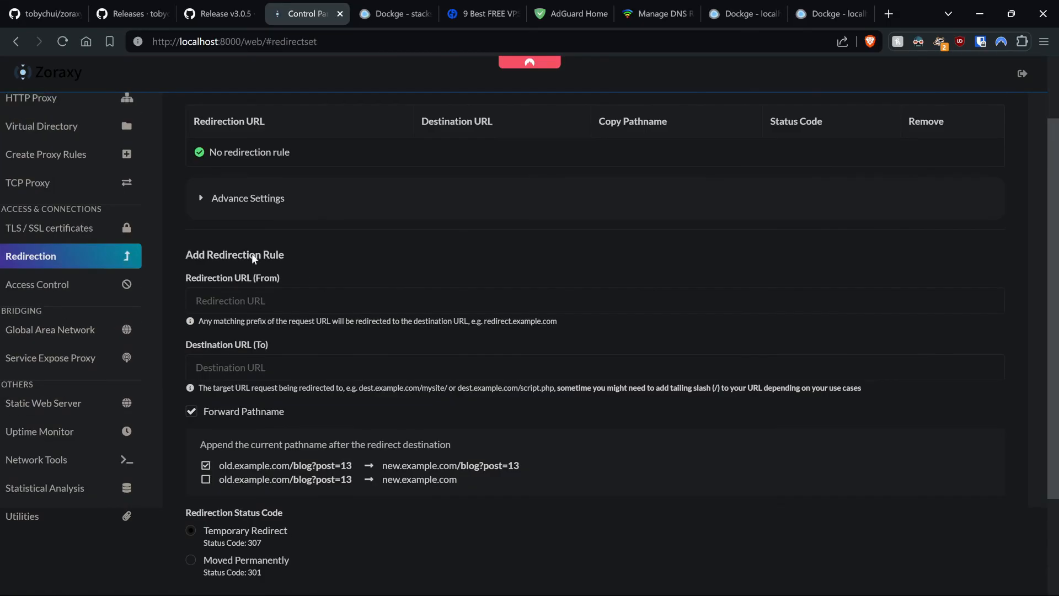
{"action": "left_click", "coordinate": [28, 183]}
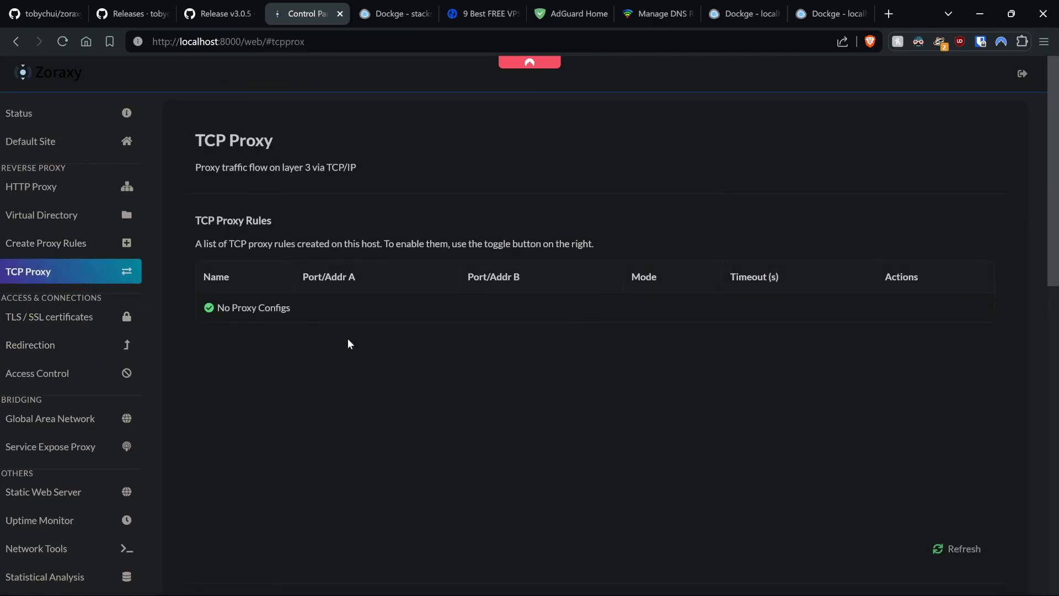
{"action": "left_click", "coordinate": [42, 214]}
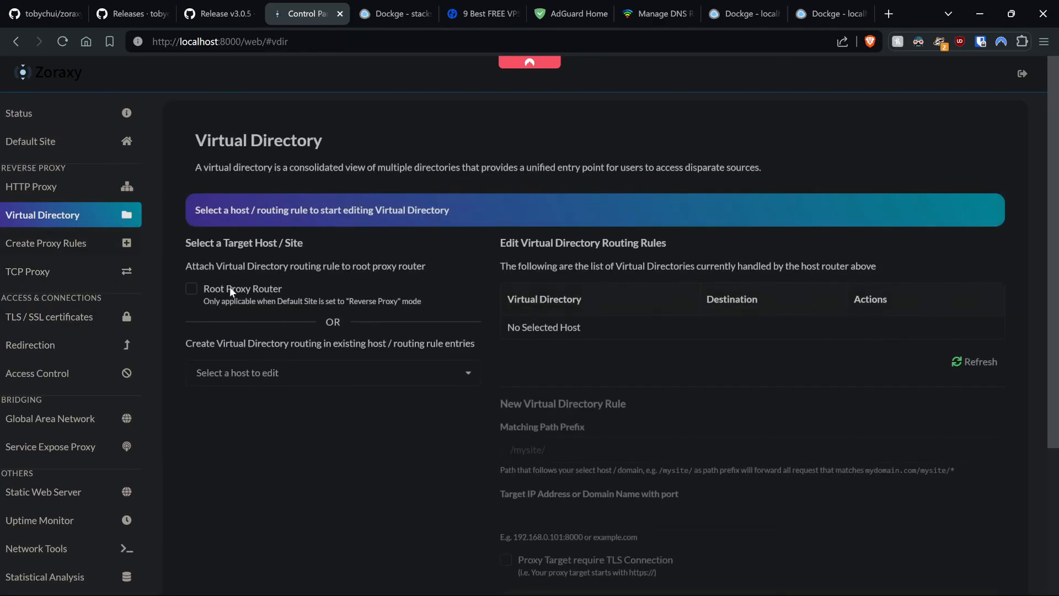
{"action": "left_click", "coordinate": [31, 141]}
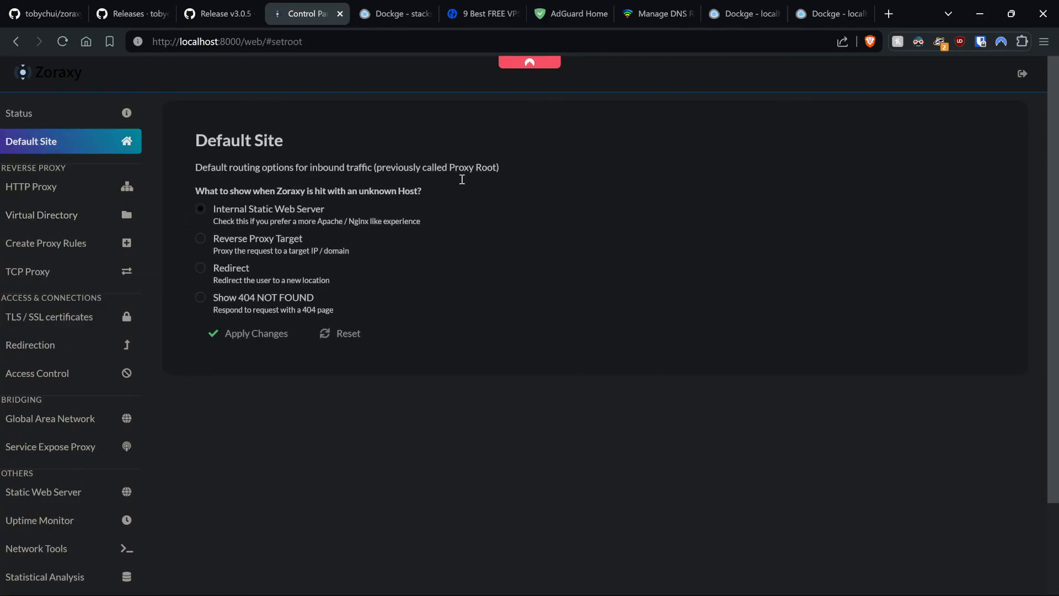
{"action": "mouse_move", "coordinate": [269, 313]}
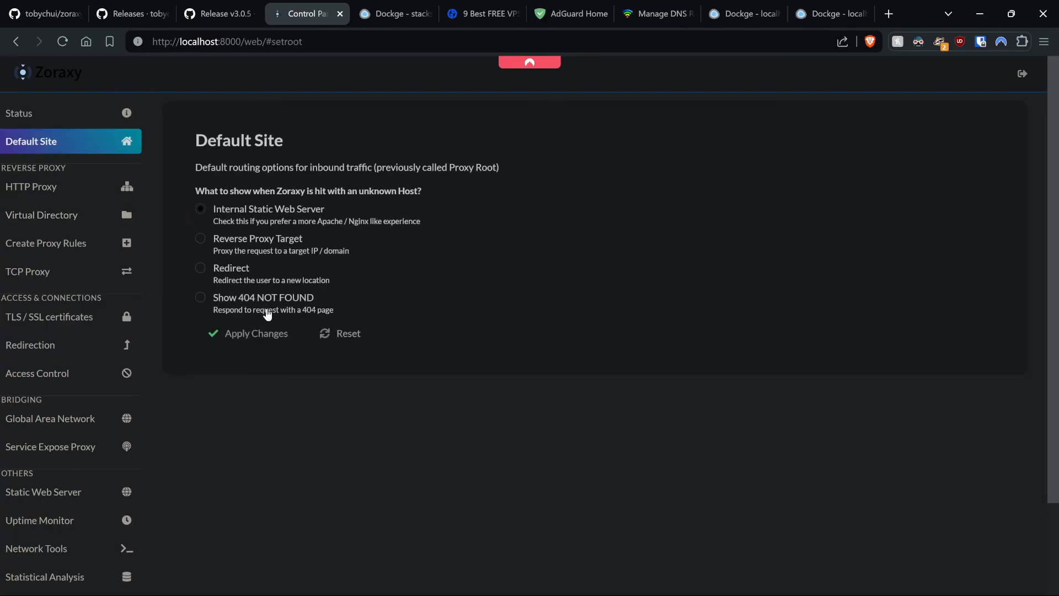
{"action": "left_click", "coordinate": [391, 14]}
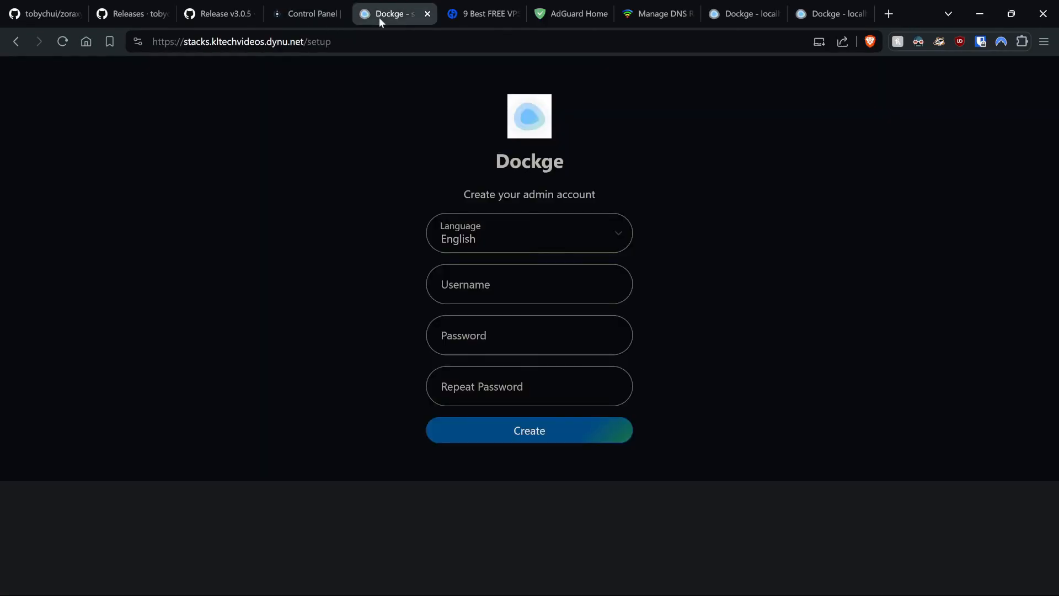
{"action": "double_click", "coordinate": [192, 42]}
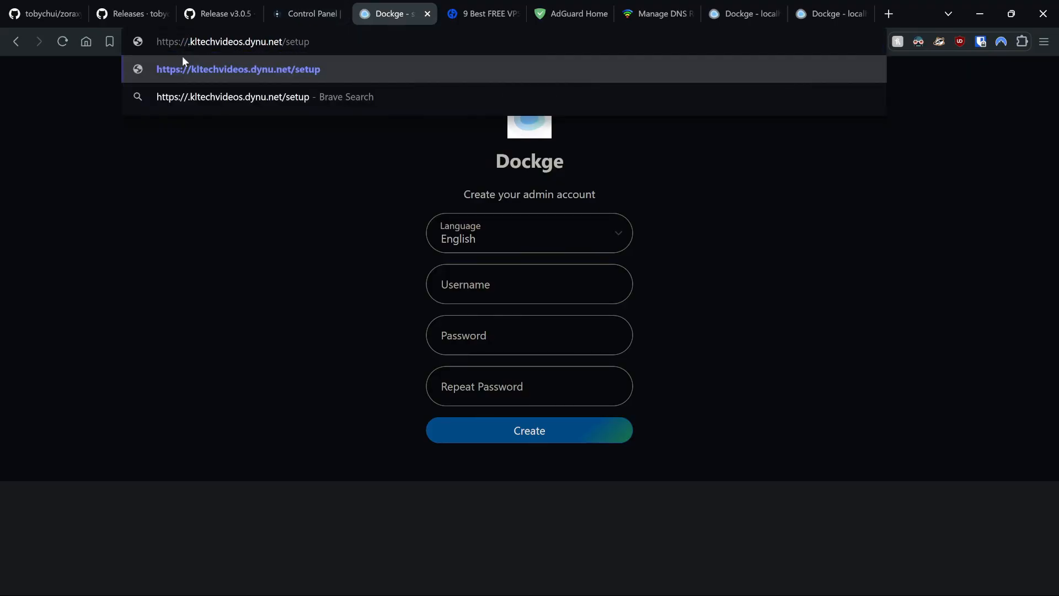
{"action": "type", "text": "https://nextcloud.kltechvideos.dynu.net"}
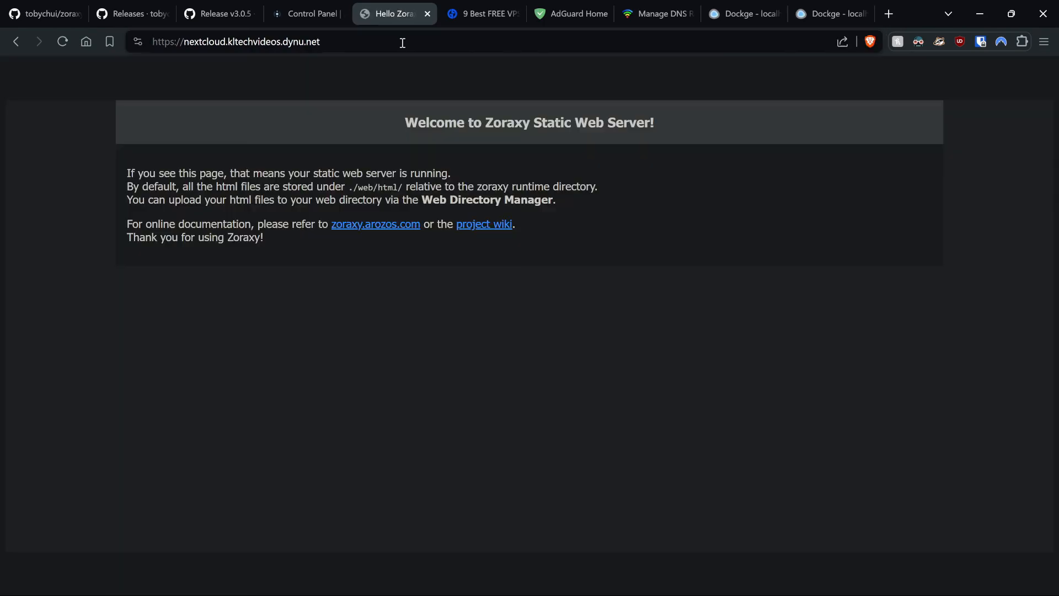
{"action": "mouse_move", "coordinate": [380, 31]}
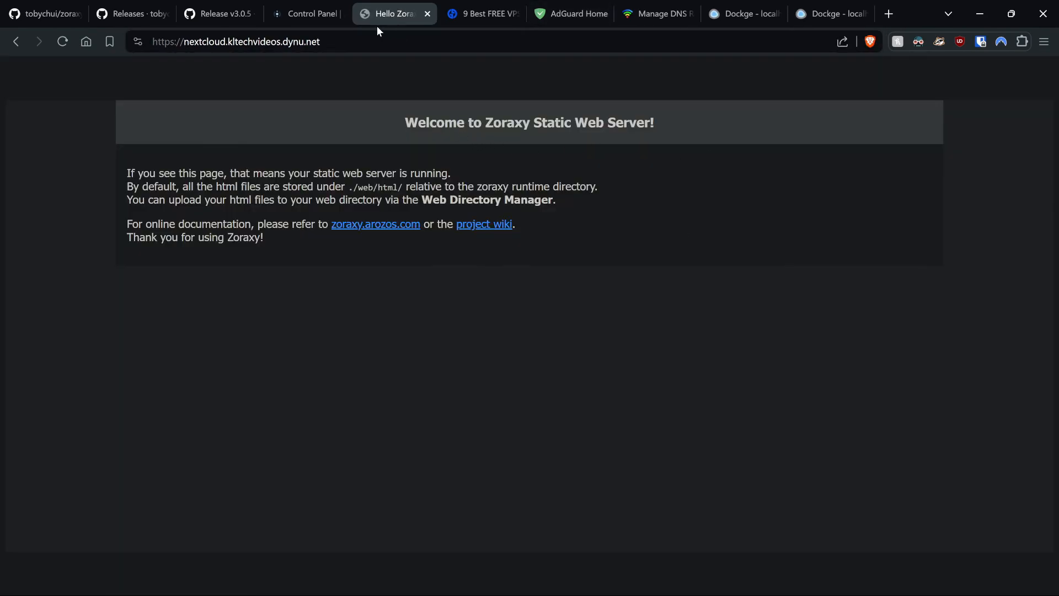
{"action": "mouse_move", "coordinate": [415, 125]}
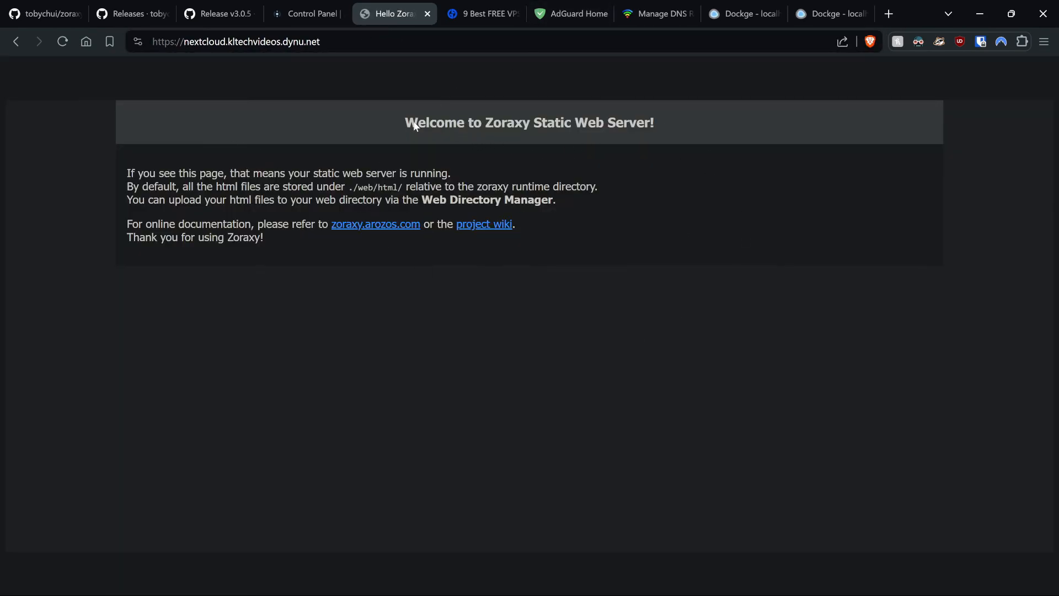
Set the Default Site for unknown hosts to Show 404 NOT FOUND instead of redirect
{"action": "left_click", "coordinate": [306, 13]}
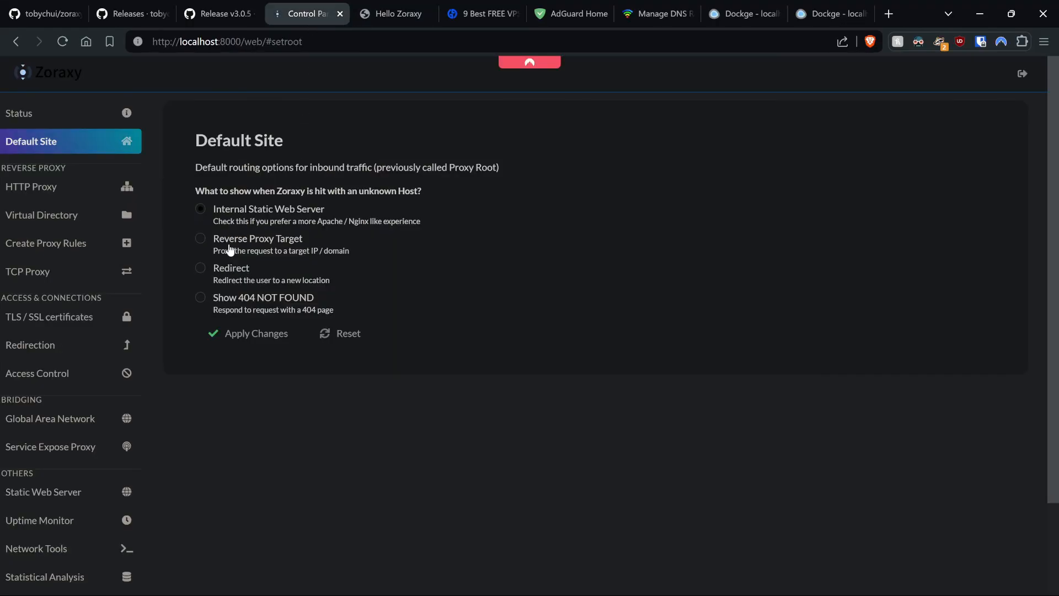
{"action": "left_click", "coordinate": [200, 267]}
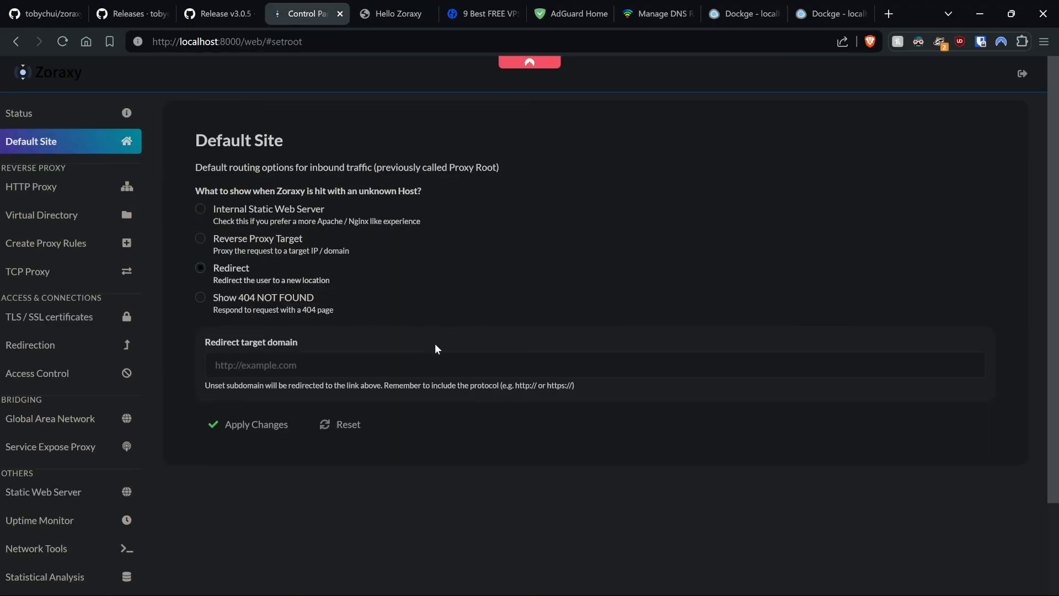
{"action": "left_click", "coordinate": [200, 298]}
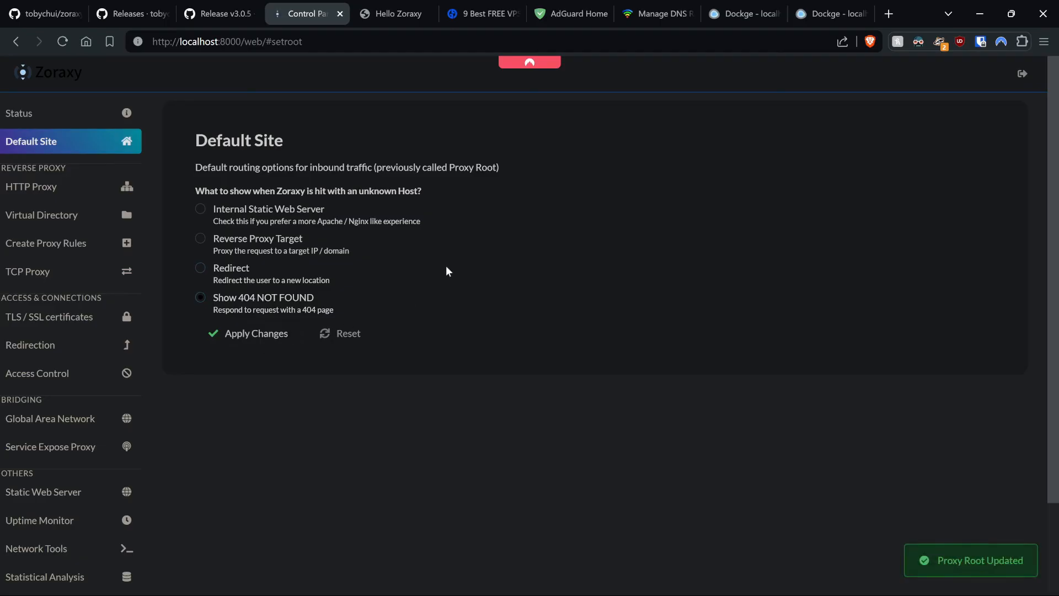
{"action": "left_click", "coordinate": [395, 14]}
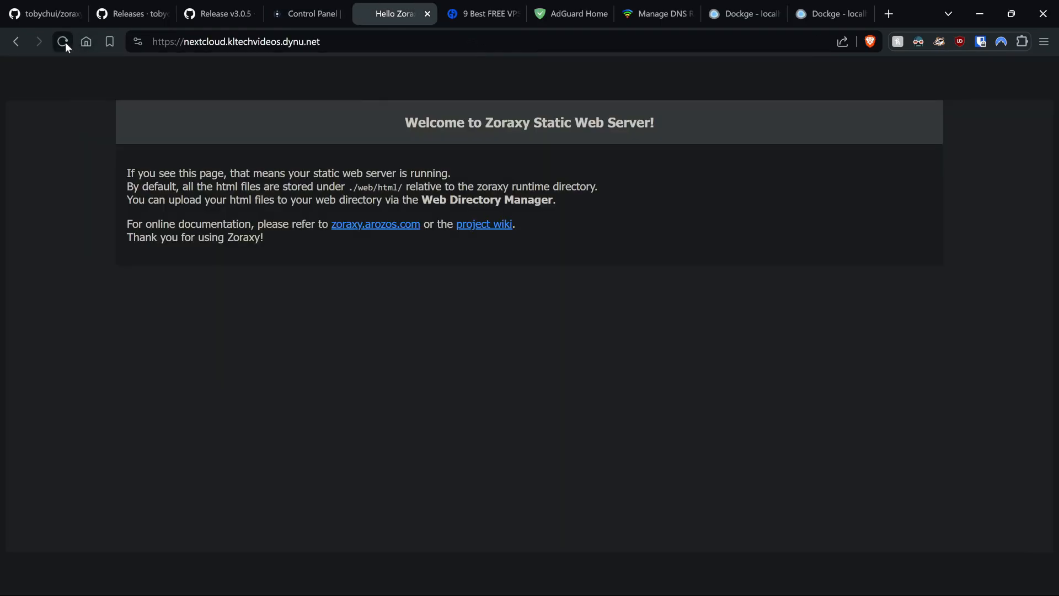
Reload the nextcloud subdomain, now getting Error 404 Target Host Not Found
{"action": "left_click", "coordinate": [62, 42]}
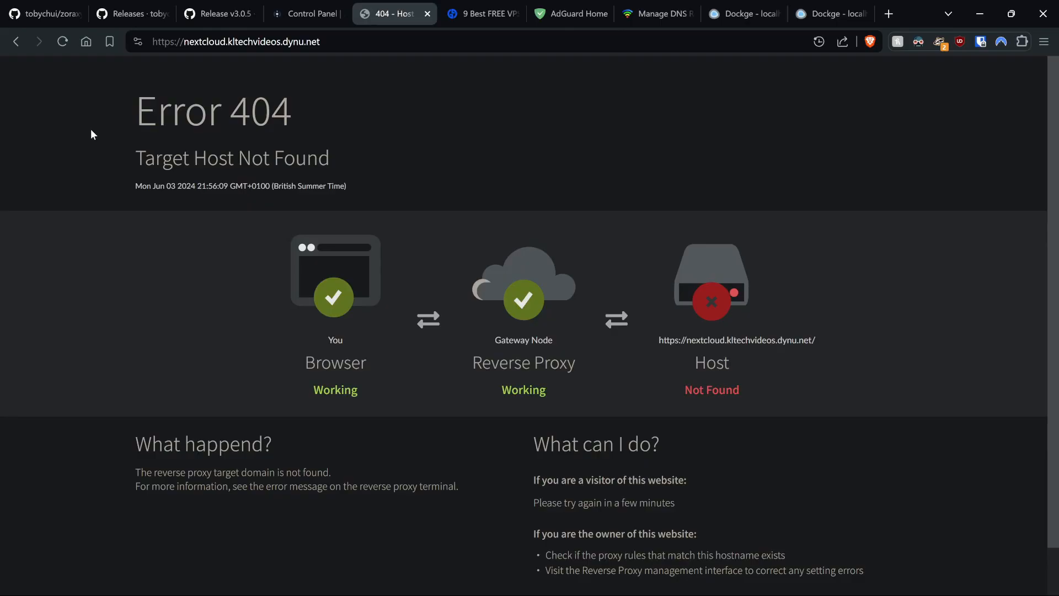
{"action": "mouse_move", "coordinate": [99, 130]}
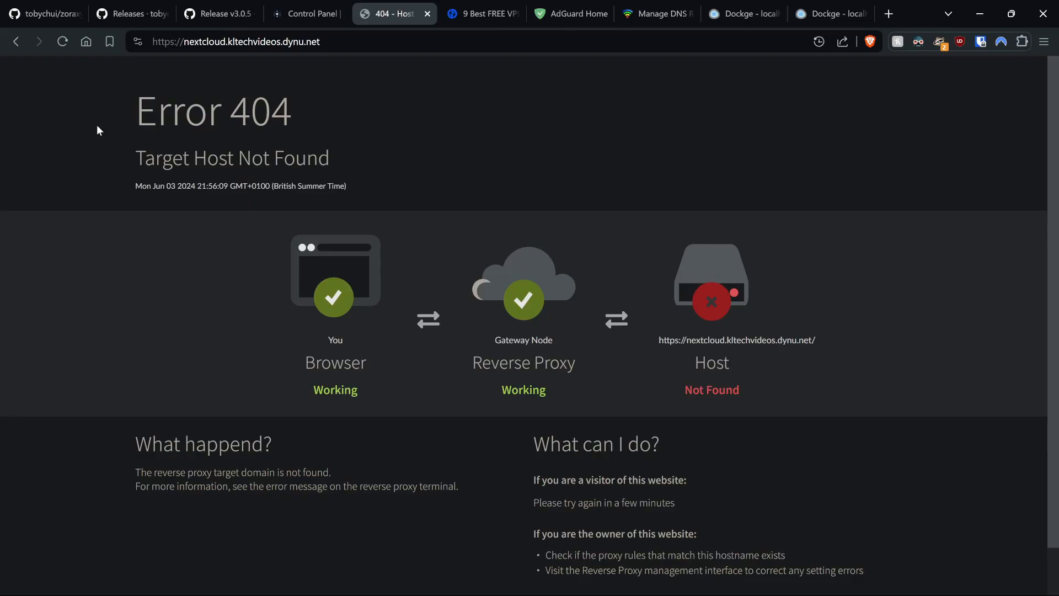
{"action": "mouse_move", "coordinate": [101, 133]}
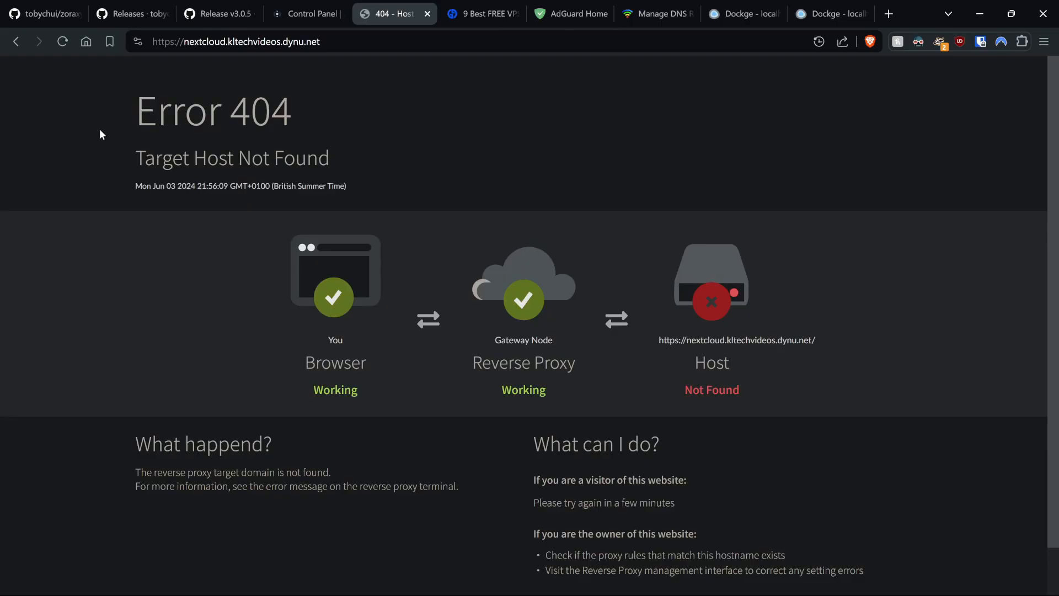
{"action": "mouse_move", "coordinate": [60, 145]}
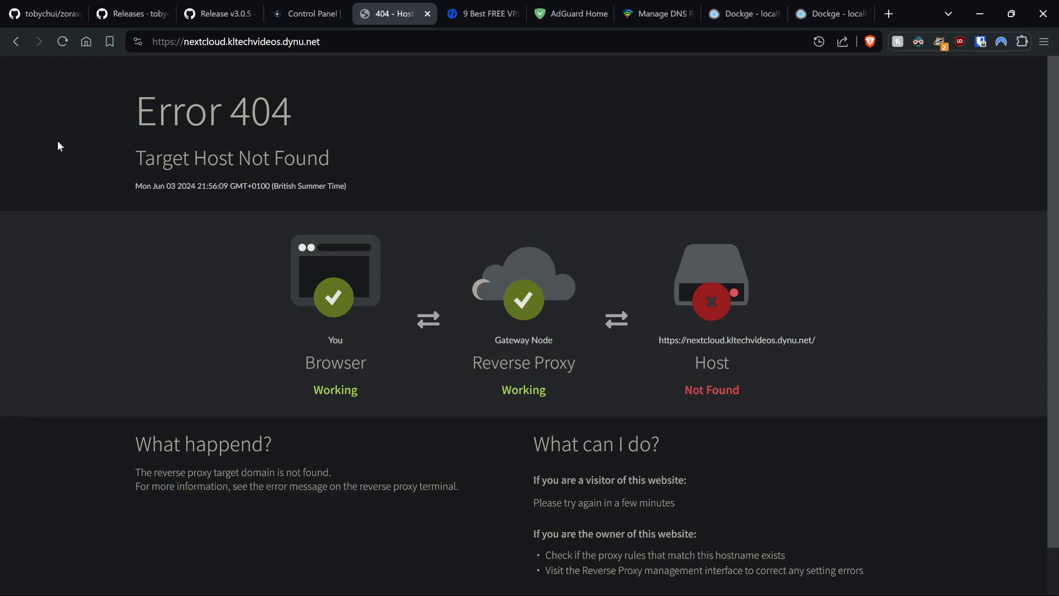